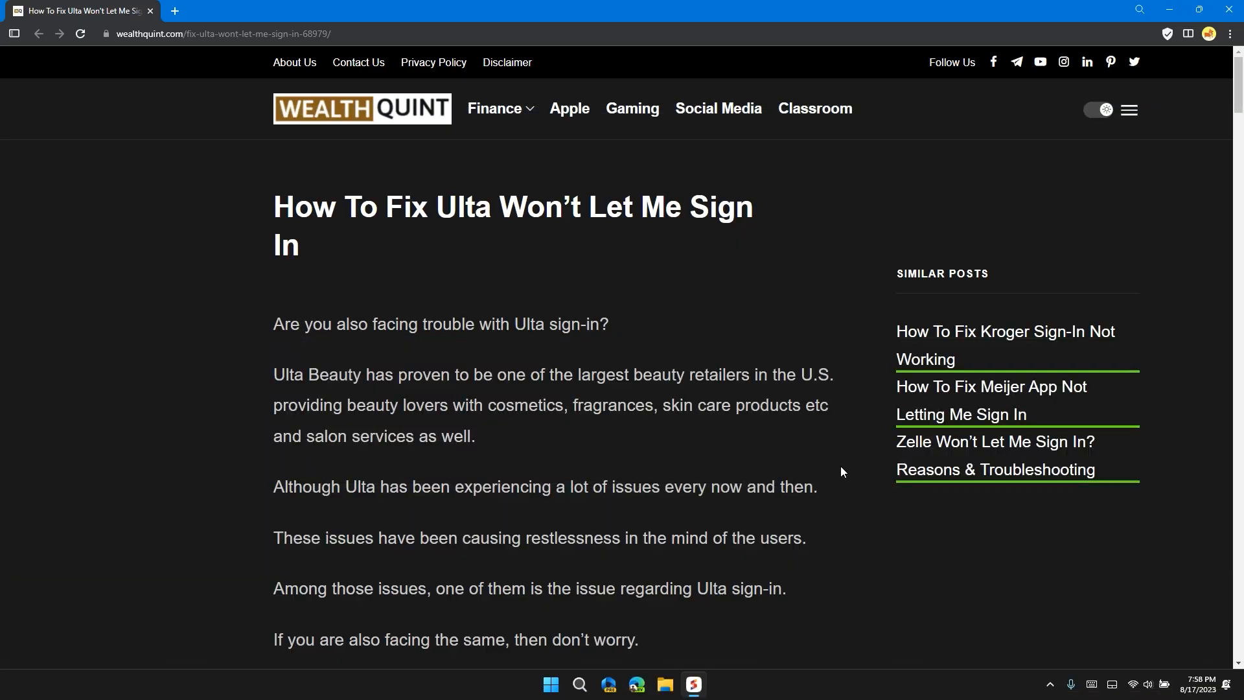
Scroll past the article intro and Ulta sign-in screenshot to fix 1, entering correct login details
{"action": "scroll", "scroll_direction": "down", "scroll_amount": 3}
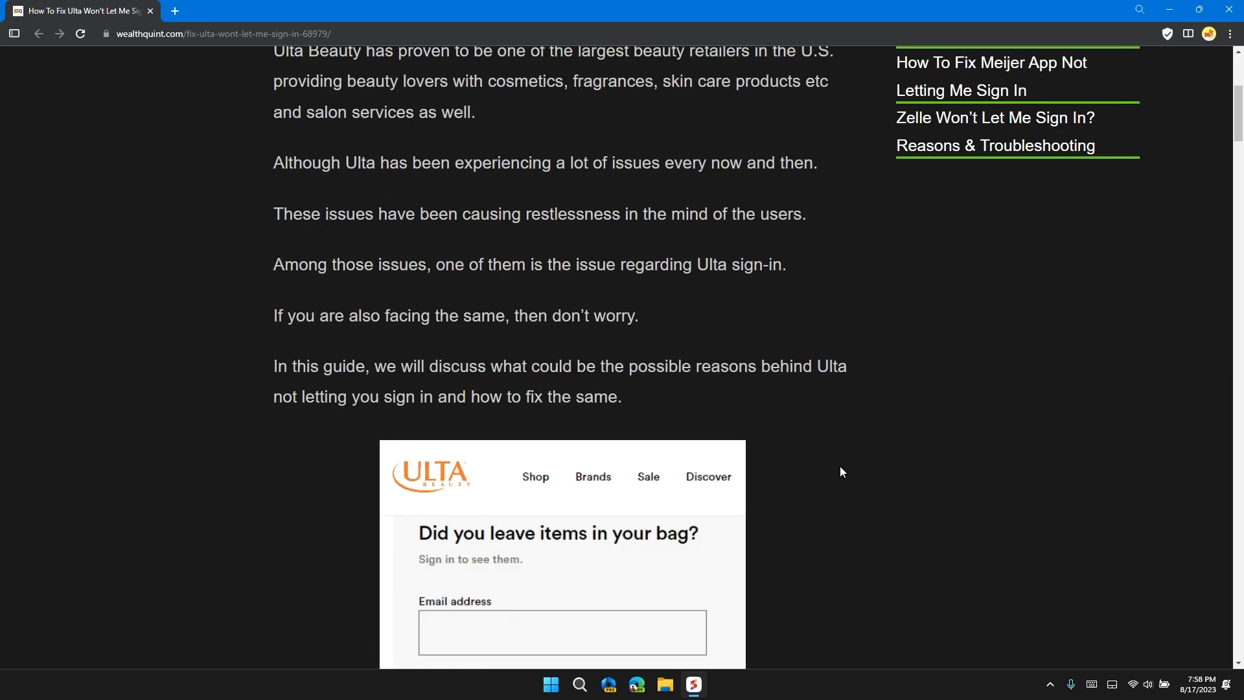
{"action": "scroll", "scroll_direction": "down", "scroll_amount": 3}
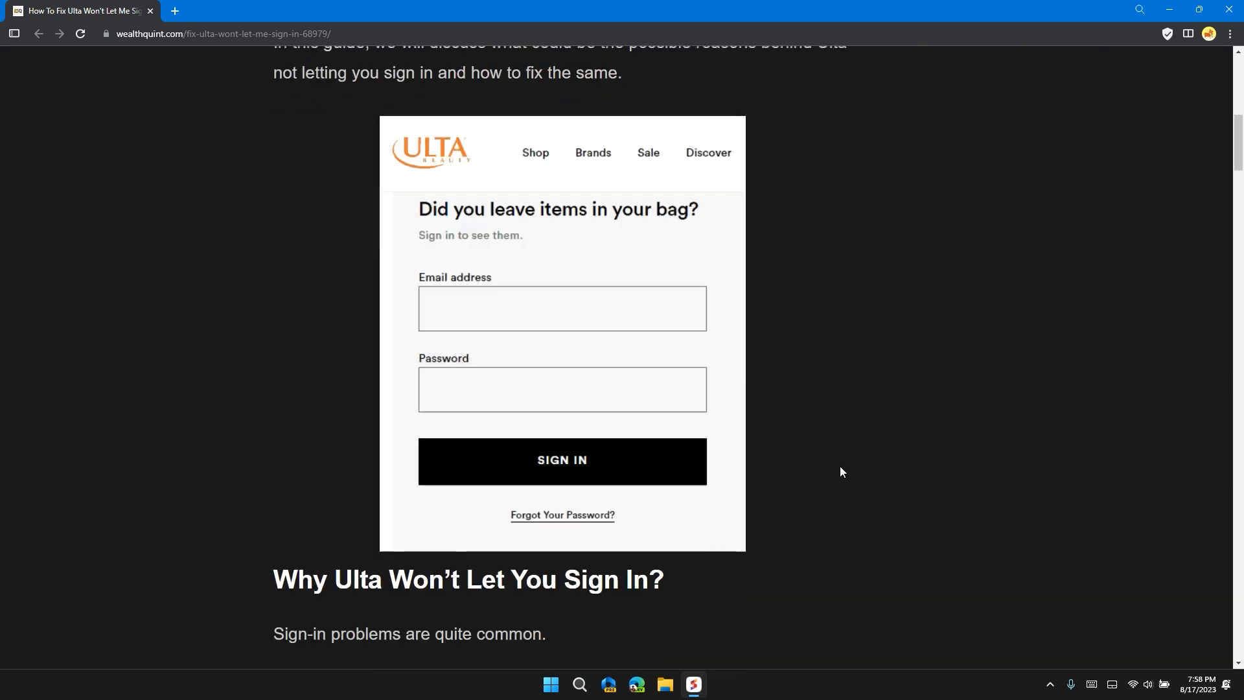
{"action": "scroll", "scroll_direction": "down", "scroll_amount": 3}
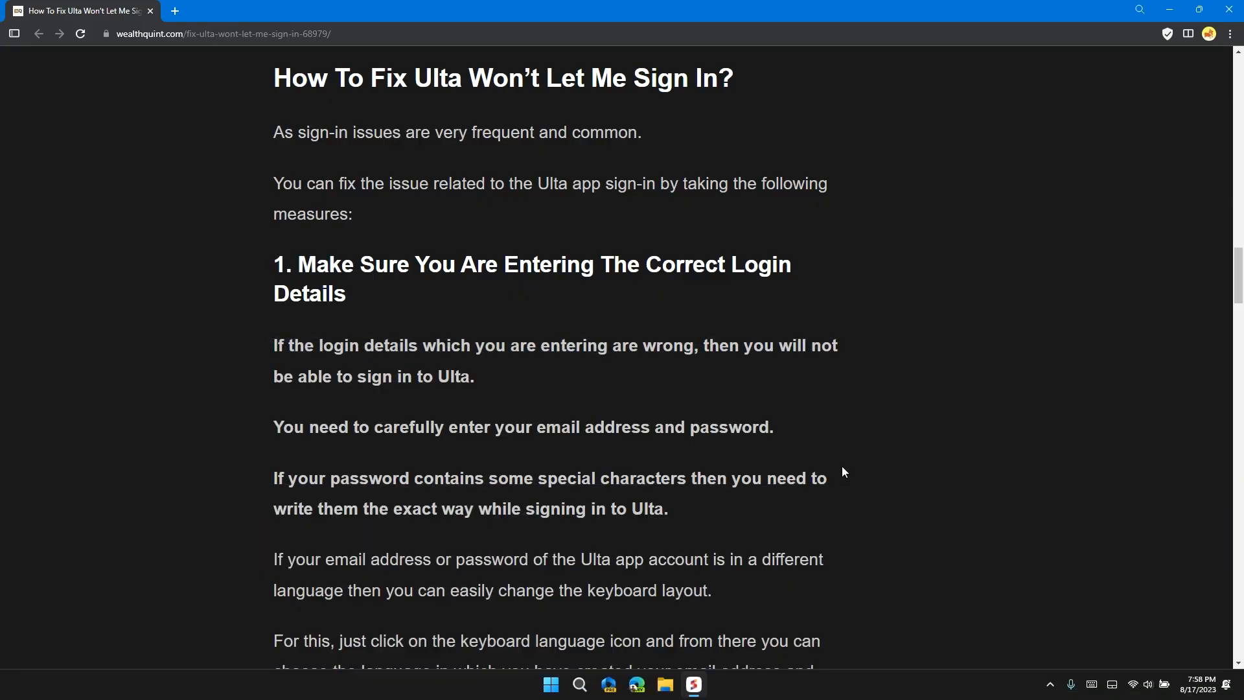
Scroll through the login-details fix to the '2. Try To Sign In To Ulta From The Web' heading
{"action": "scroll", "scroll_direction": "down", "scroll_amount": 3}
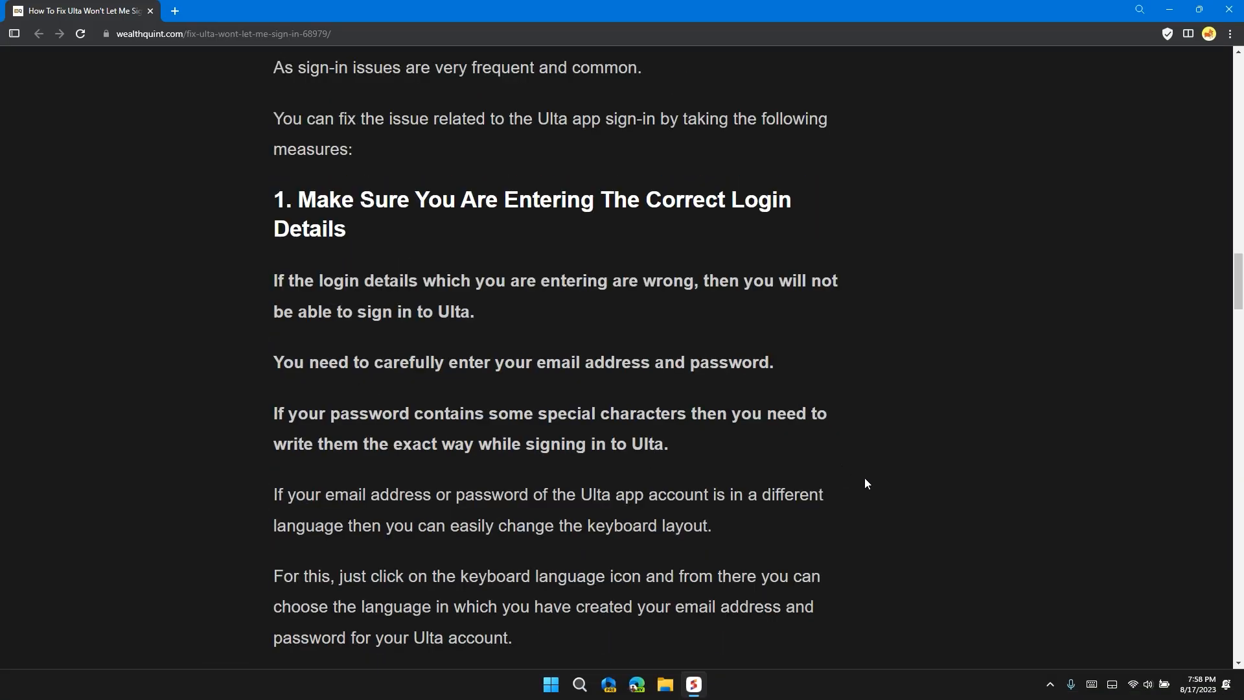
{"action": "mouse_move", "coordinate": [894, 476]}
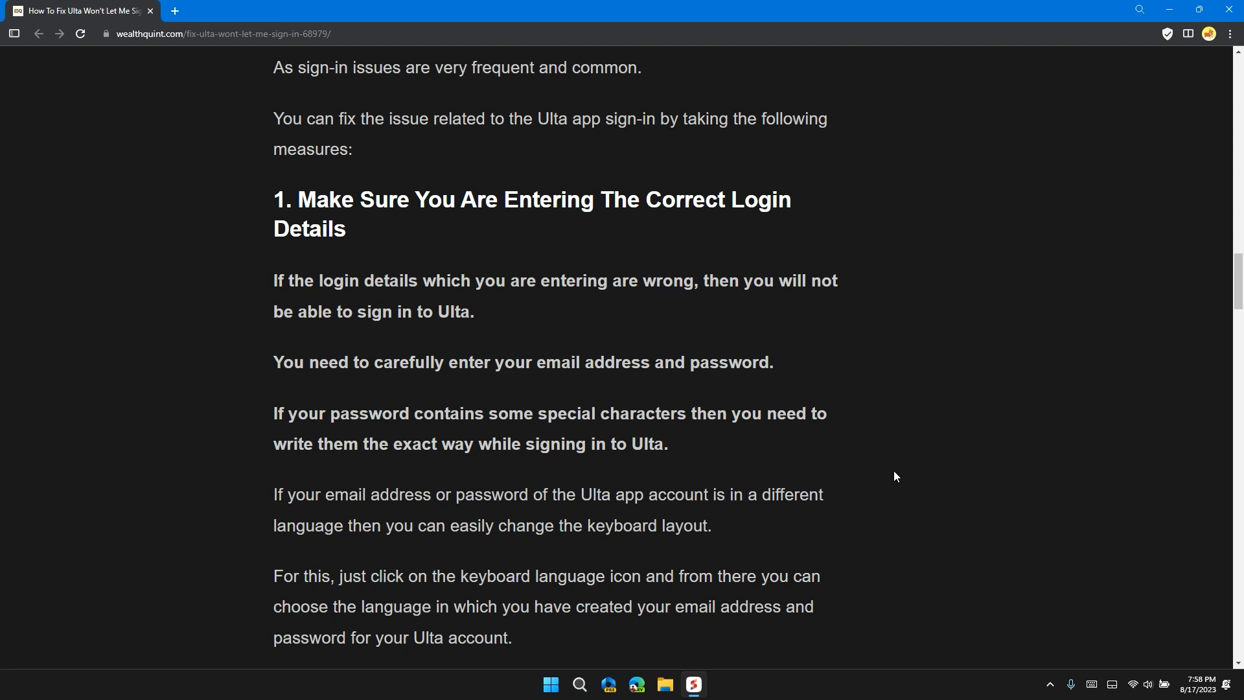
{"action": "scroll", "scroll_direction": "down", "scroll_amount": 3}
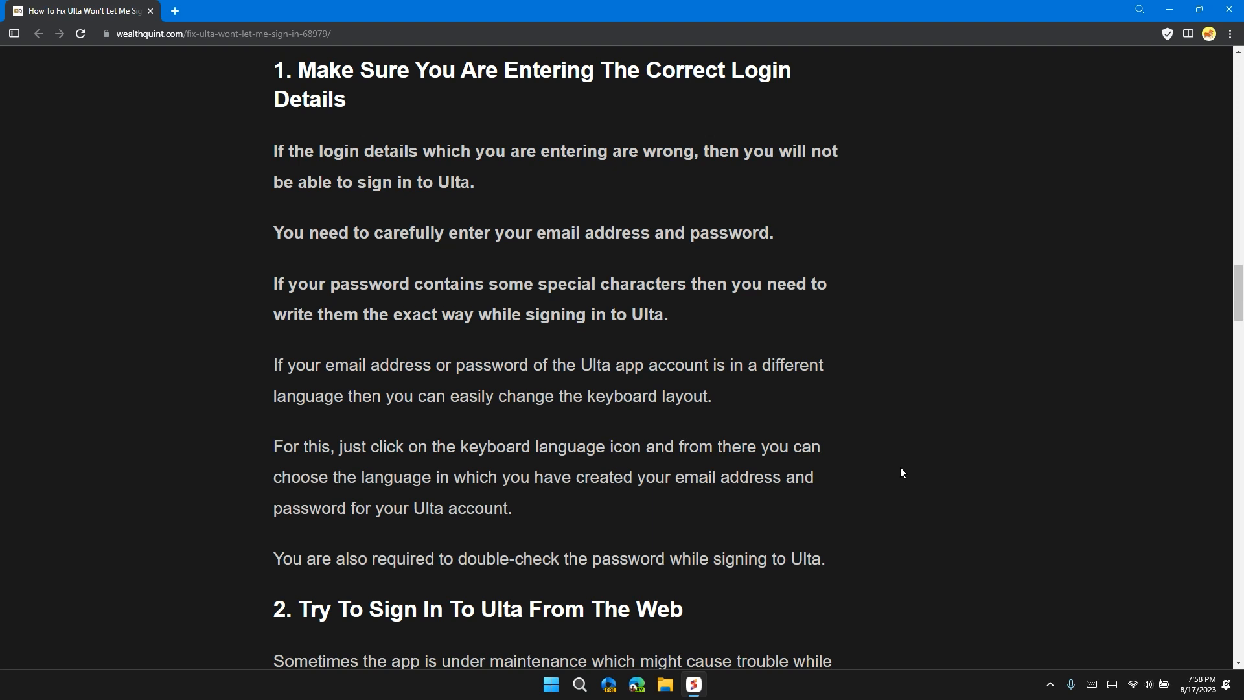
{"action": "mouse_move", "coordinate": [909, 461]}
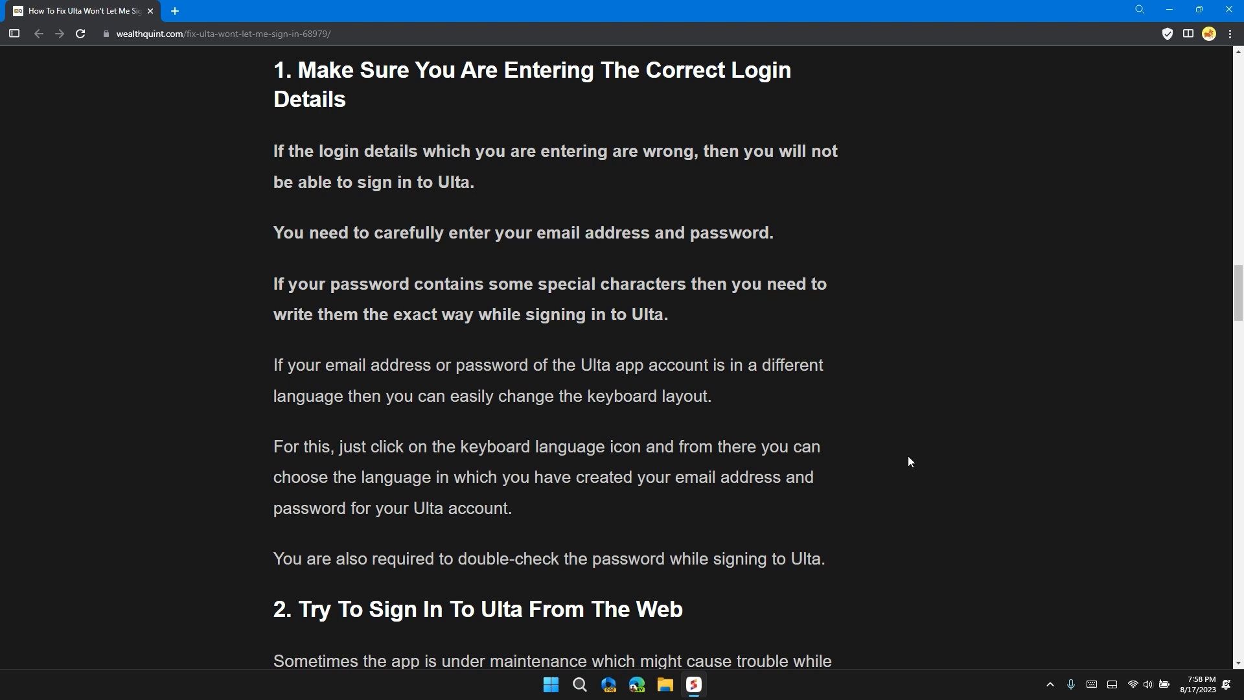
{"action": "mouse_move", "coordinate": [886, 454]}
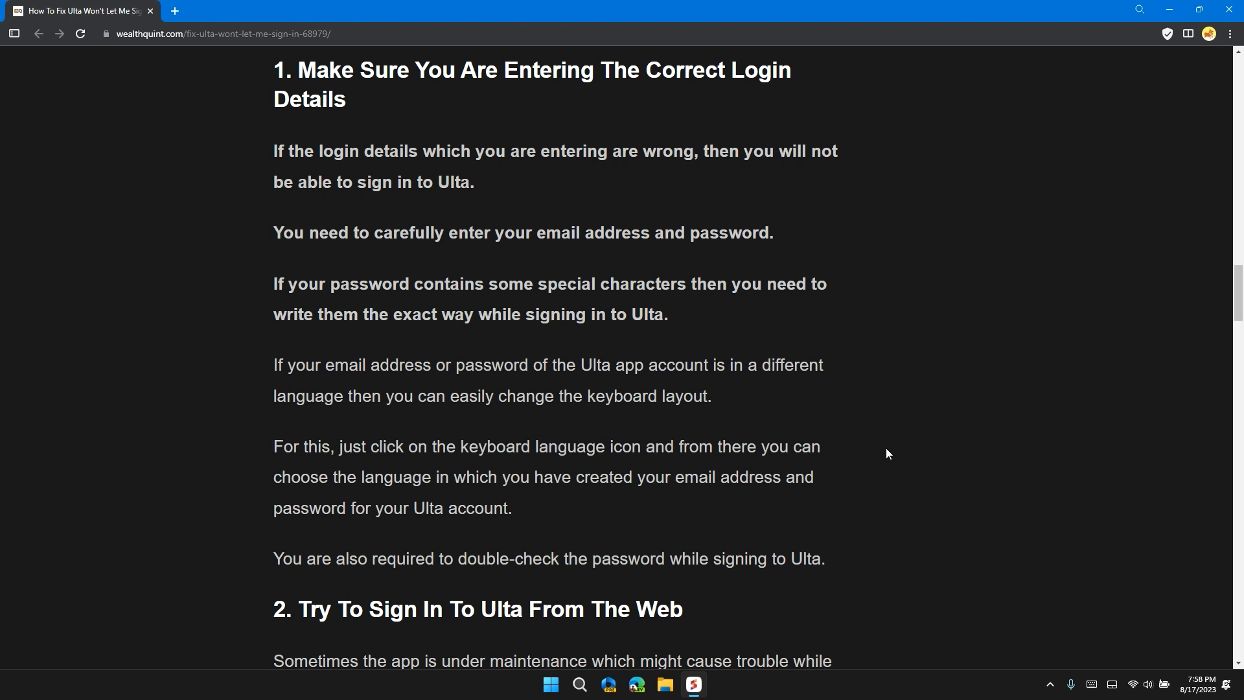
{"action": "scroll", "scroll_direction": "down", "scroll_amount": 3}
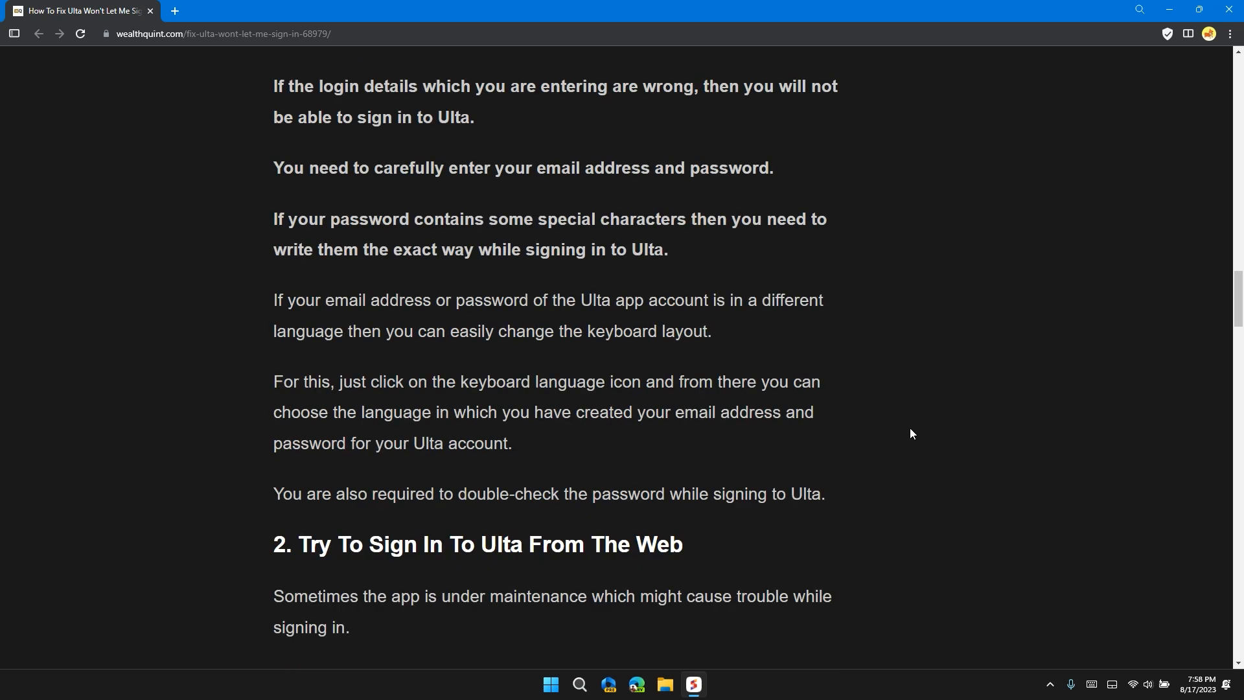
{"action": "mouse_move", "coordinate": [922, 416]}
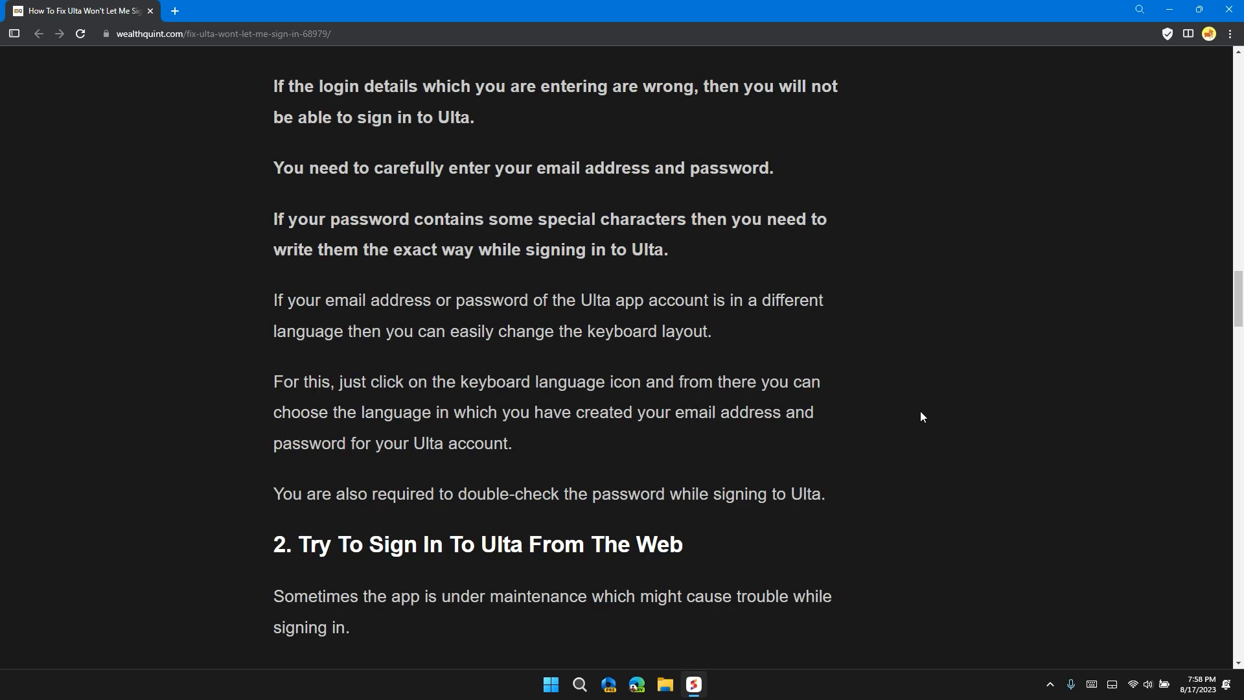
{"action": "mouse_move", "coordinate": [931, 396]}
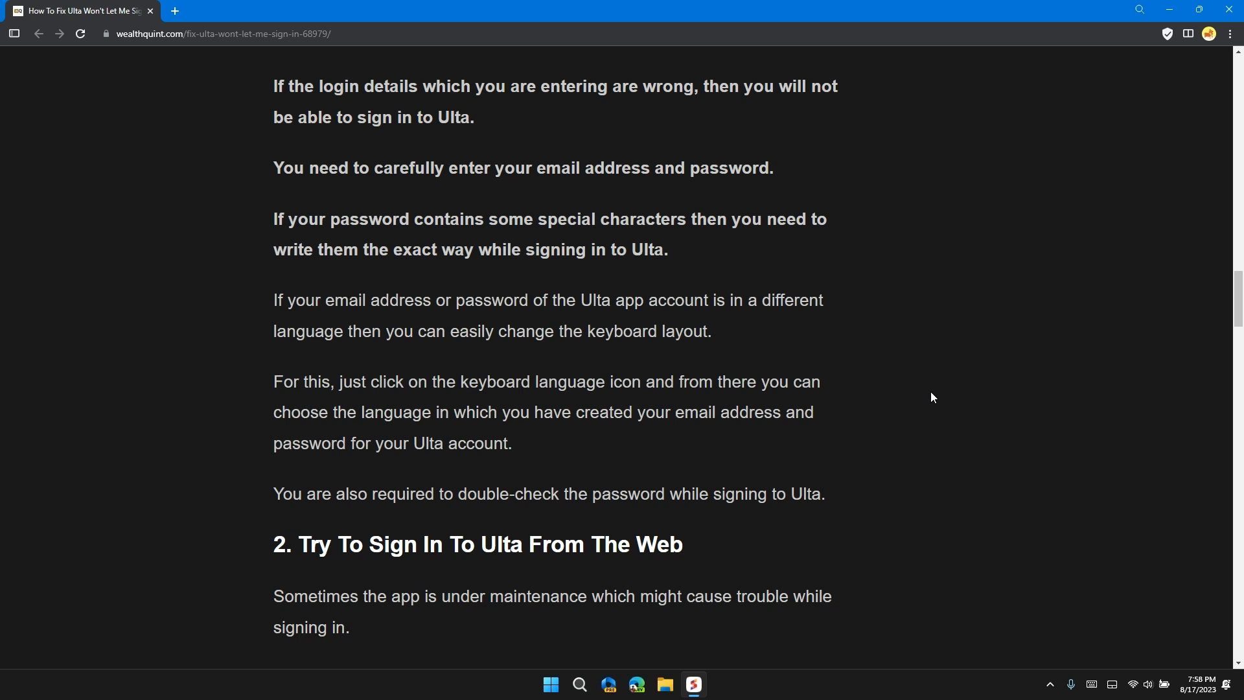
{"action": "mouse_move", "coordinate": [937, 406]}
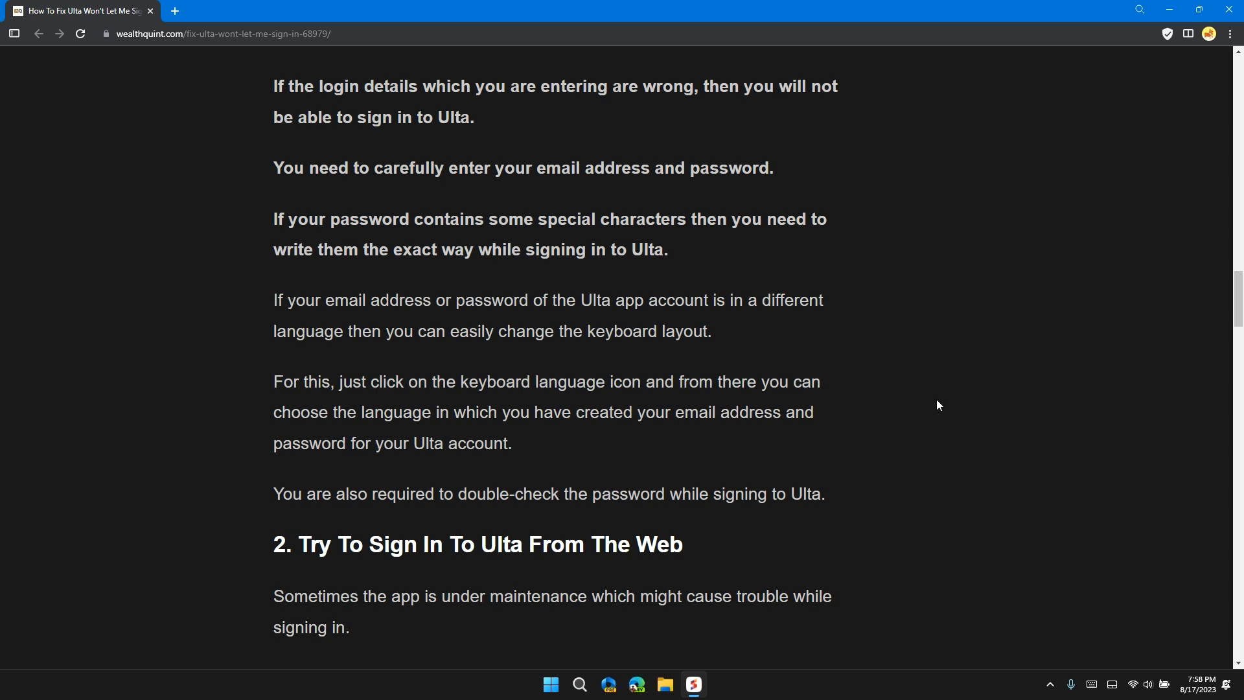
{"action": "mouse_move", "coordinate": [951, 399]}
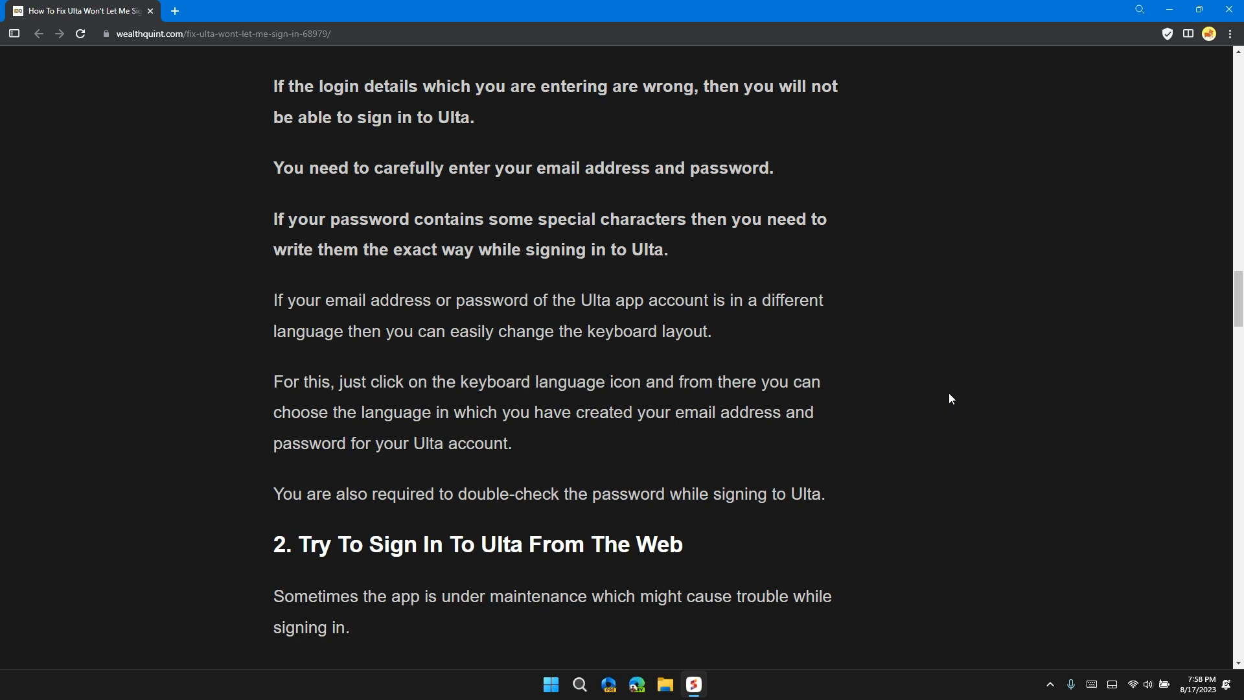
{"action": "mouse_move", "coordinate": [918, 408]}
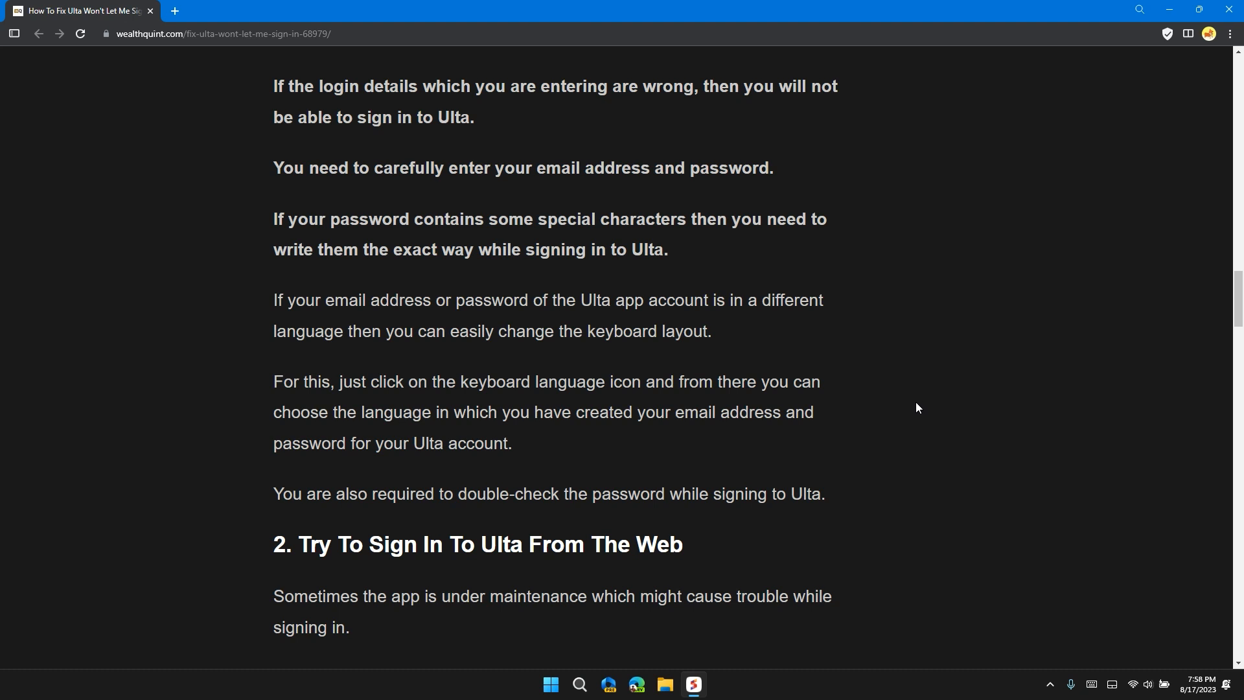
{"action": "mouse_move", "coordinate": [850, 415]}
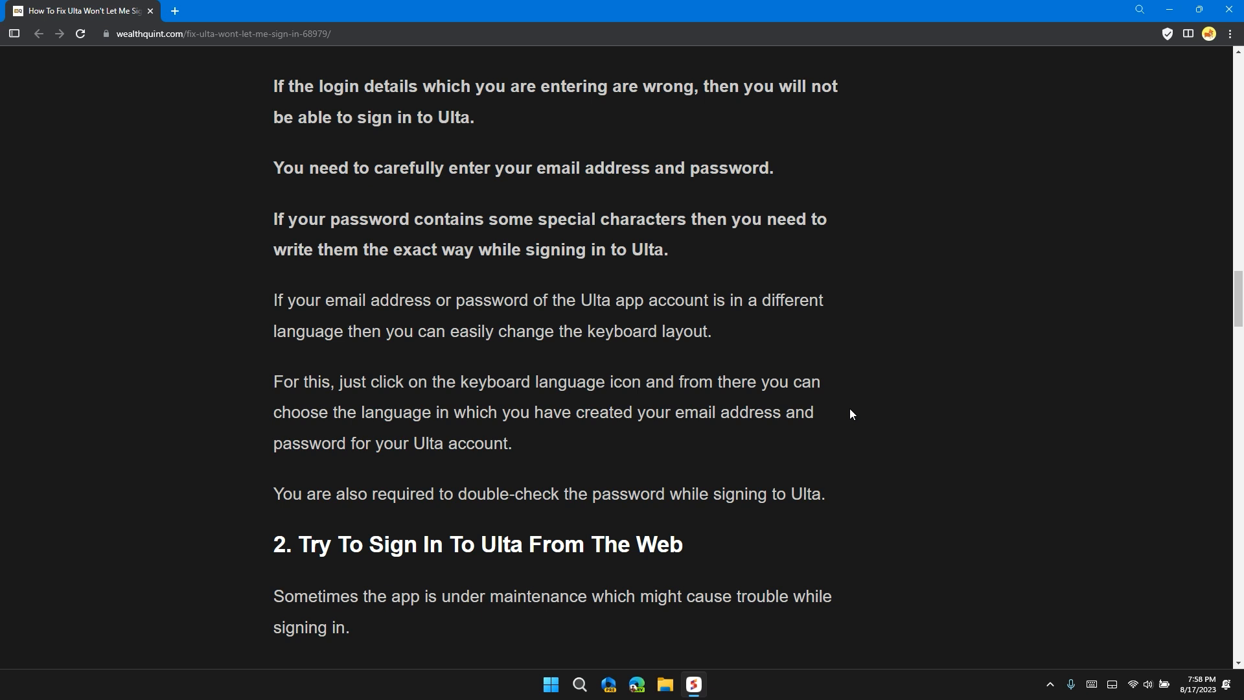
{"action": "mouse_move", "coordinate": [860, 431]}
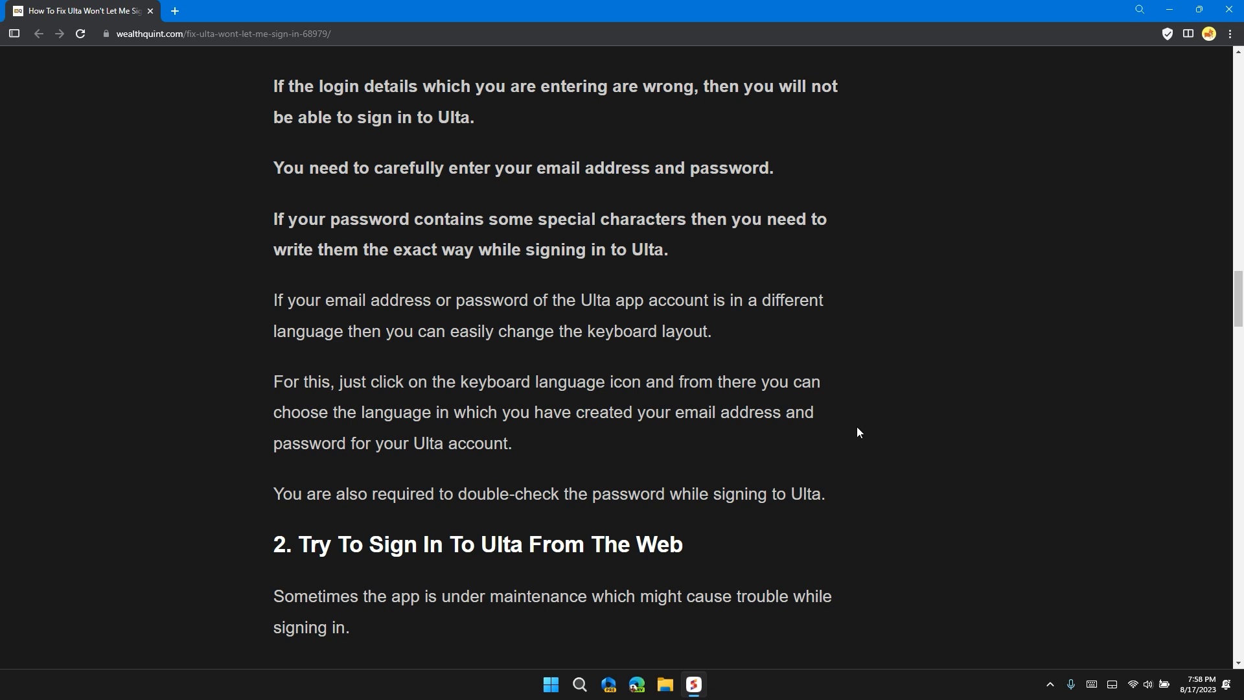
{"action": "mouse_move", "coordinate": [386, 443]}
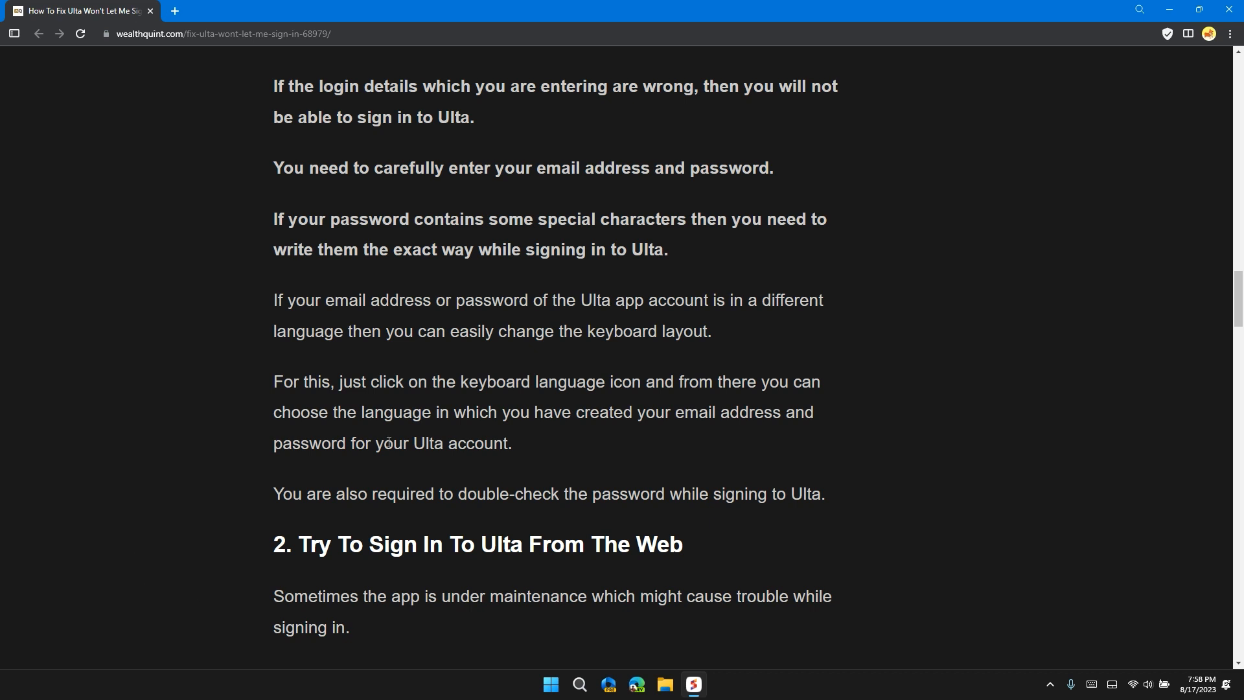
{"action": "mouse_move", "coordinate": [964, 469]}
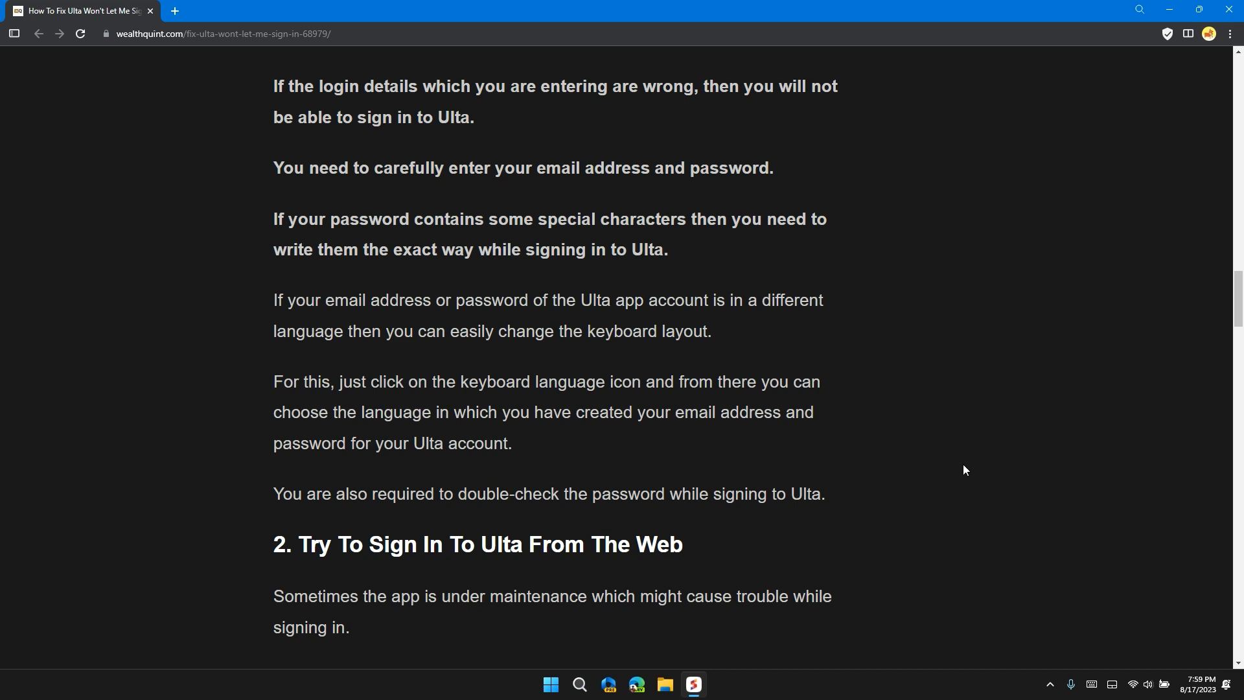
{"action": "mouse_move", "coordinate": [932, 475]}
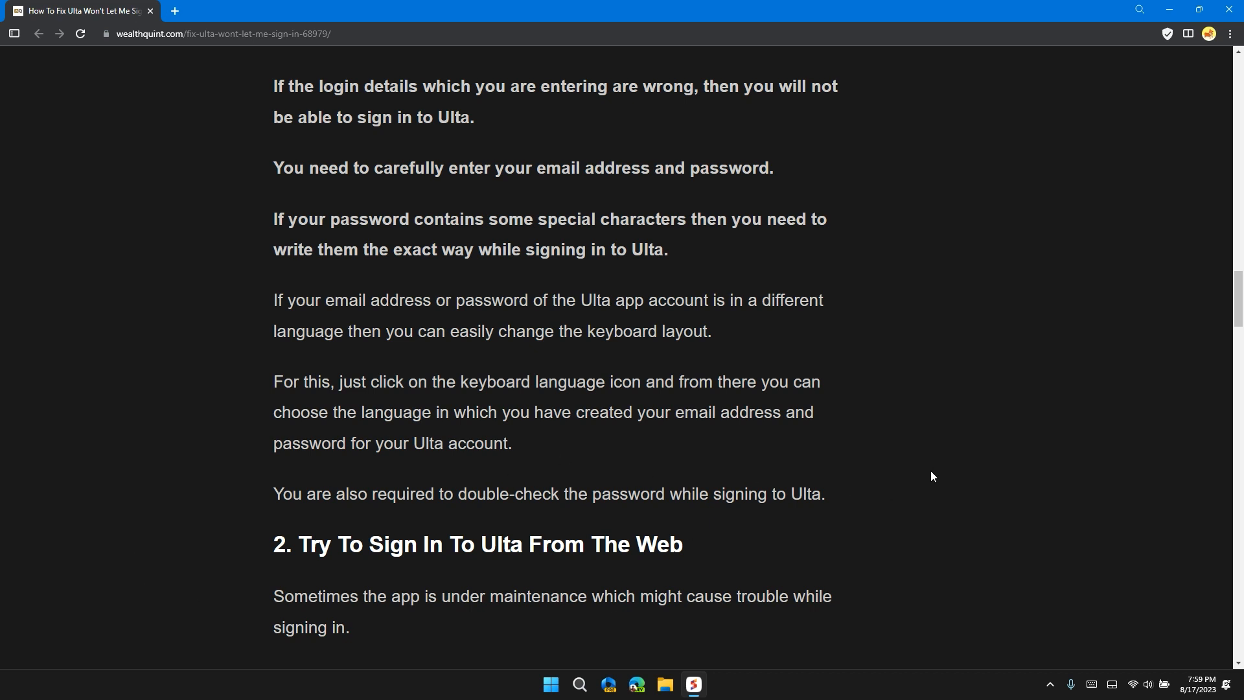
{"action": "mouse_move", "coordinate": [921, 470]}
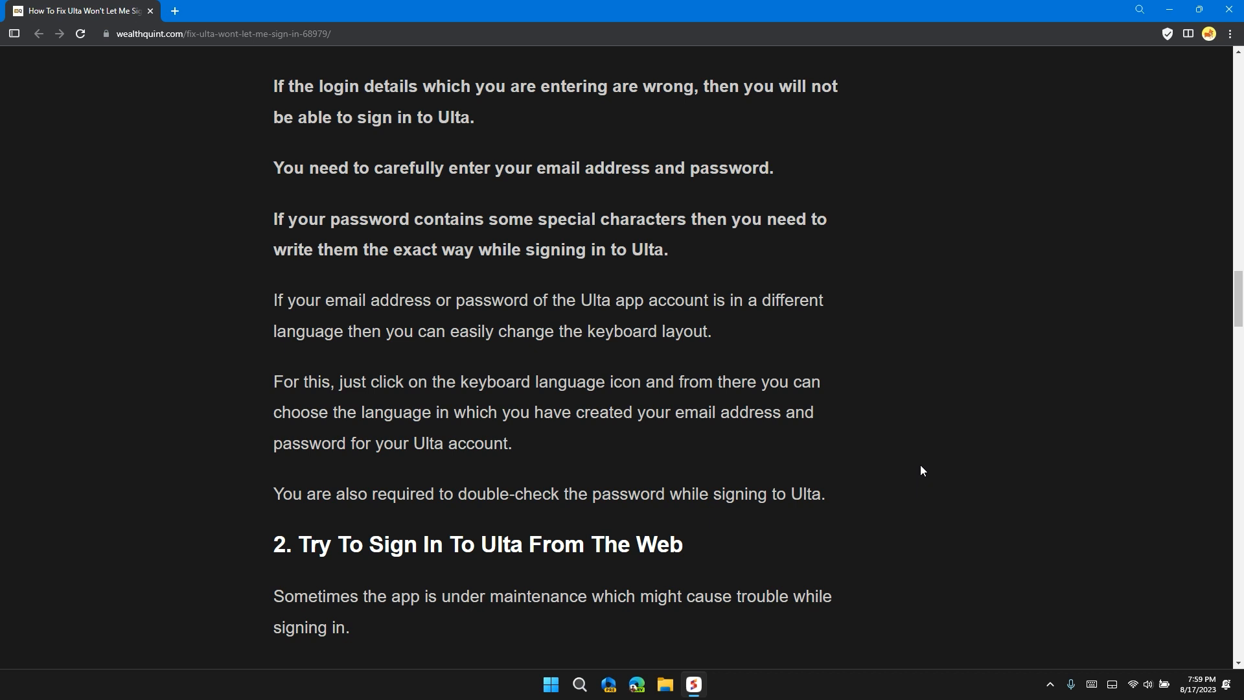
Scroll through the web sign-in fix to the '3. Update Ulta To The Latest Version' heading
{"action": "scroll", "scroll_direction": "down", "scroll_amount": 3}
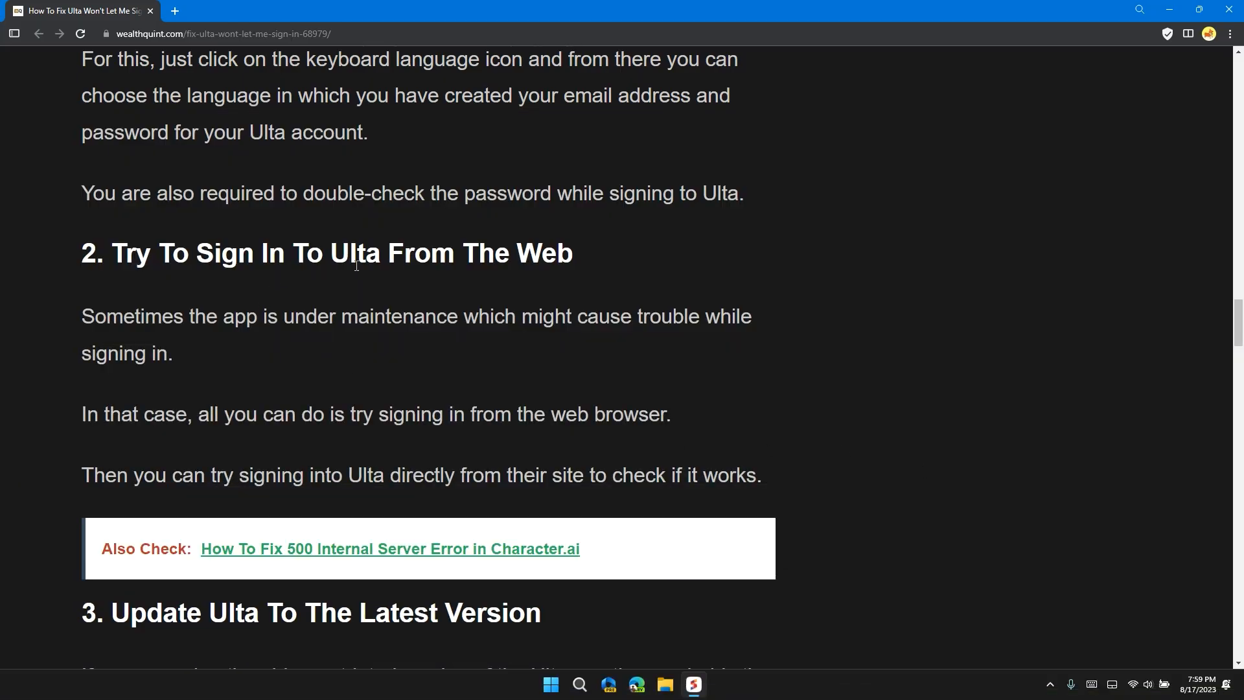
{"action": "mouse_move", "coordinate": [277, 338]}
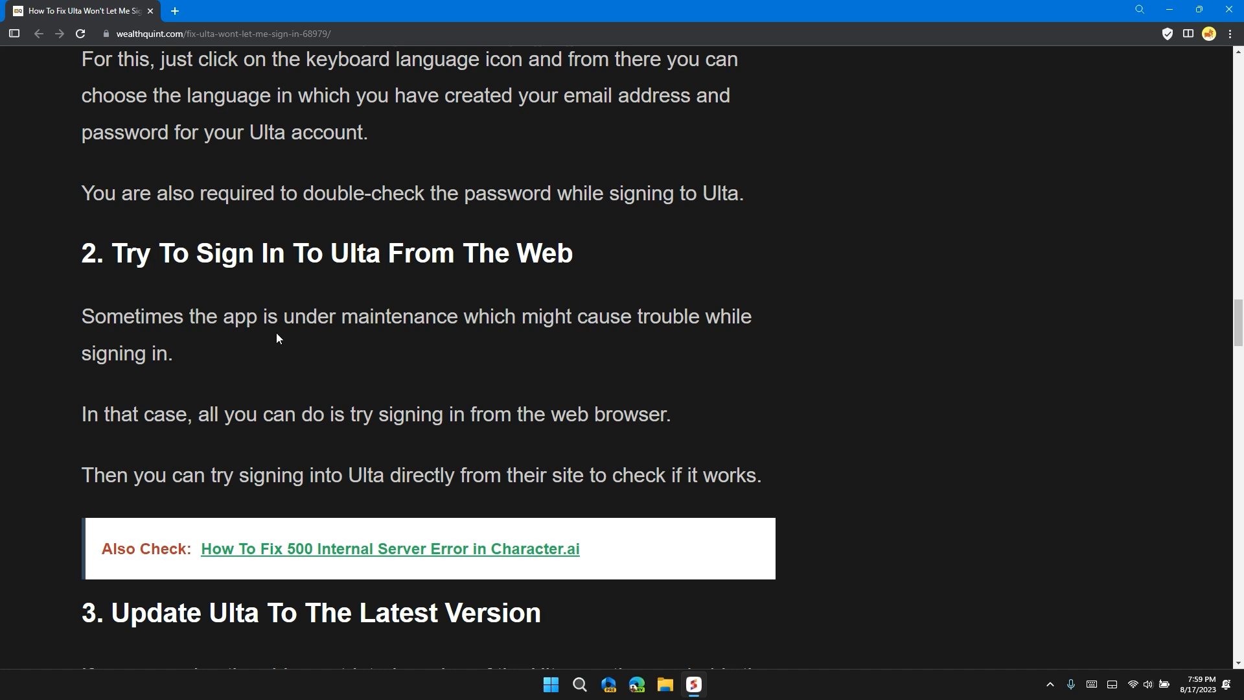
{"action": "mouse_move", "coordinate": [576, 326]}
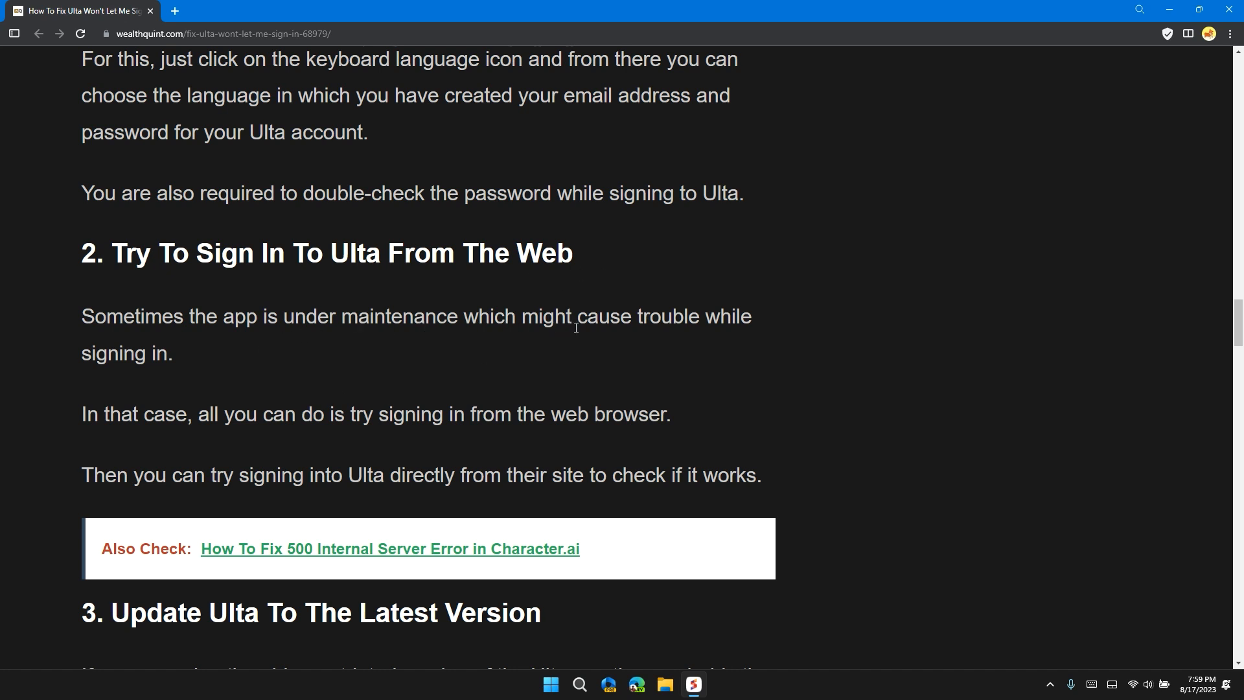
{"action": "mouse_move", "coordinate": [179, 408]}
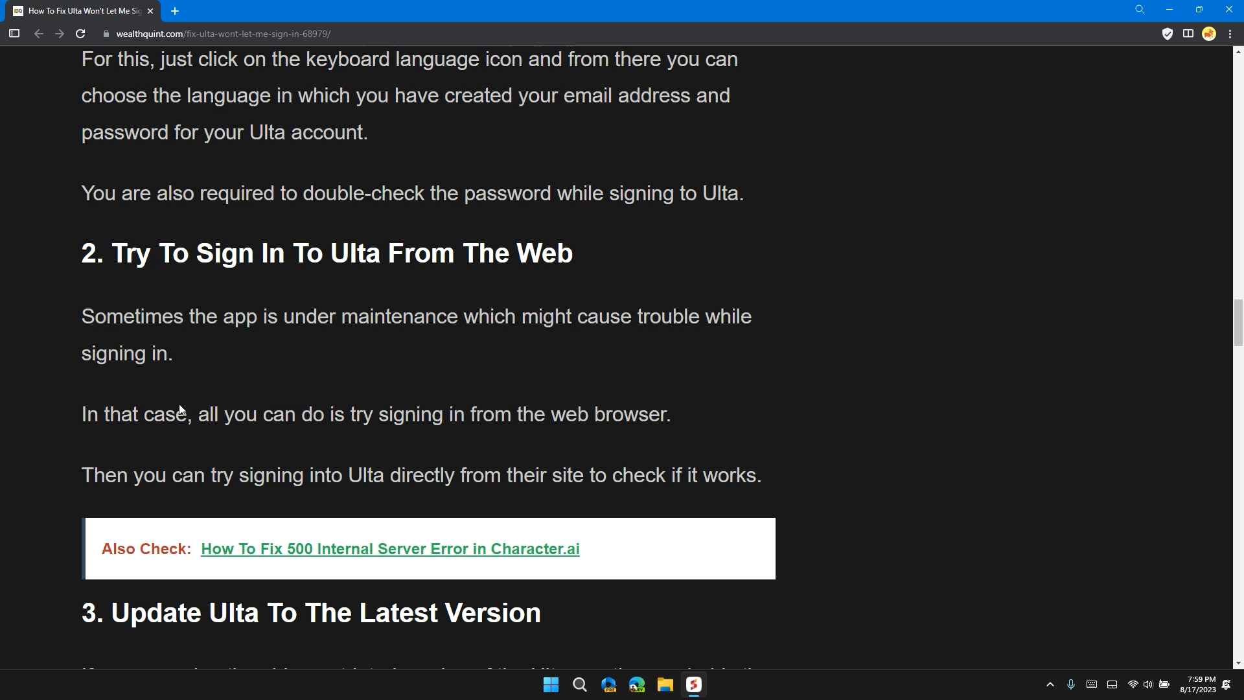
{"action": "mouse_move", "coordinate": [408, 380]}
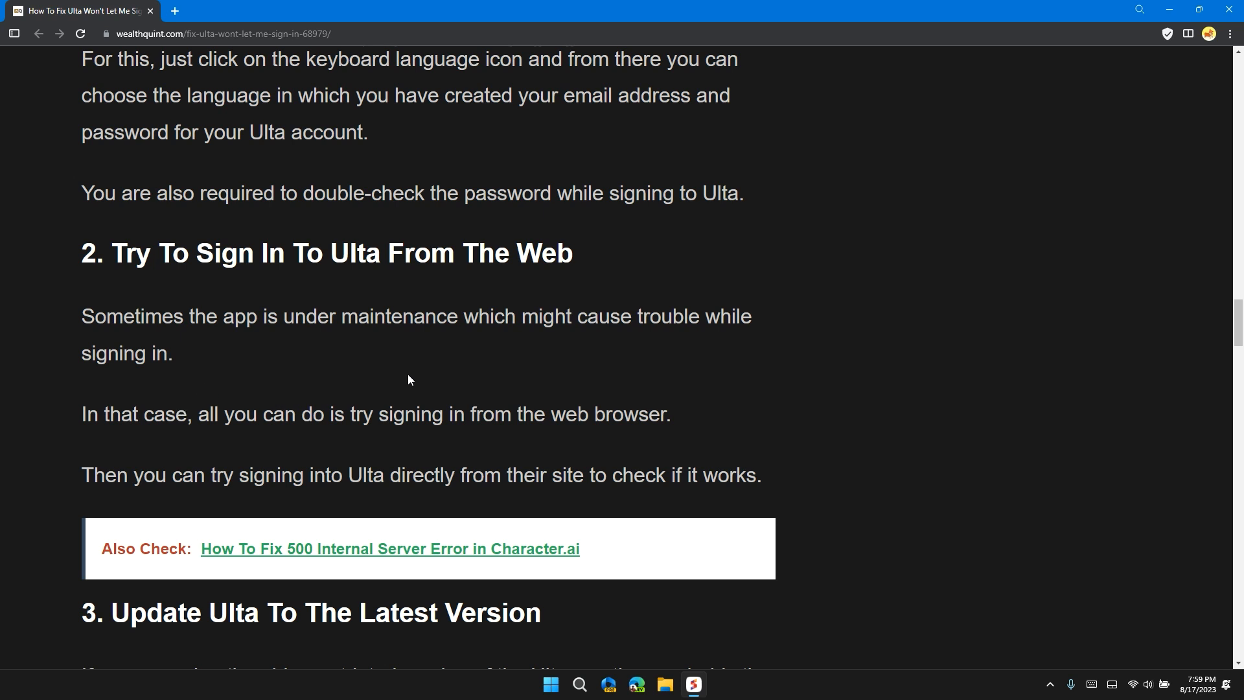
{"action": "mouse_move", "coordinate": [493, 396]}
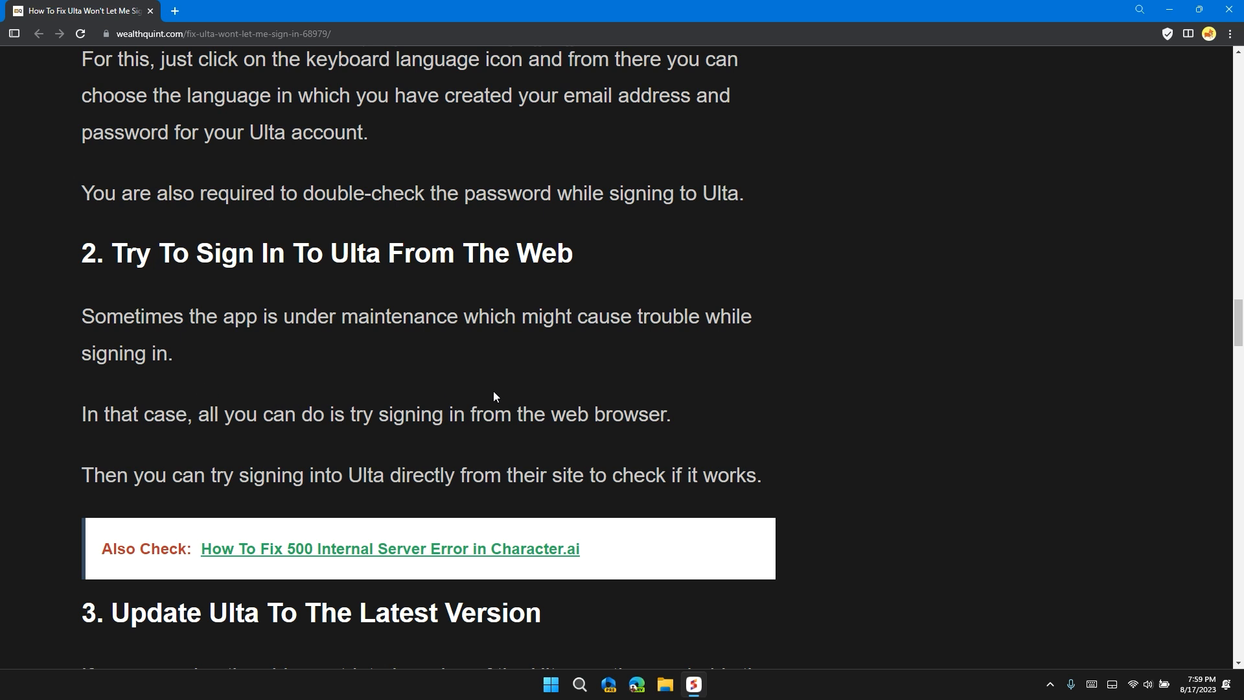
{"action": "mouse_move", "coordinate": [634, 404]}
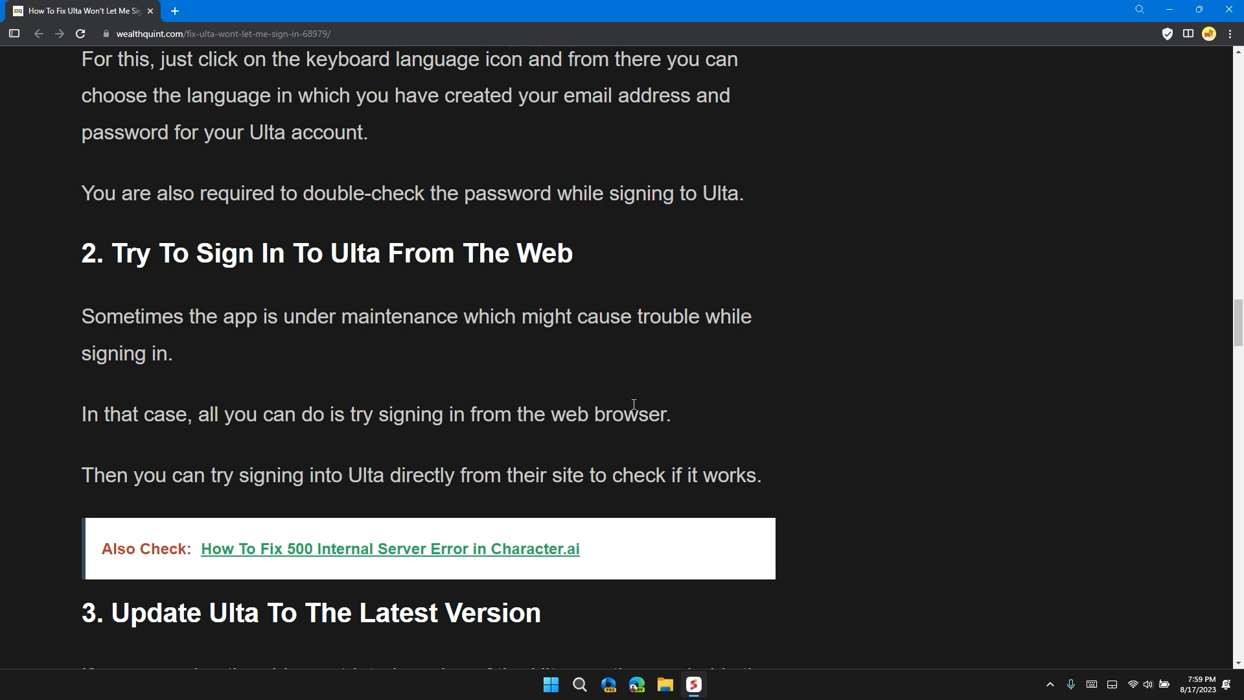
{"action": "mouse_move", "coordinate": [787, 408]}
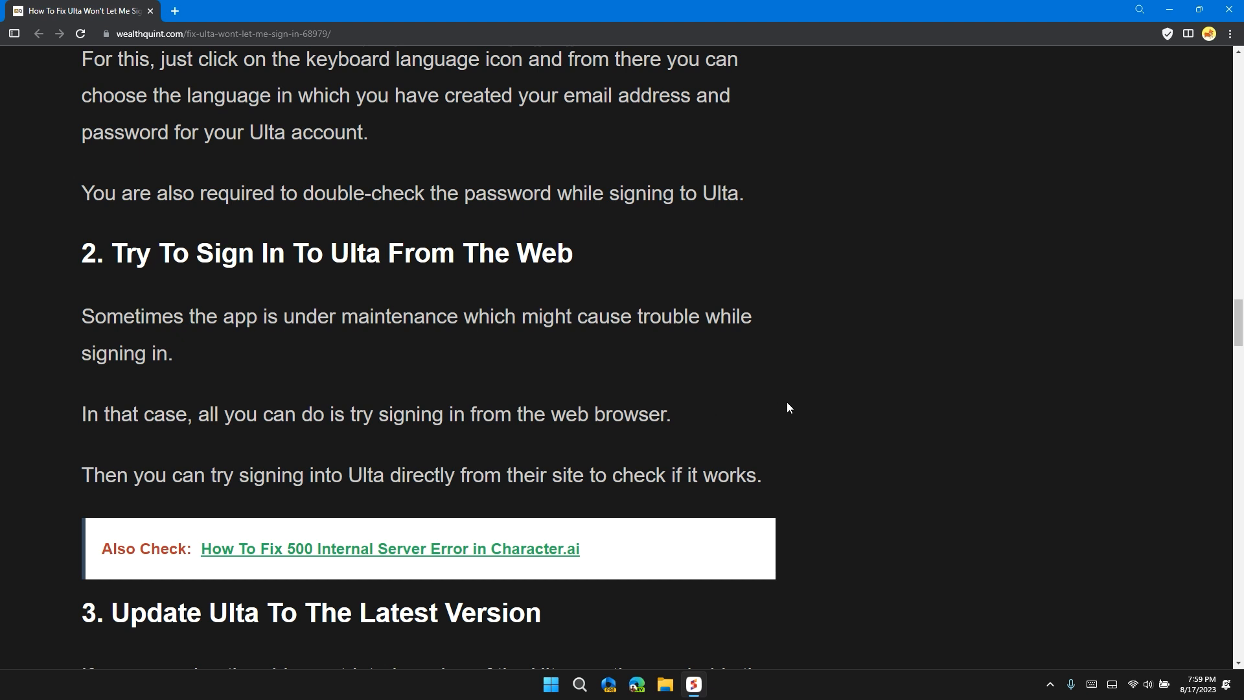
{"action": "scroll", "scroll_direction": "down", "scroll_amount": 3}
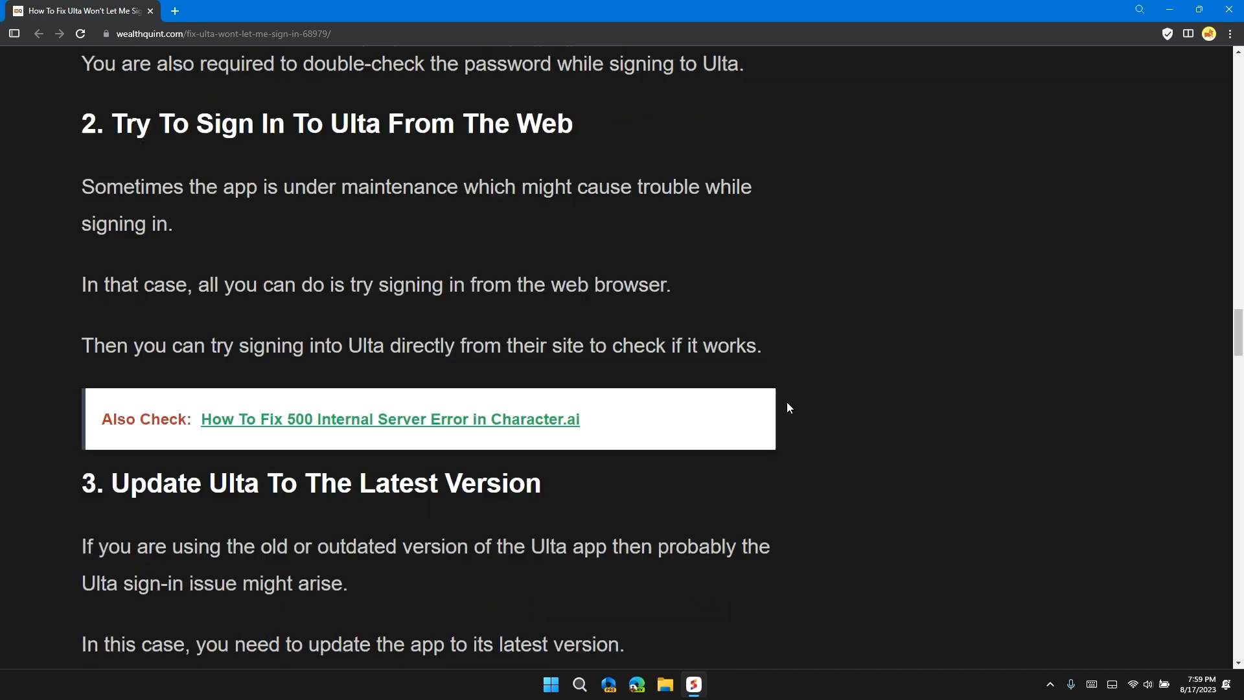
Scroll through section 3 until all Android steps for updating the Ulta app are visible
{"action": "scroll", "scroll_direction": "down", "scroll_amount": 3}
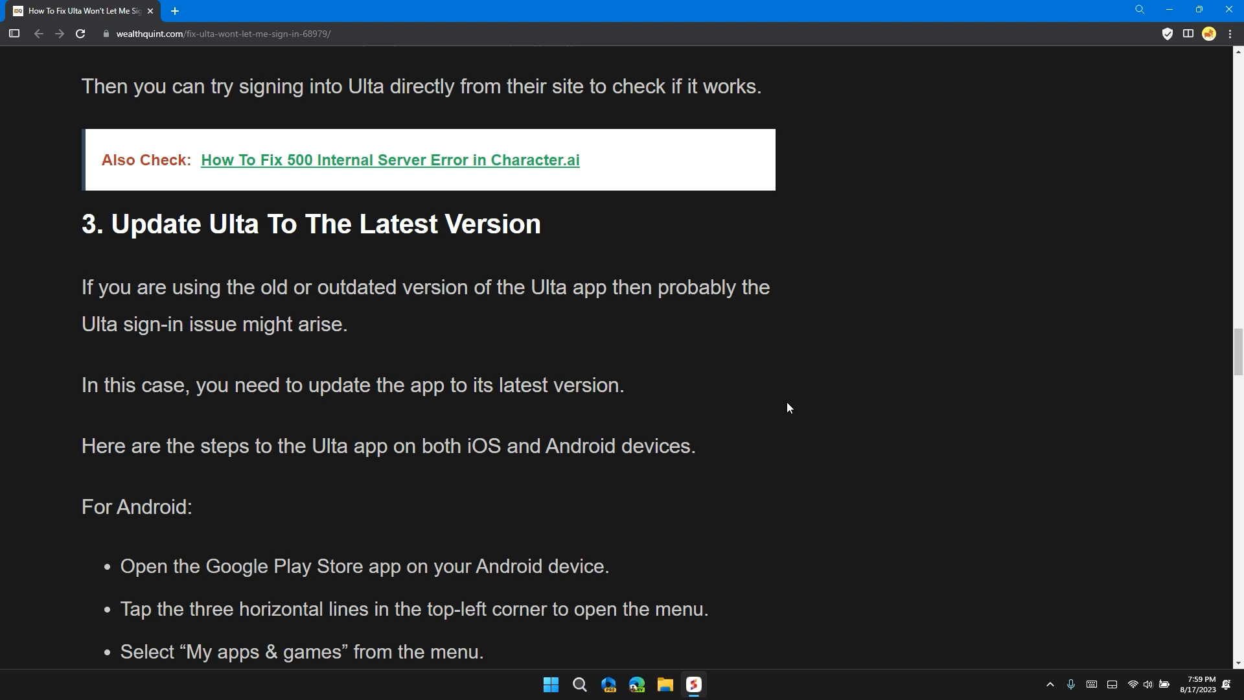
{"action": "scroll", "scroll_direction": "down", "scroll_amount": 3}
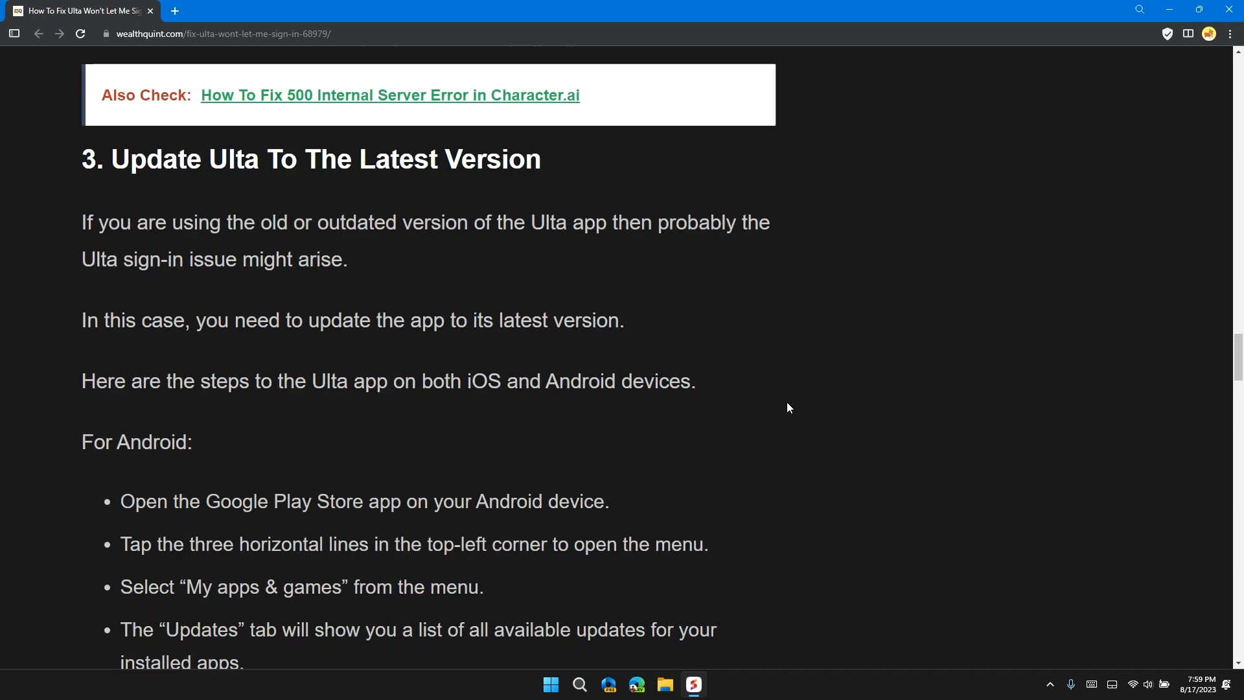
{"action": "scroll", "scroll_direction": "down", "scroll_amount": 3}
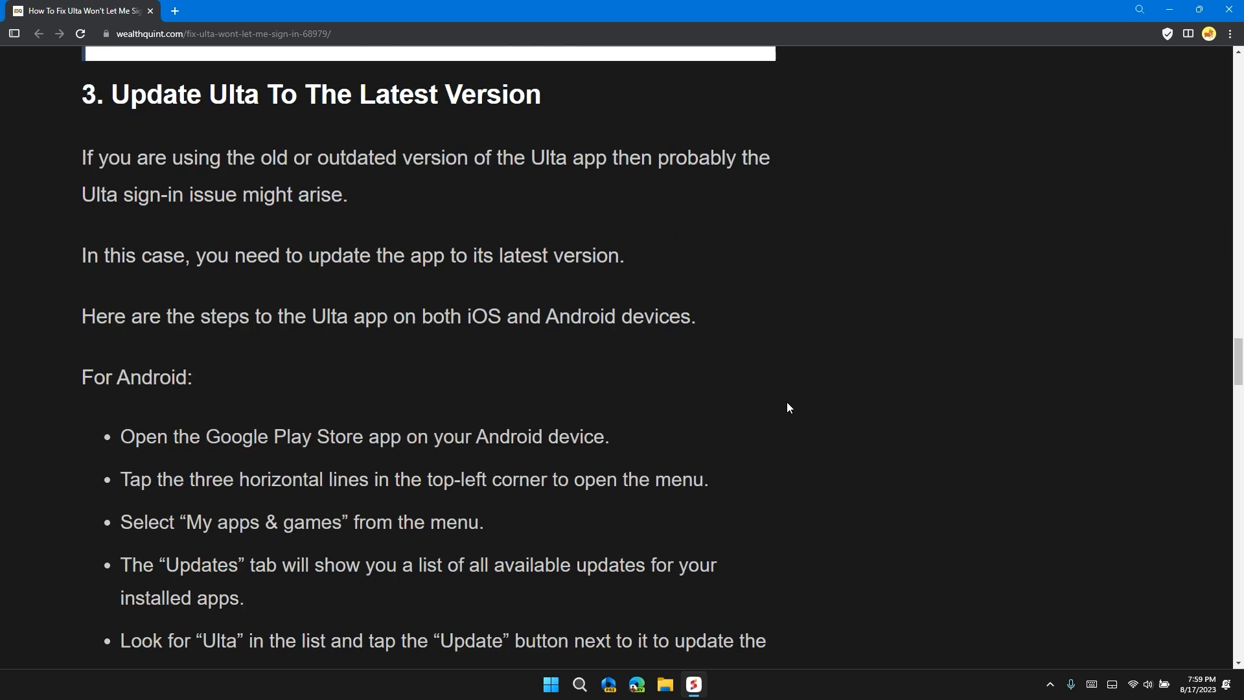
{"action": "mouse_move", "coordinate": [759, 407]}
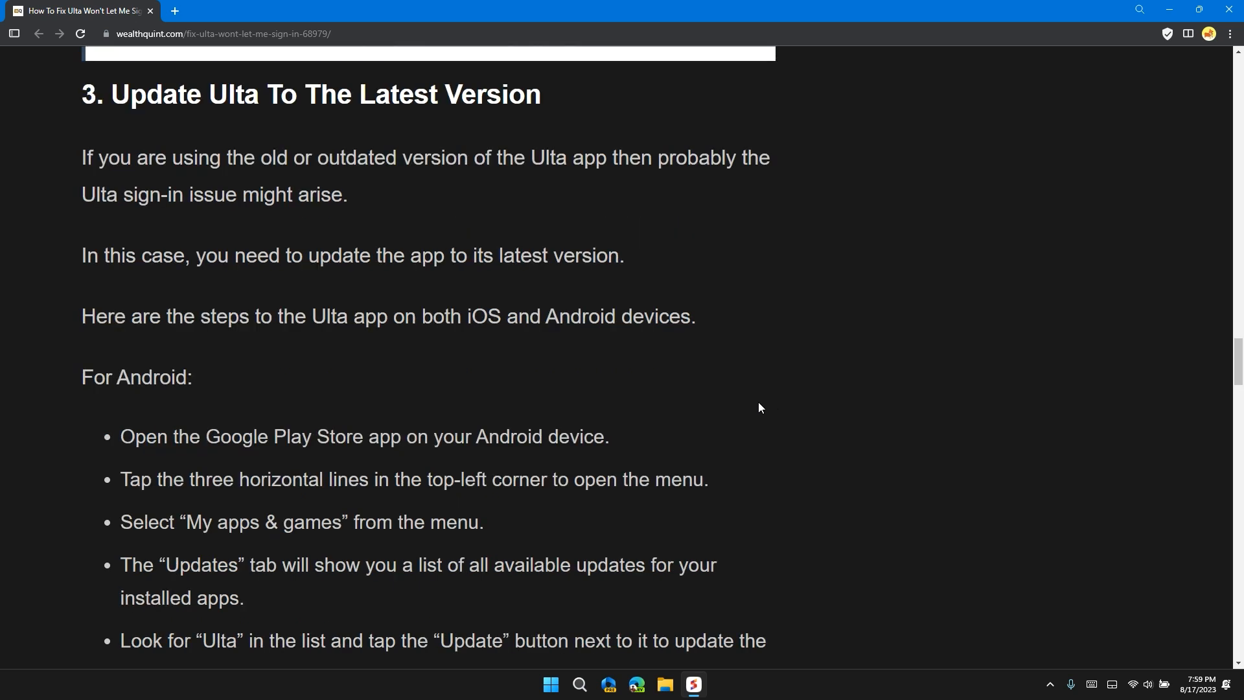
{"action": "mouse_move", "coordinate": [743, 406]}
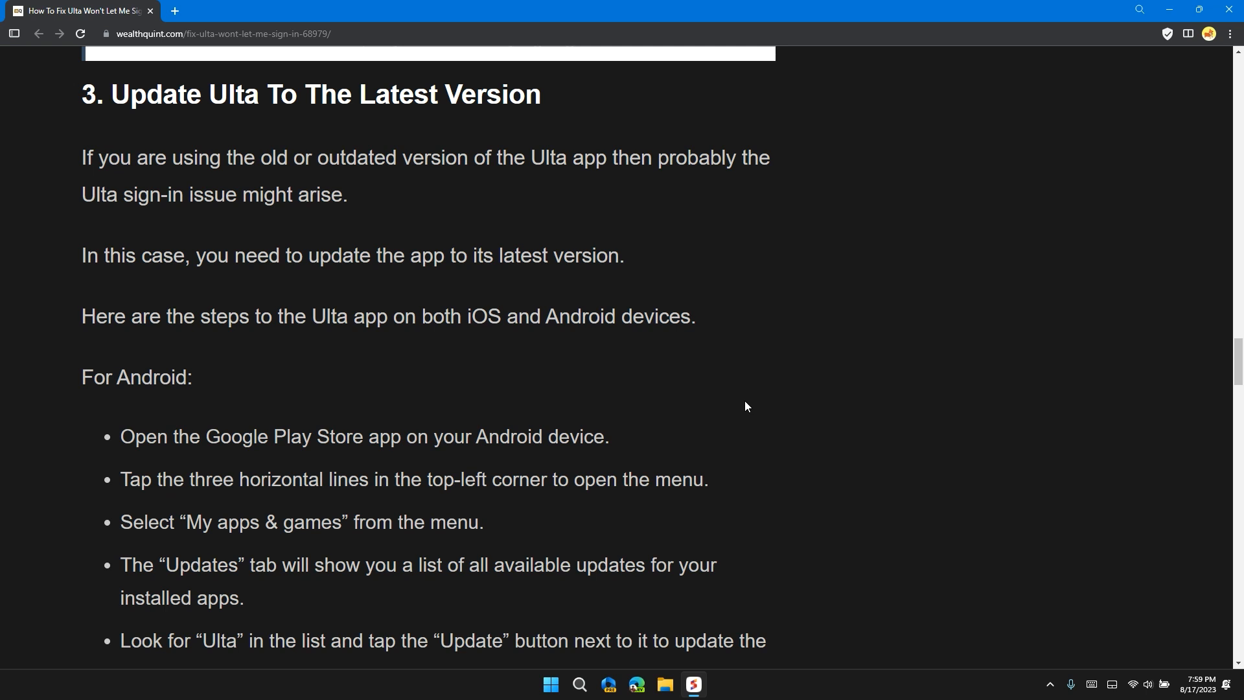
{"action": "scroll", "scroll_direction": "down", "scroll_amount": 3}
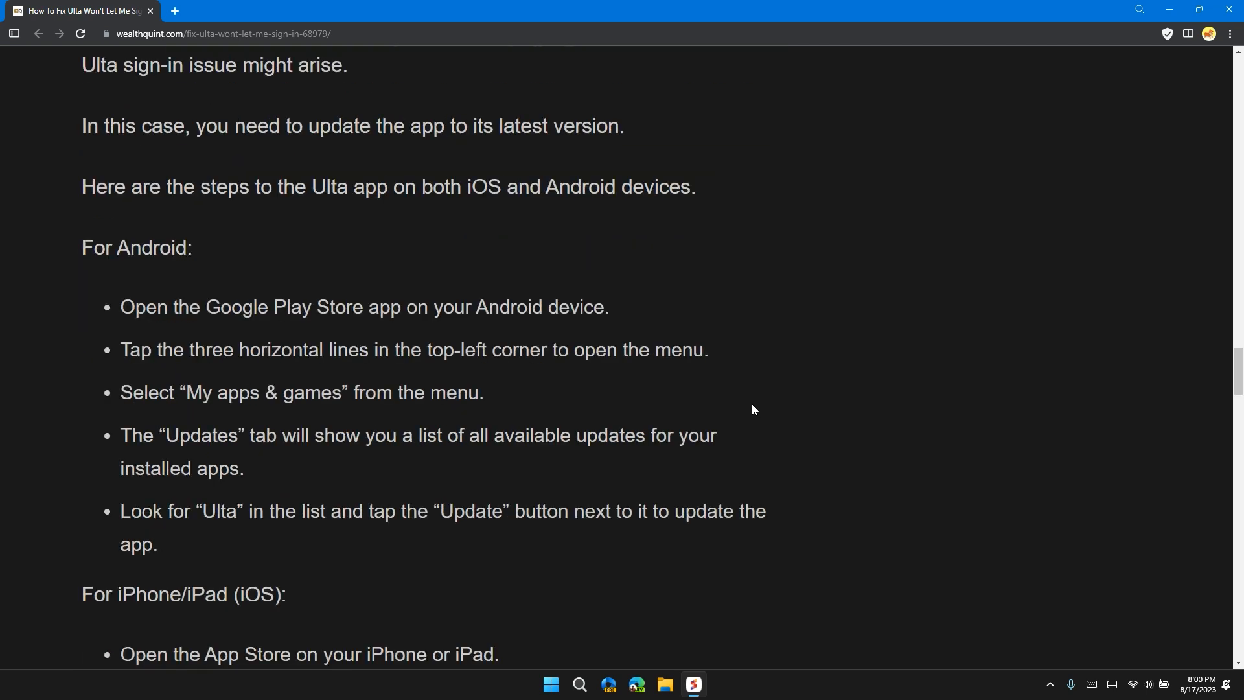
{"action": "mouse_move", "coordinate": [348, 300]}
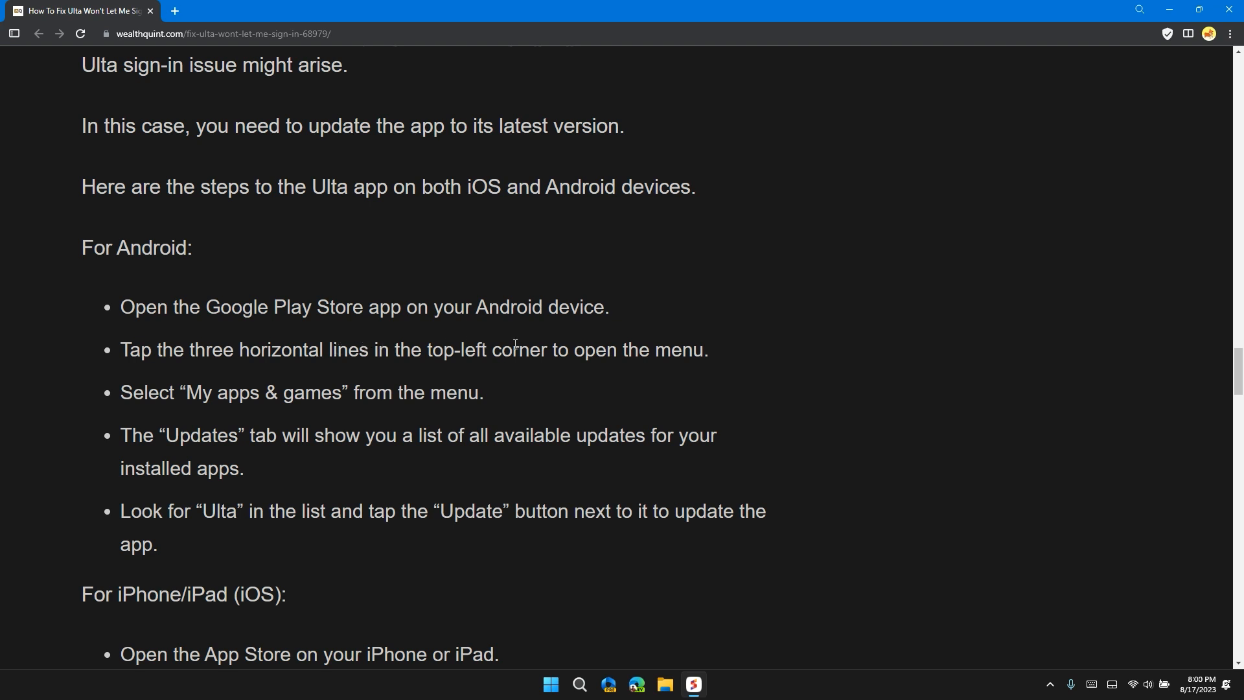
{"action": "mouse_move", "coordinate": [588, 416]}
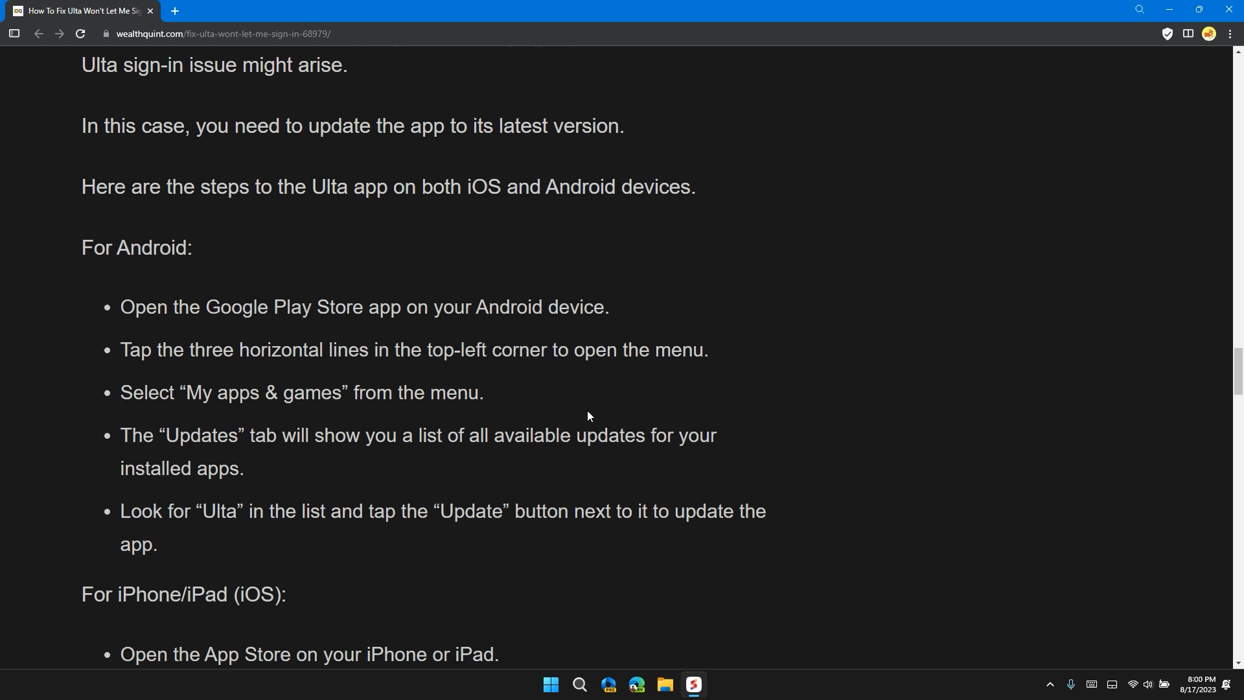
{"action": "mouse_move", "coordinate": [369, 425]}
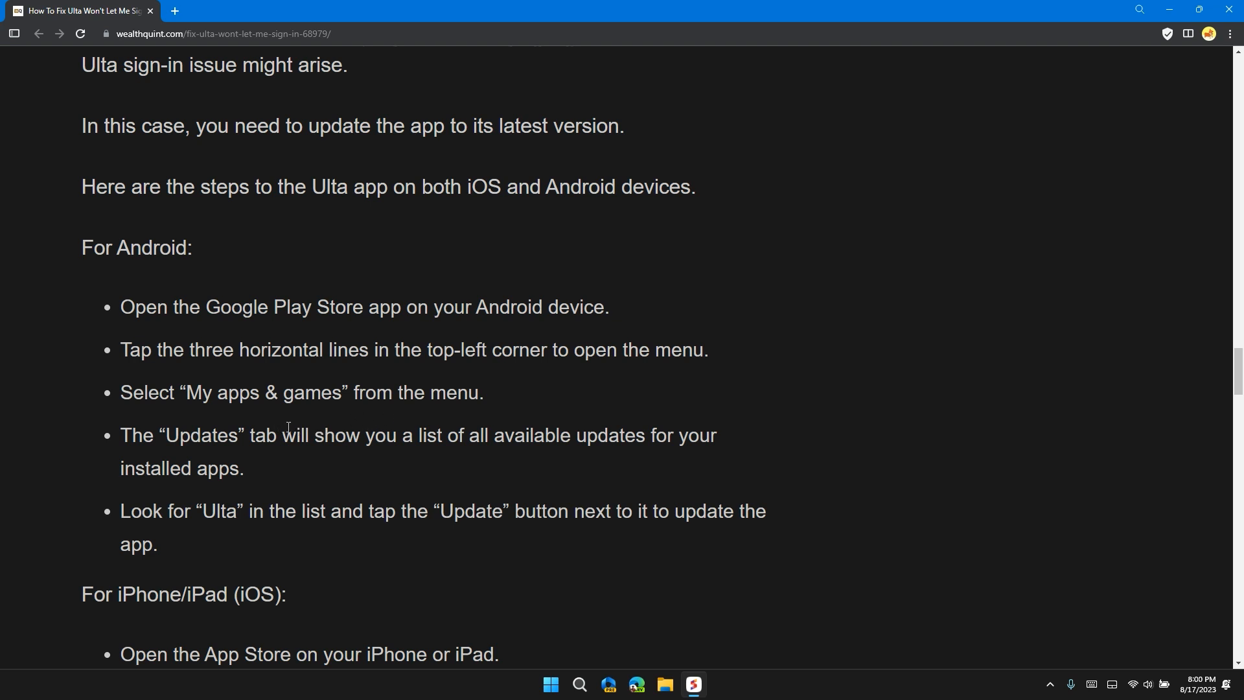
{"action": "mouse_move", "coordinate": [322, 435]}
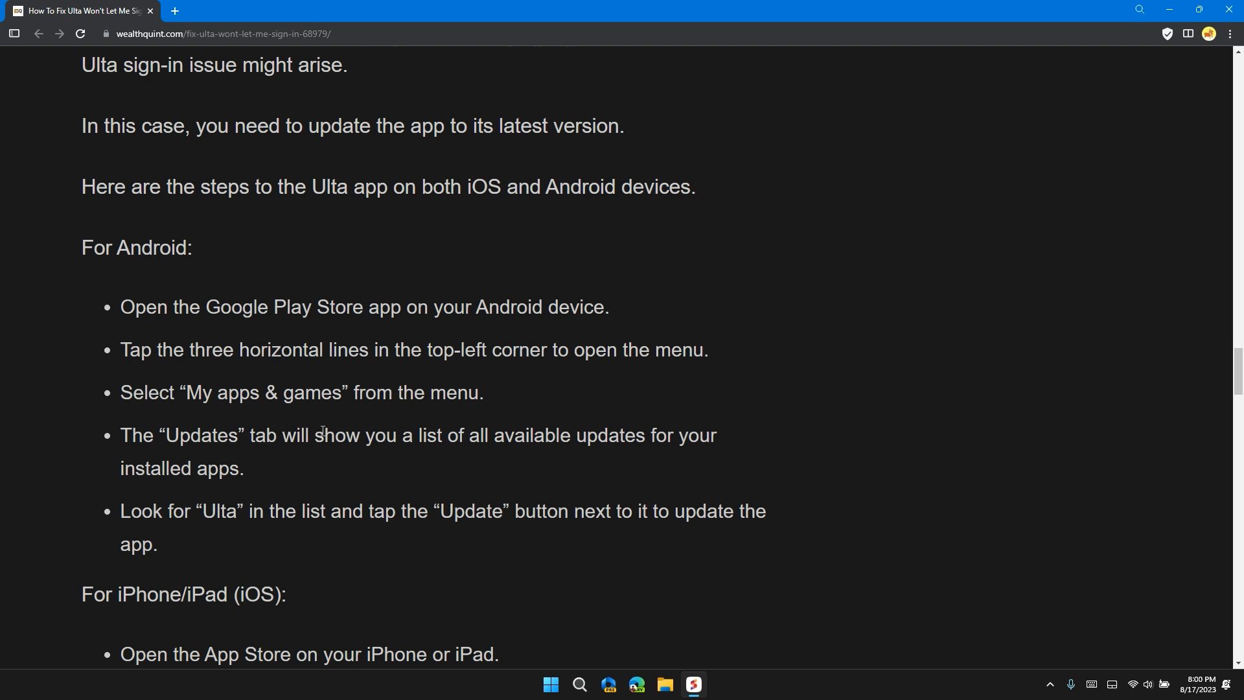
{"action": "mouse_move", "coordinate": [541, 440]}
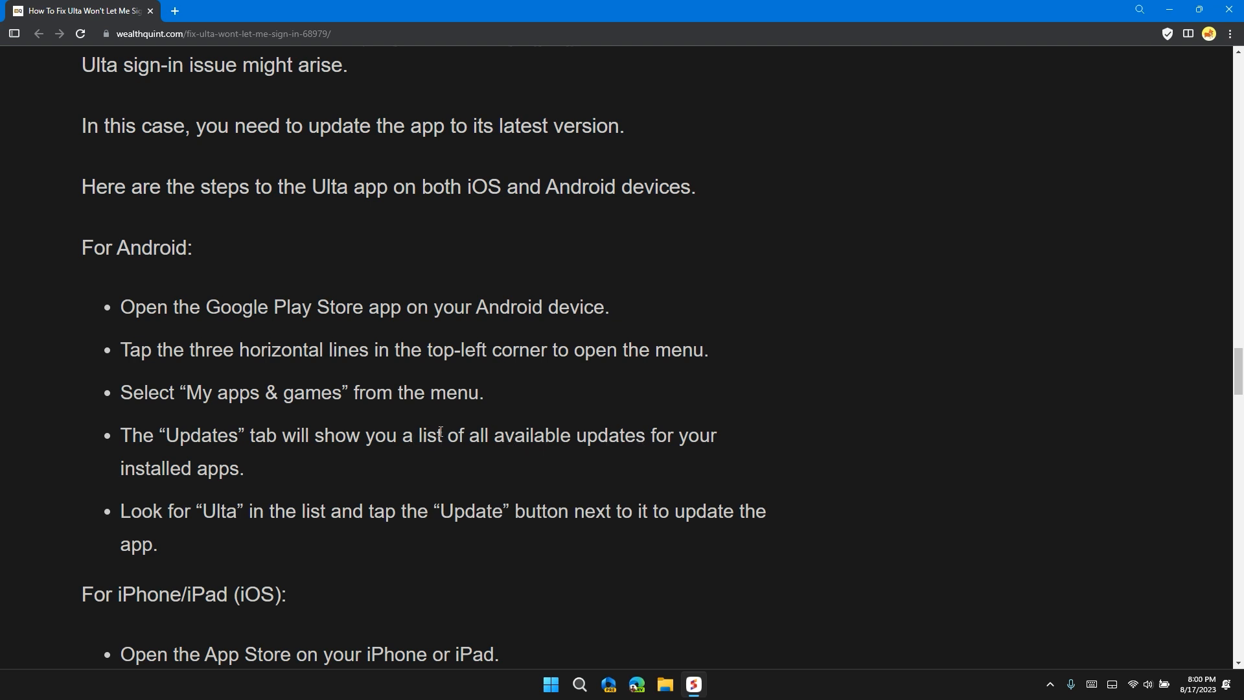
Scroll past the iPhone/iPad update steps to the '4. Clear Ulta App Cache' heading
{"action": "scroll", "scroll_direction": "down", "scroll_amount": 3}
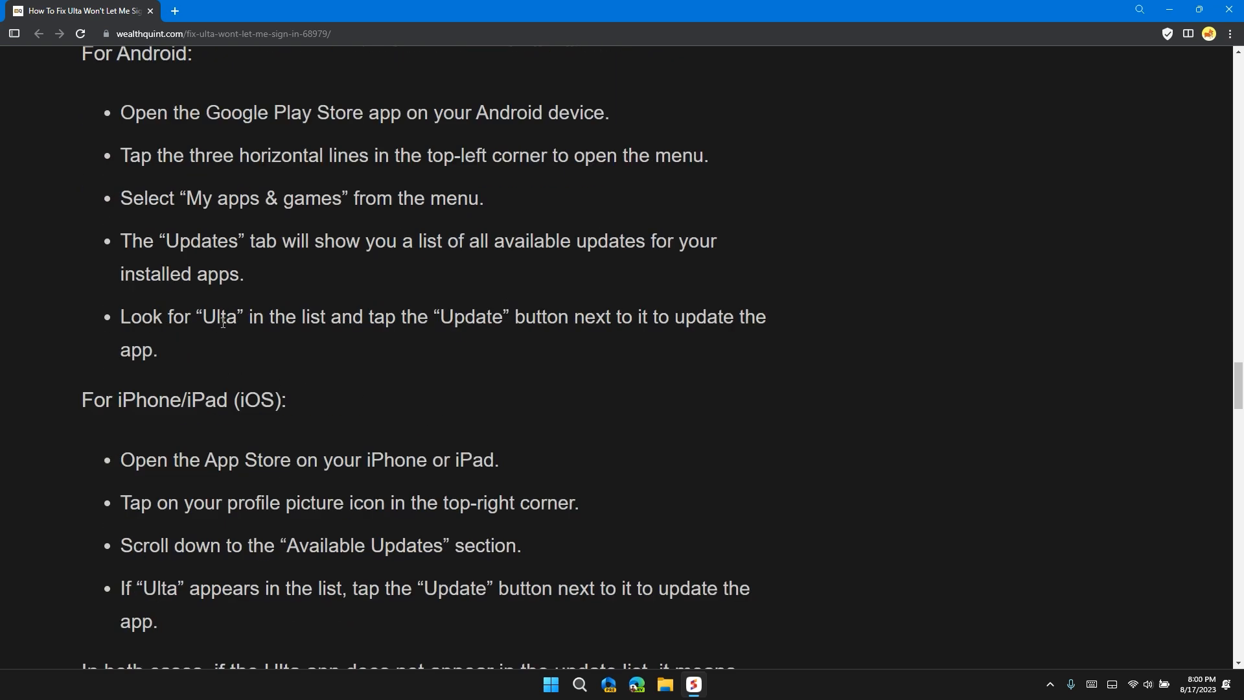
{"action": "mouse_move", "coordinate": [492, 323]}
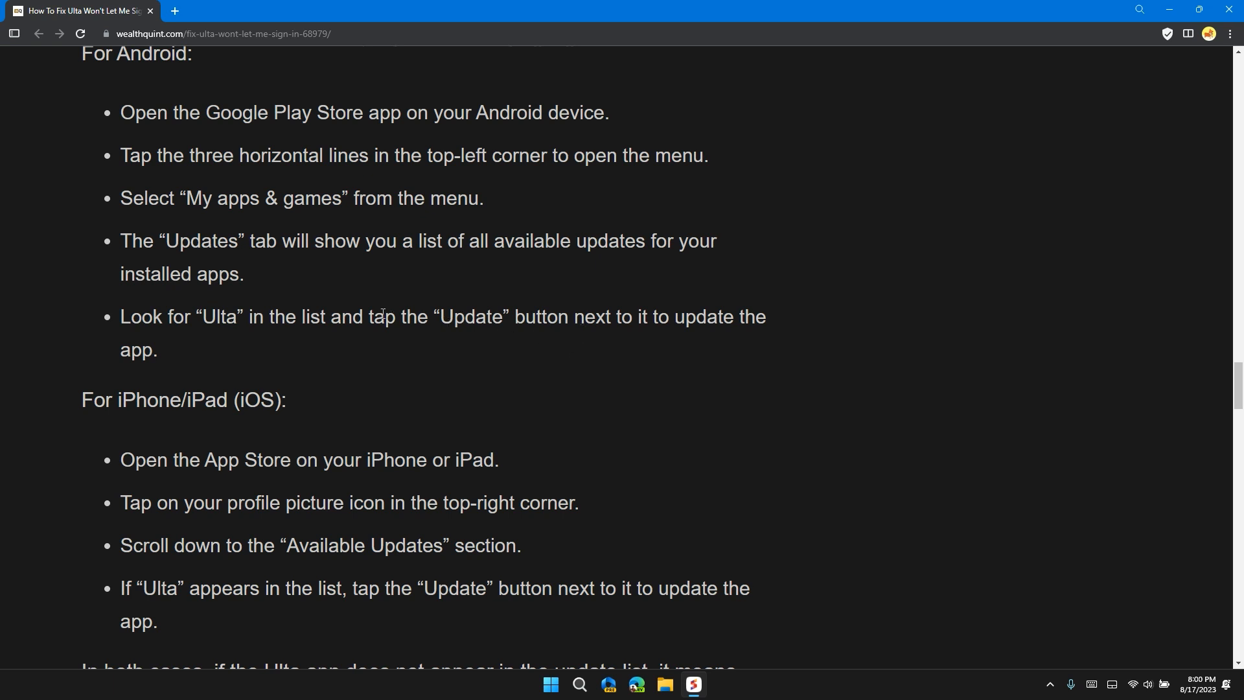
{"action": "scroll", "scroll_direction": "down", "scroll_amount": 3}
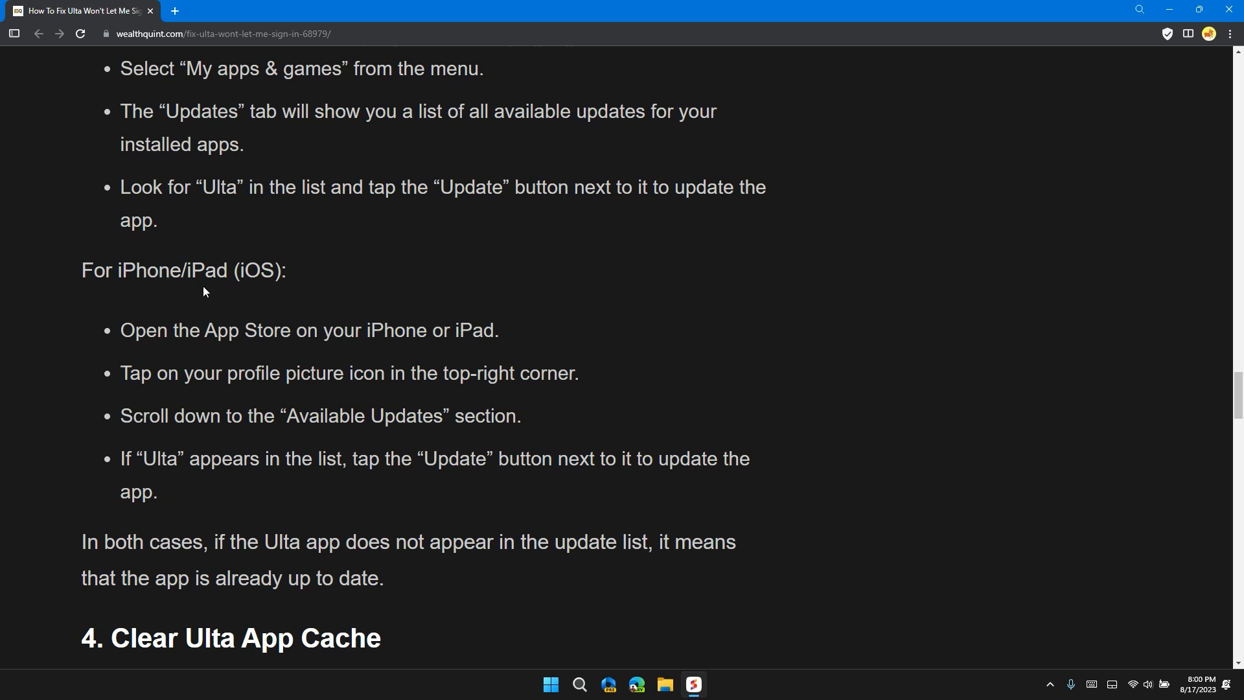
{"action": "mouse_move", "coordinate": [287, 335]}
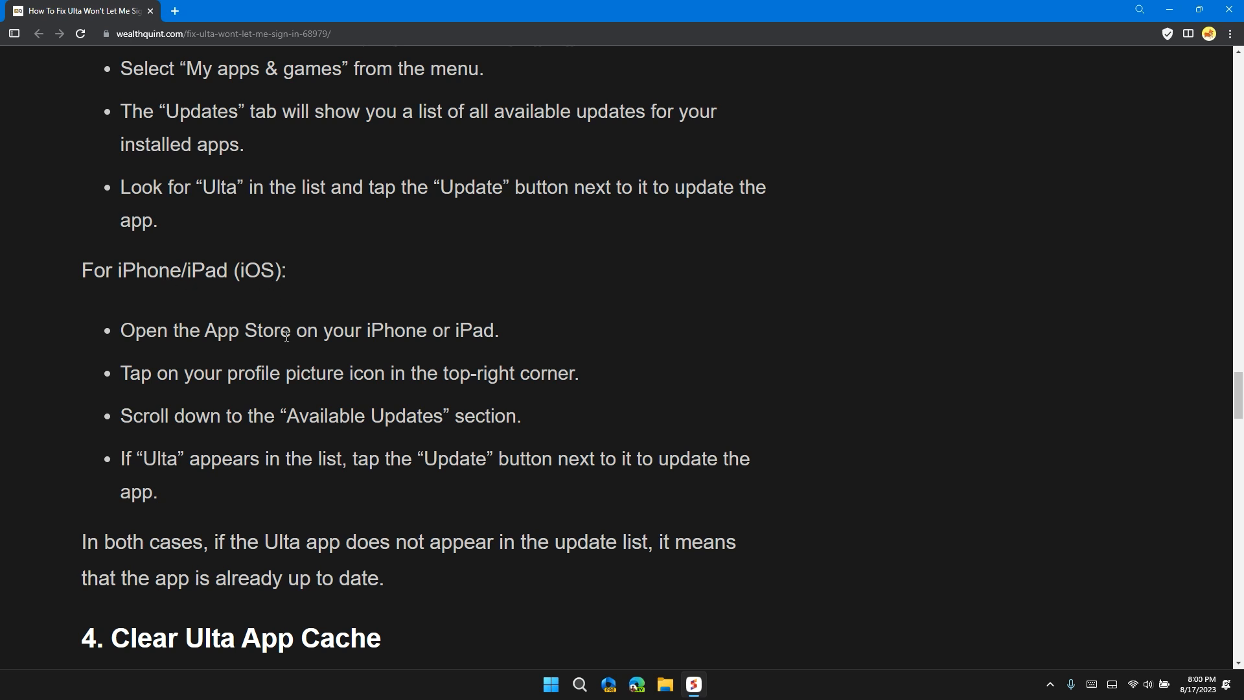
{"action": "mouse_move", "coordinate": [319, 341]}
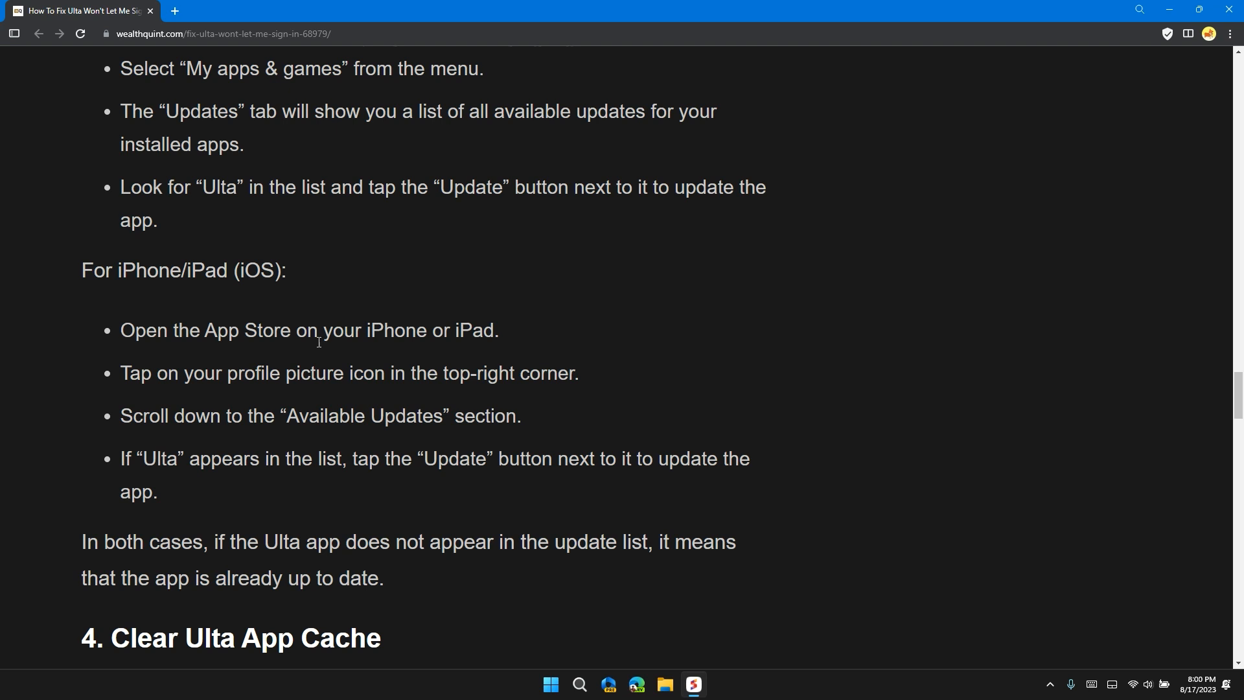
{"action": "mouse_move", "coordinate": [380, 381]}
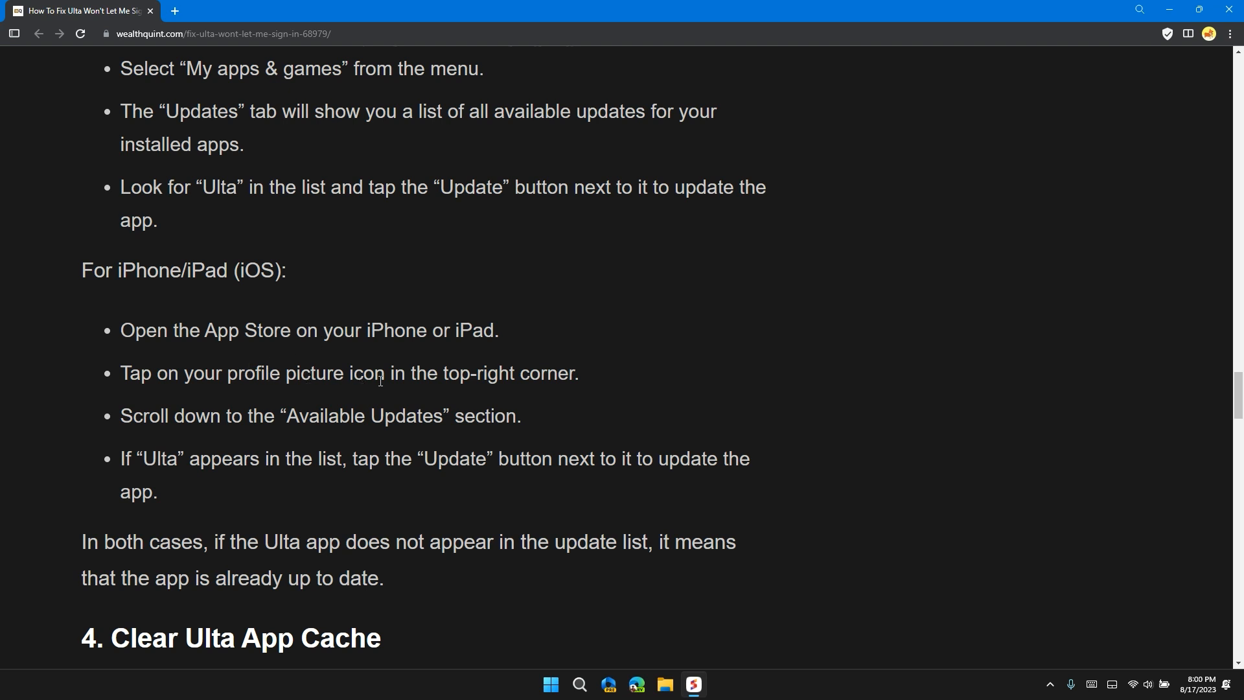
{"action": "mouse_move", "coordinate": [500, 395]}
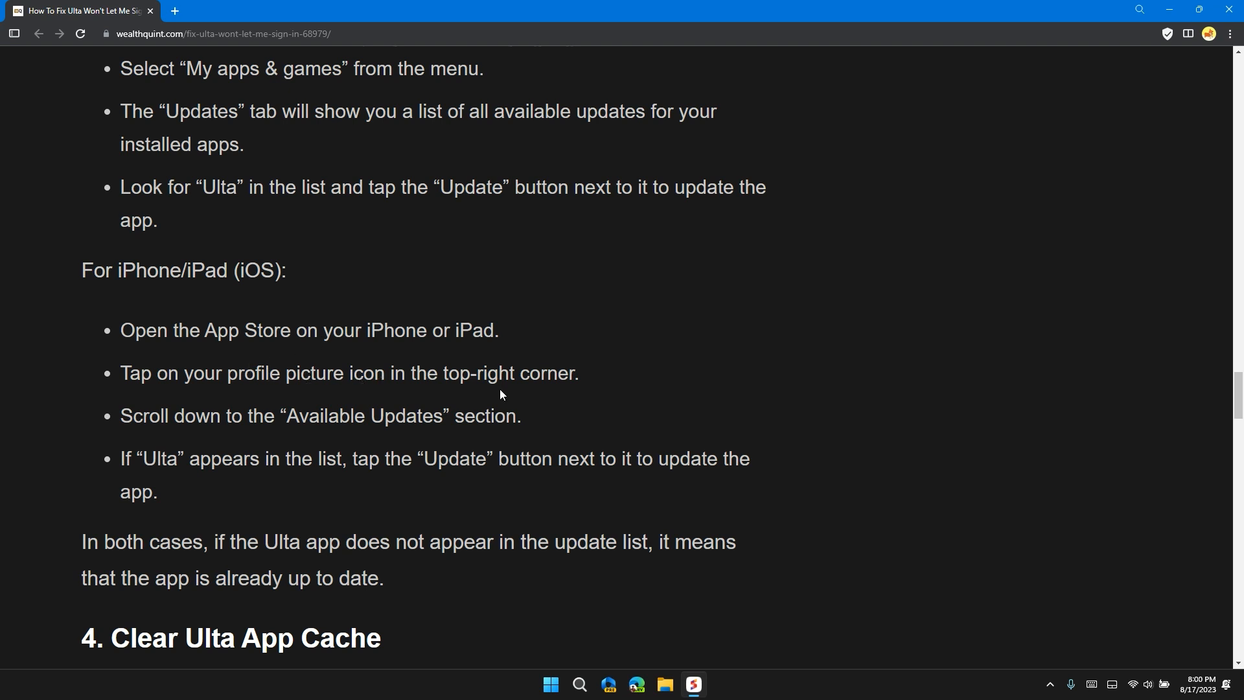
{"action": "mouse_move", "coordinate": [340, 442]}
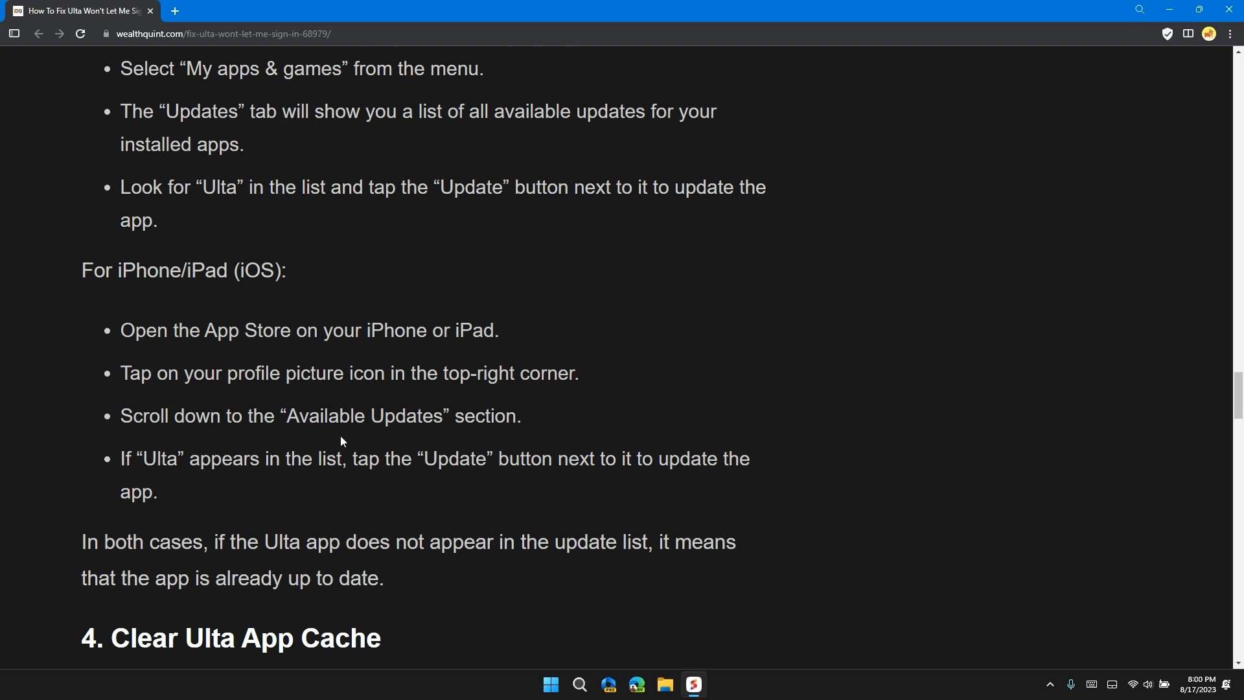
{"action": "scroll", "scroll_direction": "down", "scroll_amount": 3}
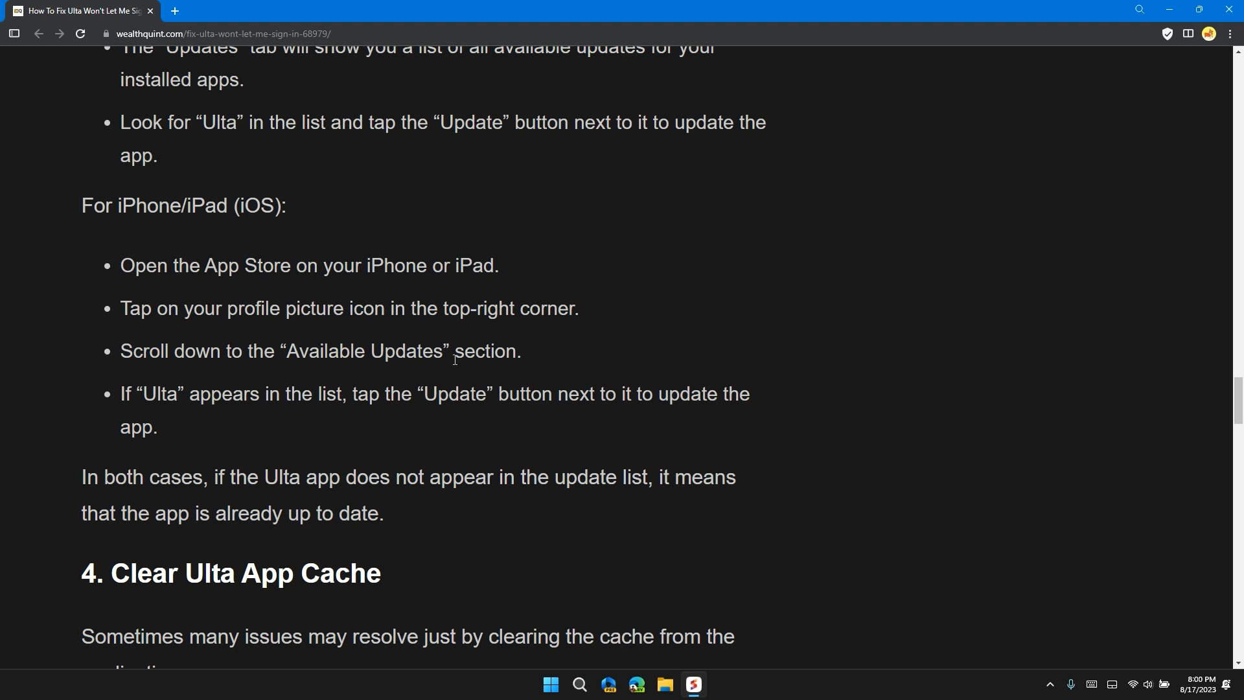
{"action": "mouse_move", "coordinate": [599, 367]}
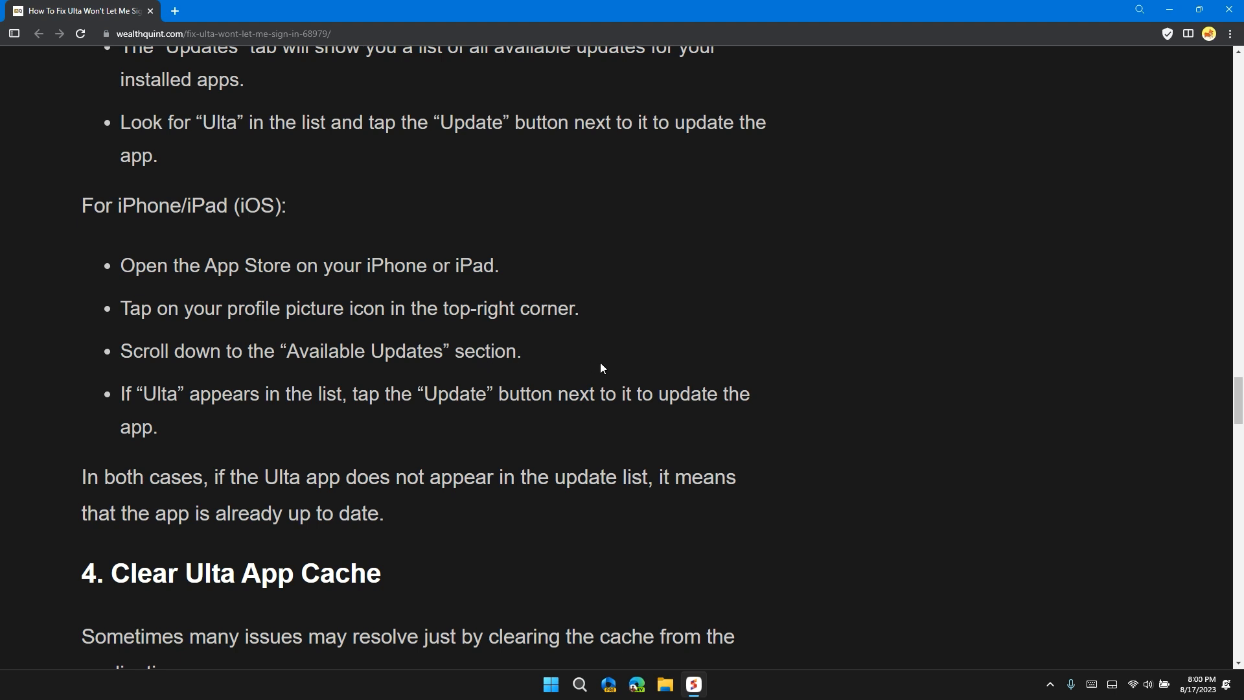
{"action": "mouse_move", "coordinate": [684, 381]}
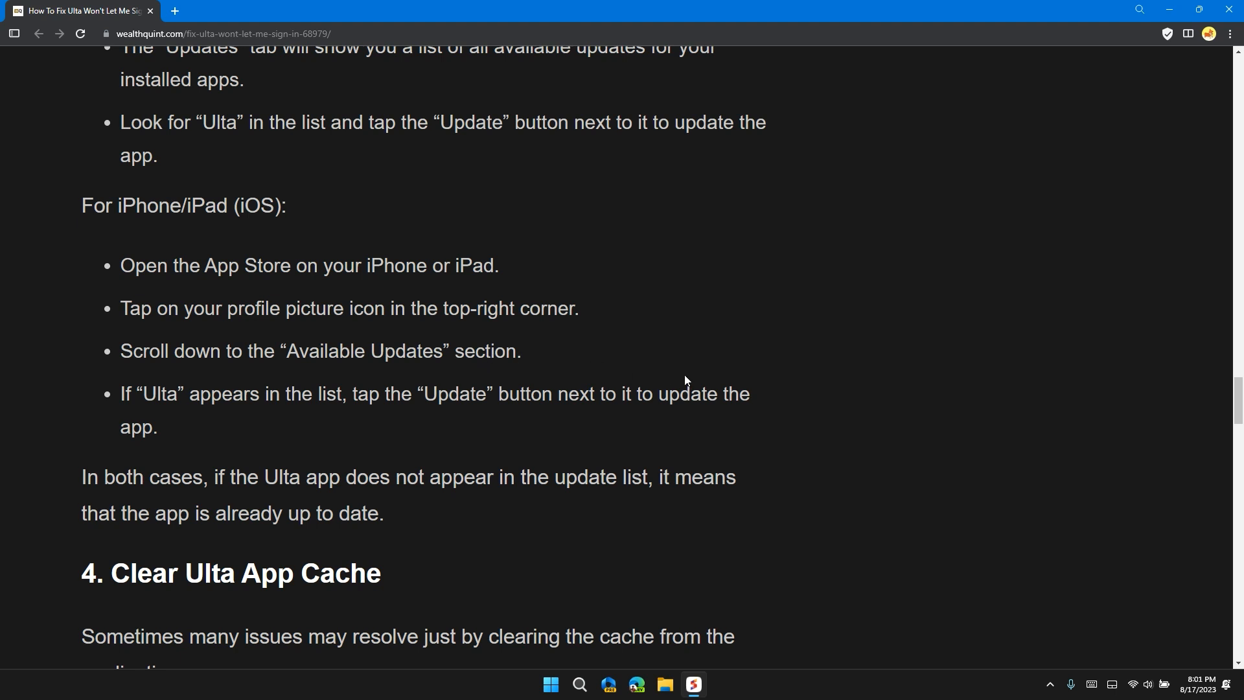
{"action": "scroll", "scroll_direction": "down", "scroll_amount": 3}
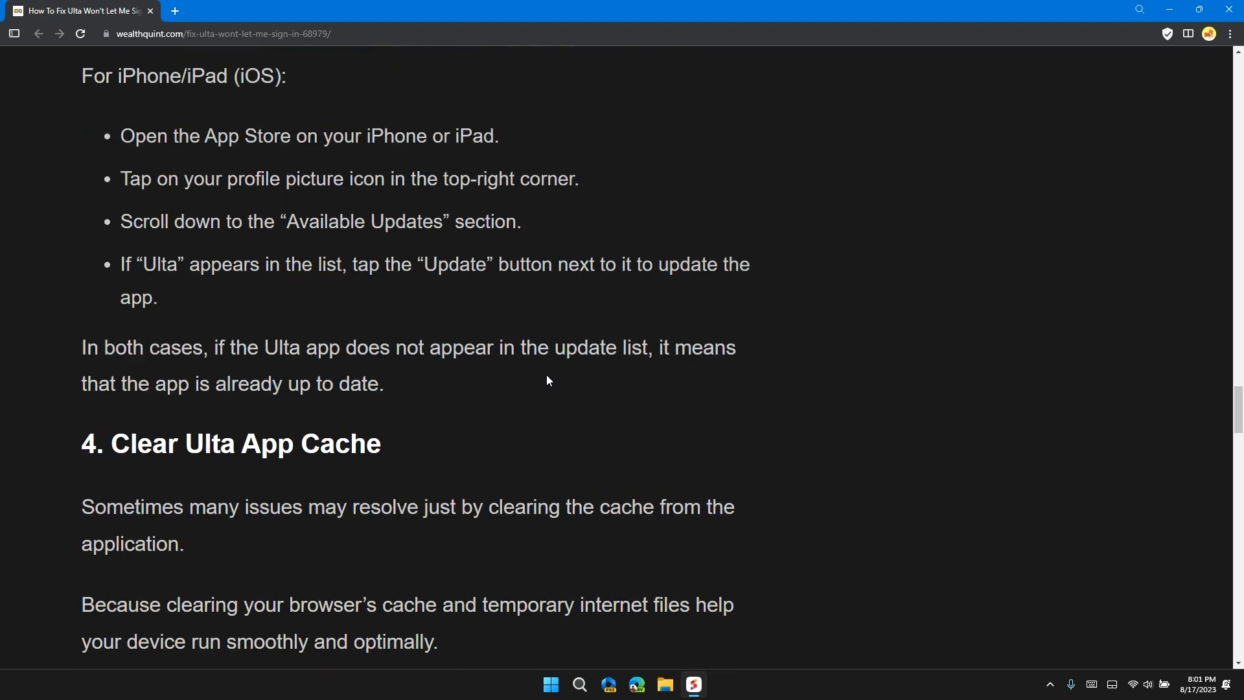
{"action": "mouse_move", "coordinate": [497, 347]}
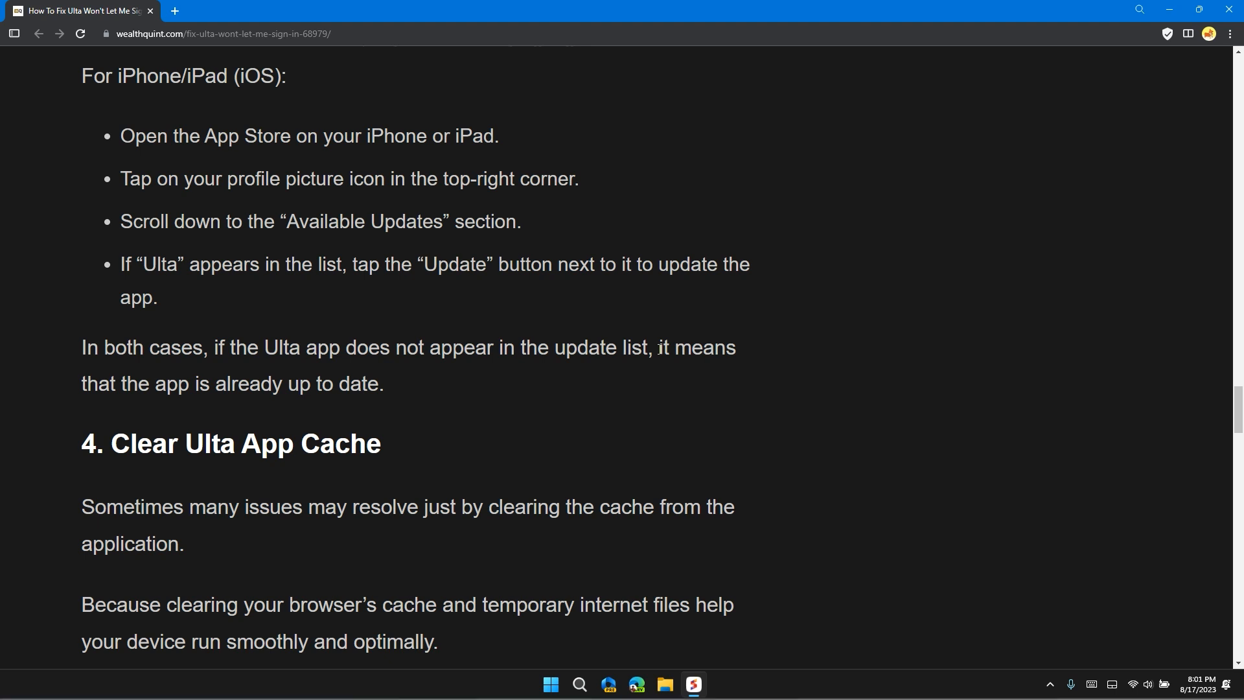
Scroll until all five Android steps for clearing the Ulta app cache are visible
{"action": "scroll", "scroll_direction": "down", "scroll_amount": 3}
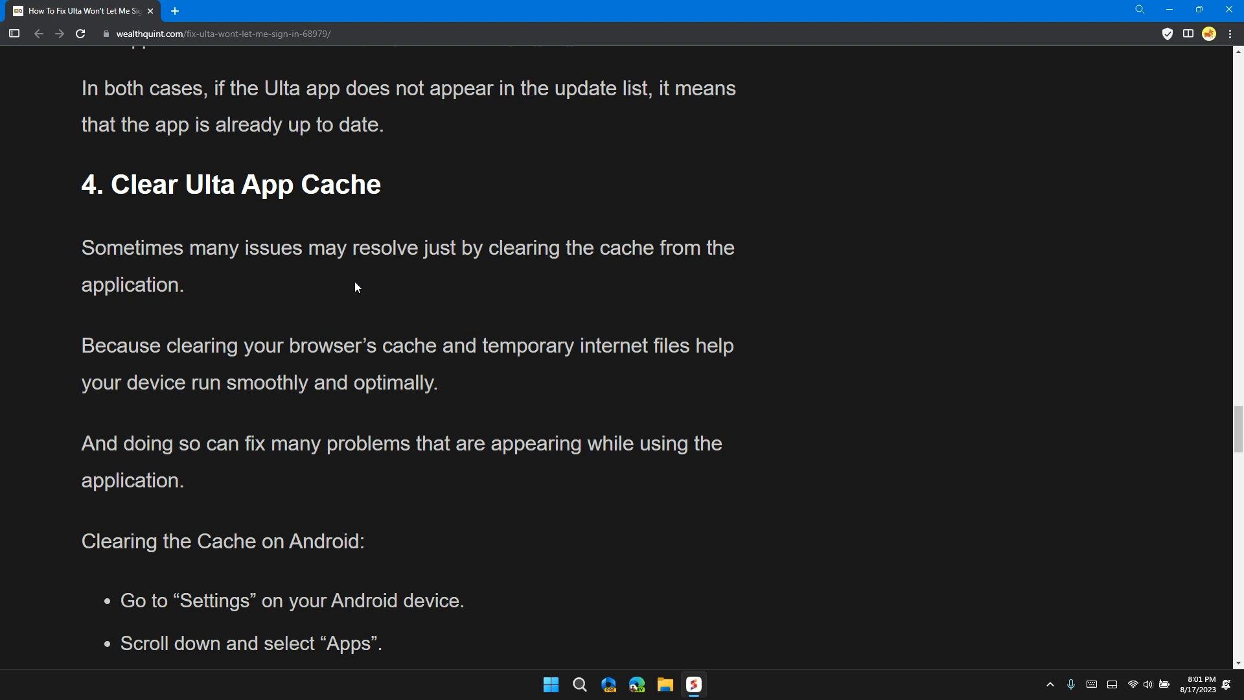
{"action": "mouse_move", "coordinate": [408, 275]}
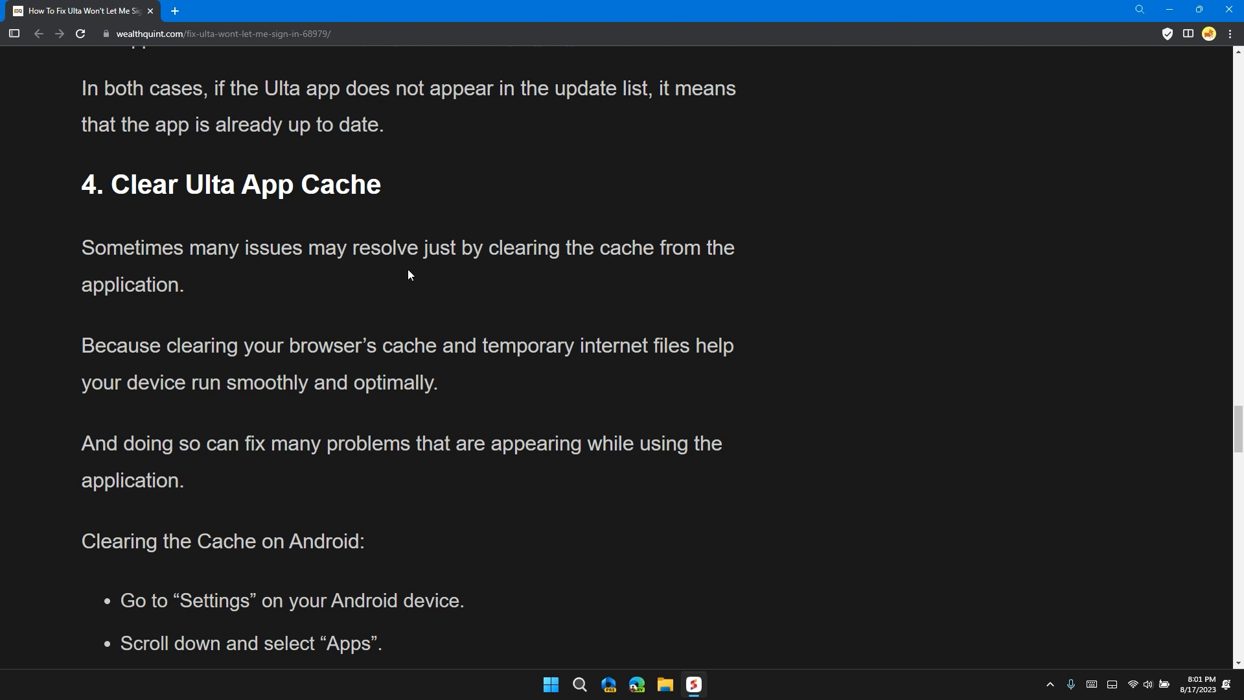
{"action": "mouse_move", "coordinate": [745, 255]}
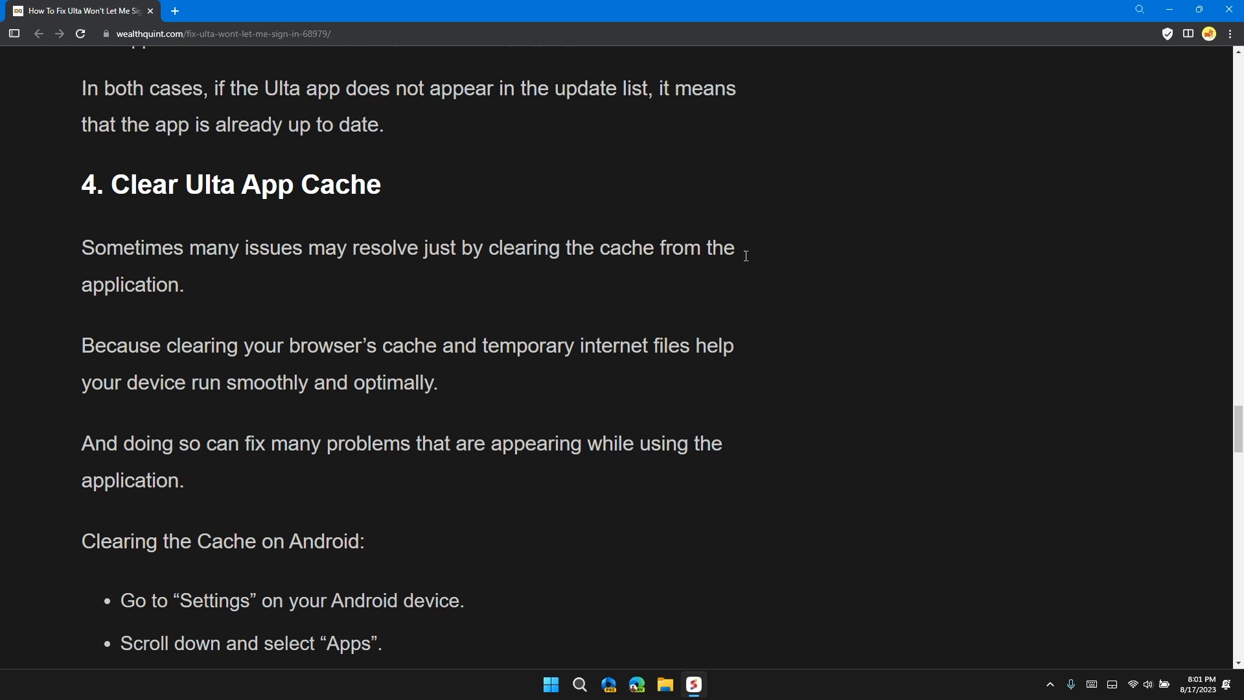
{"action": "scroll", "scroll_direction": "down", "scroll_amount": 3}
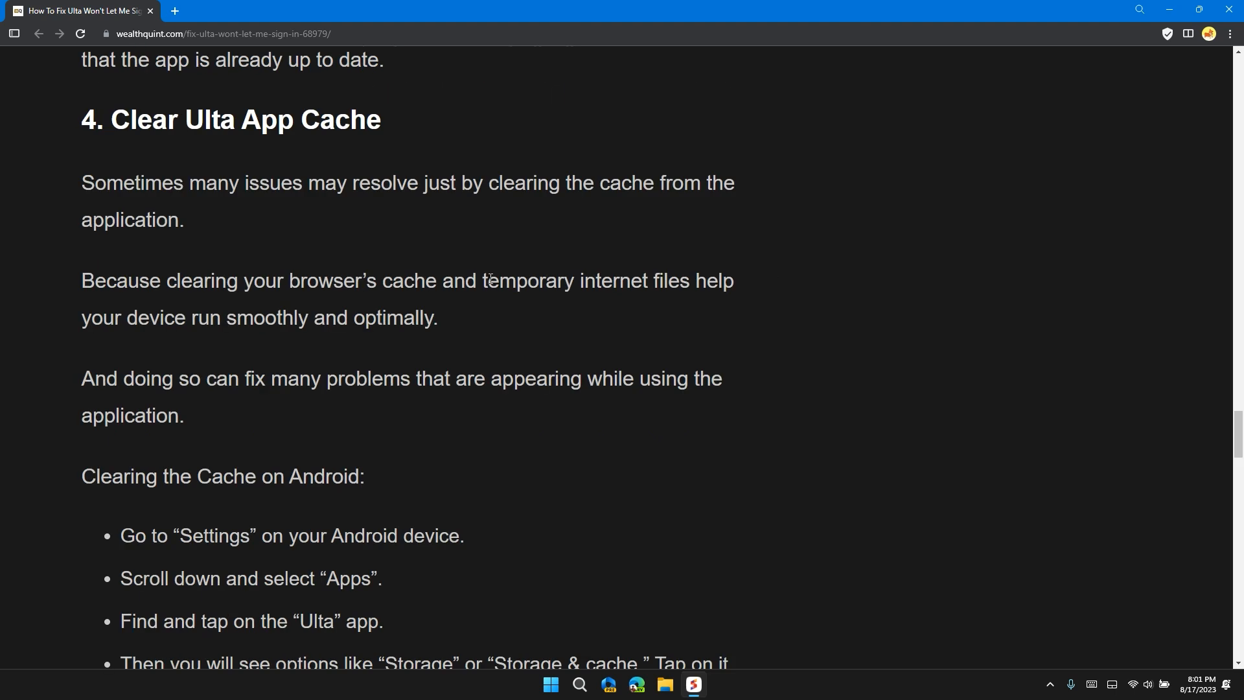
{"action": "mouse_move", "coordinate": [641, 288]}
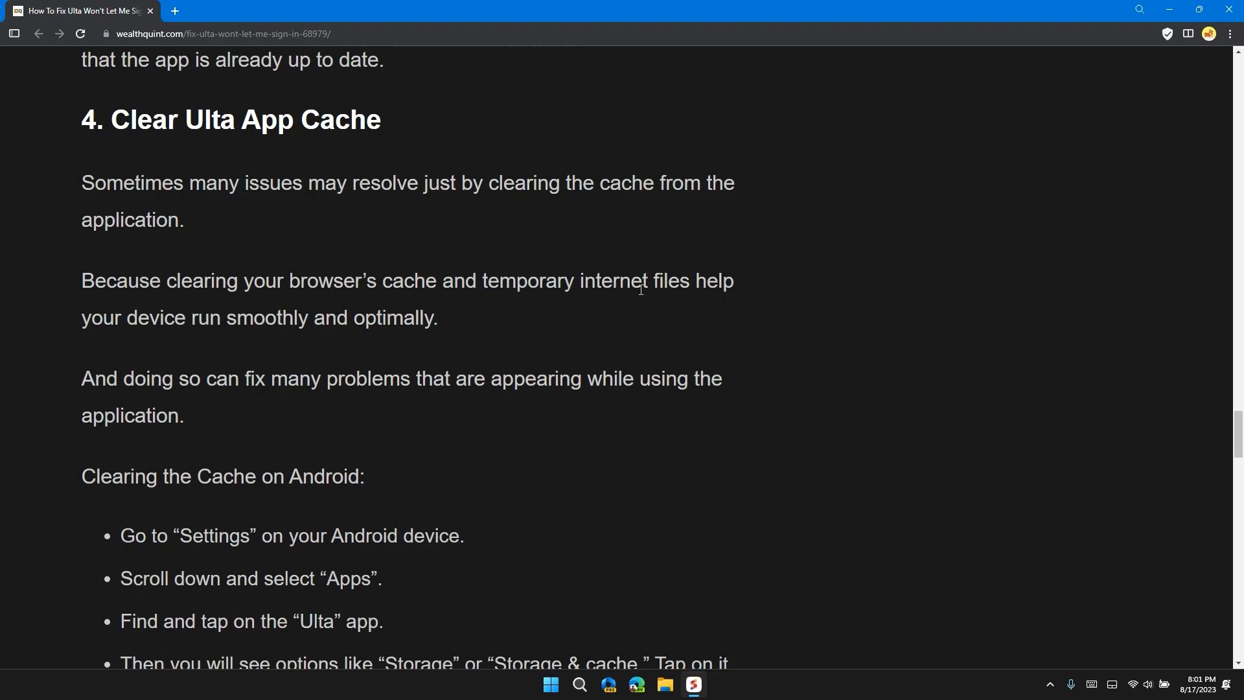
{"action": "mouse_move", "coordinate": [863, 267]}
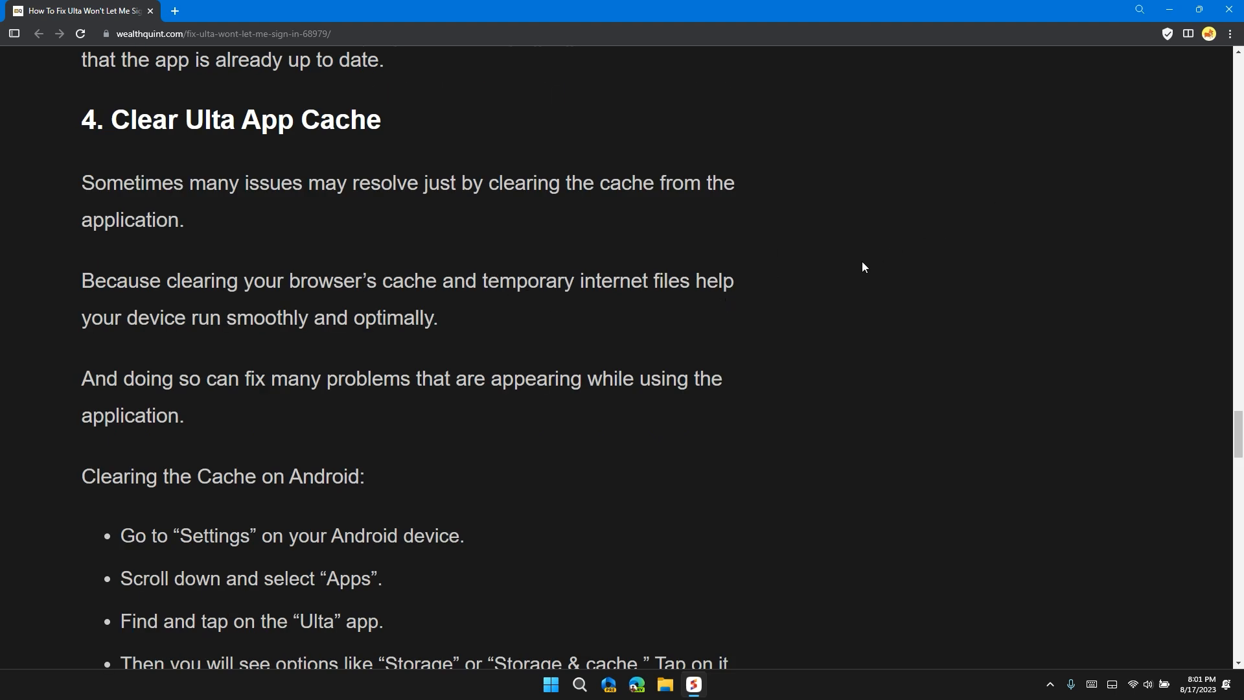
{"action": "scroll", "scroll_direction": "down", "scroll_amount": 3}
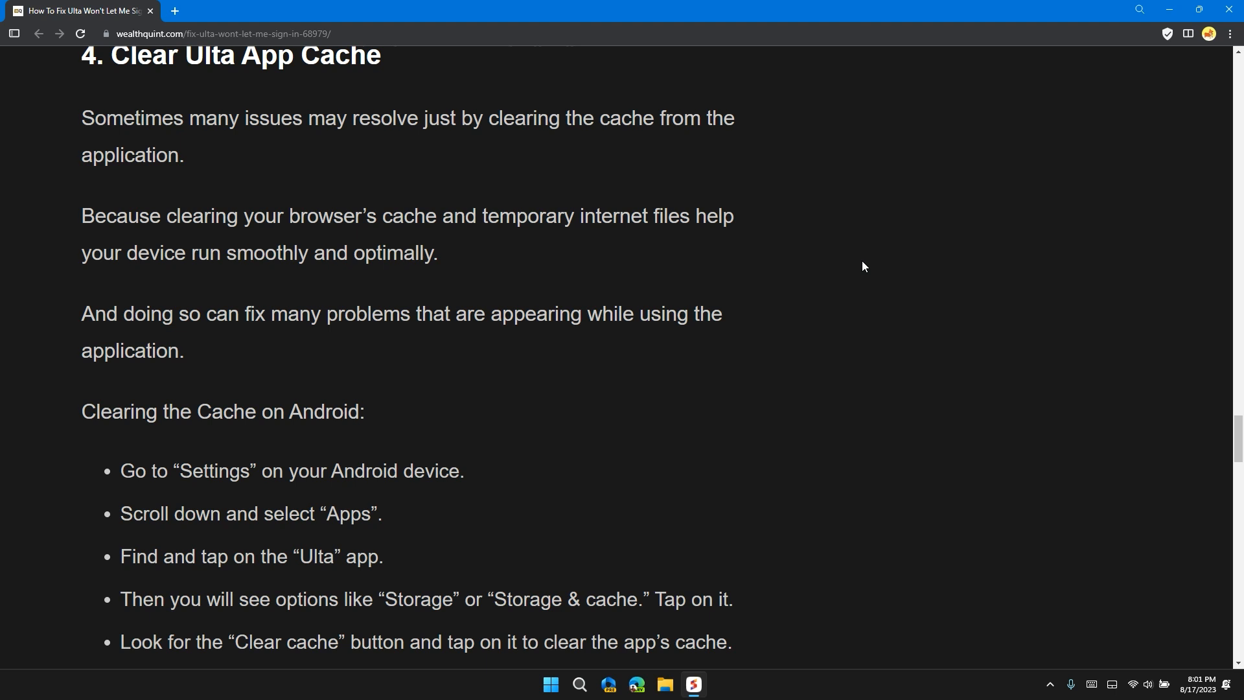
{"action": "scroll", "scroll_direction": "down", "scroll_amount": 3}
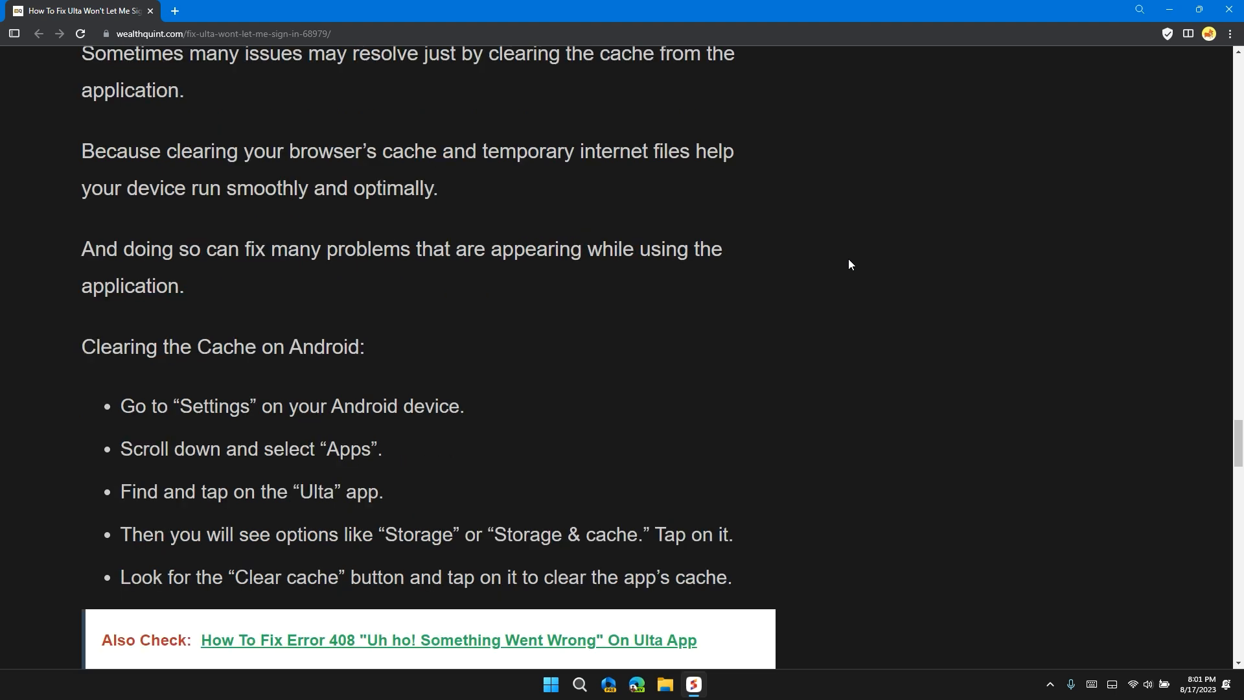
Scroll past the iPhone/iPad cache-clearing steps to the '5. Check Ulta App Status' heading
{"action": "scroll", "scroll_direction": "down", "scroll_amount": 3}
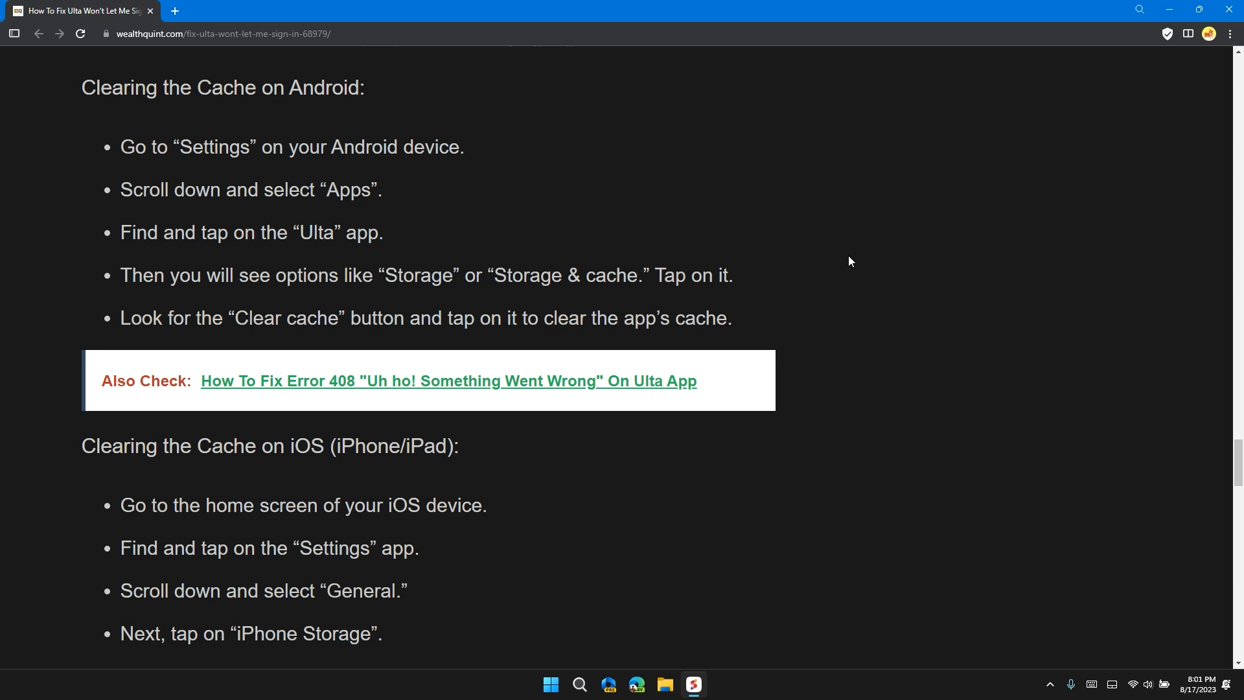
{"action": "scroll", "scroll_direction": "down", "scroll_amount": 3}
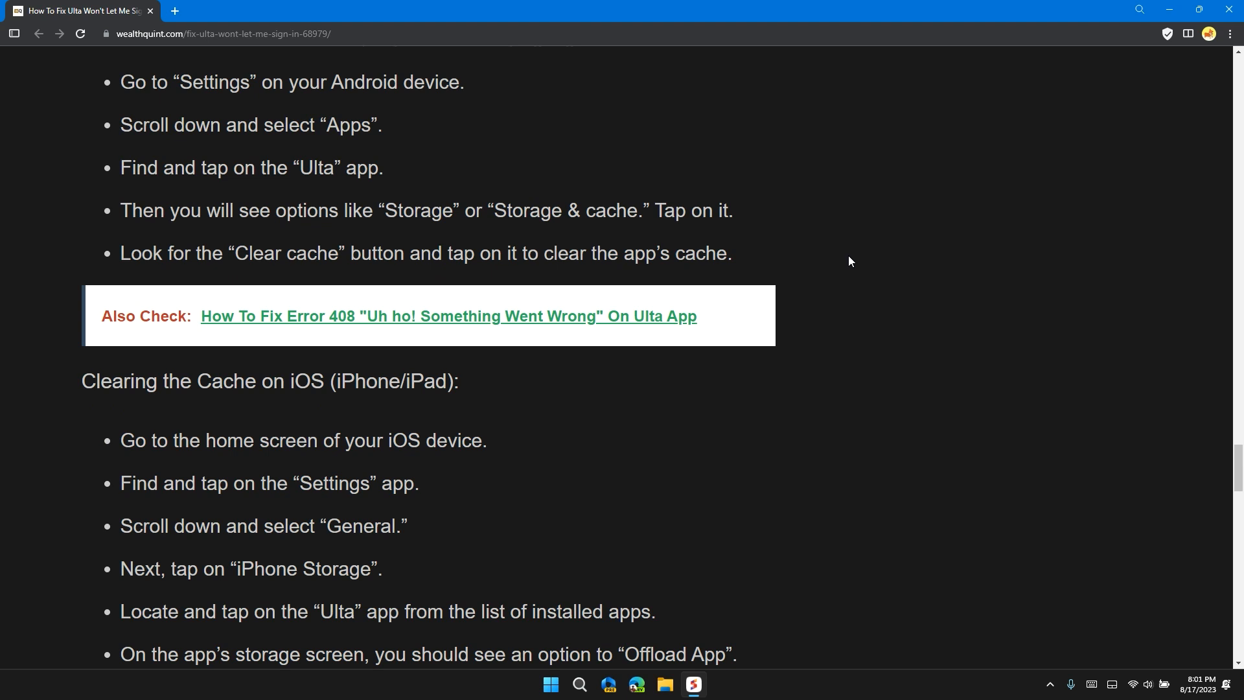
{"action": "scroll", "scroll_direction": "down", "scroll_amount": 3}
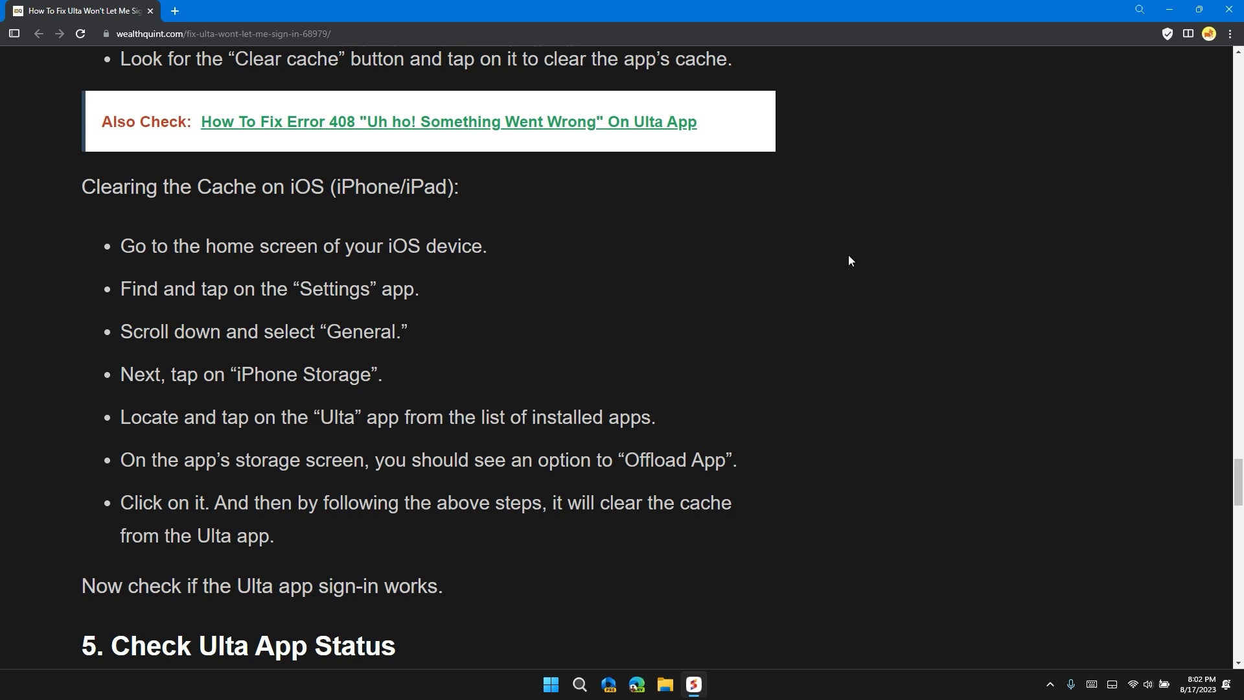
{"action": "mouse_move", "coordinate": [173, 391]}
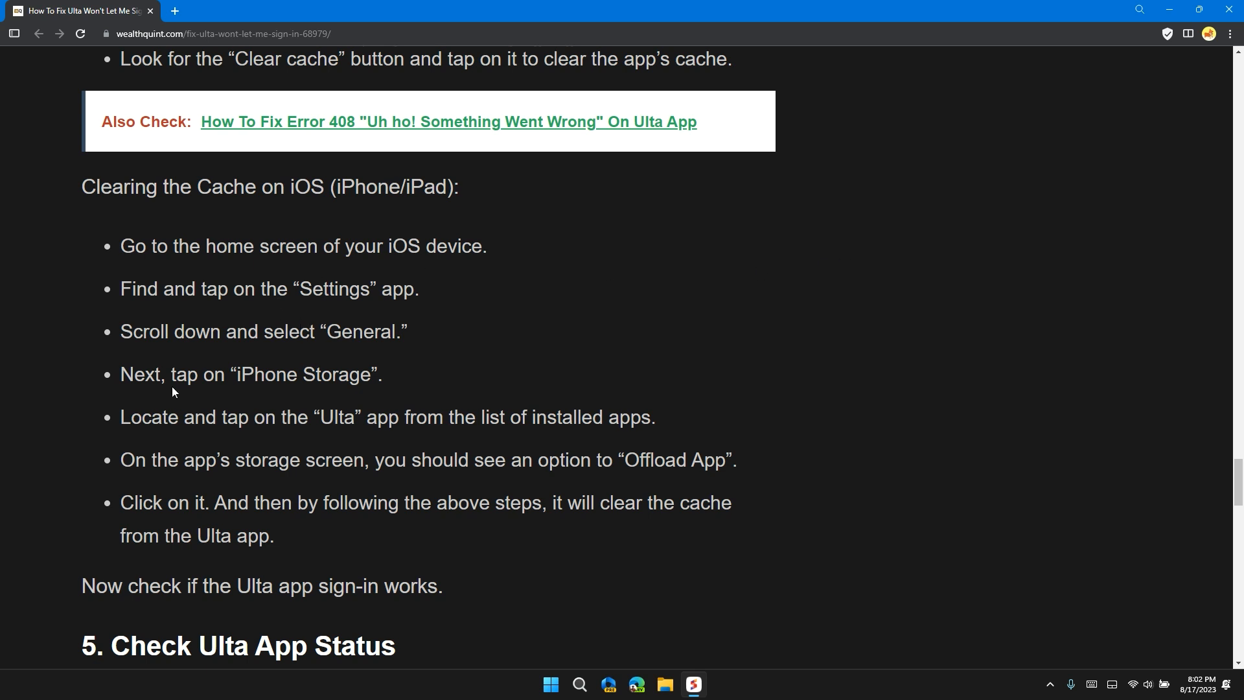
{"action": "mouse_move", "coordinate": [274, 375]}
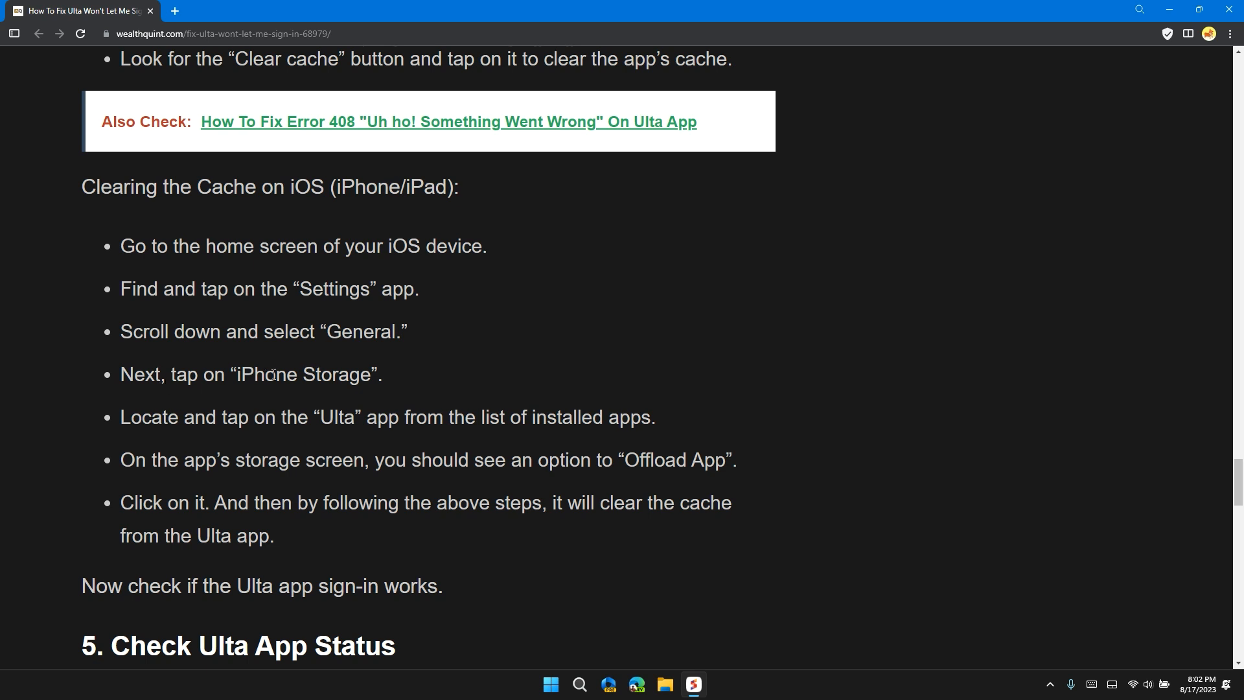
{"action": "mouse_move", "coordinate": [529, 425]}
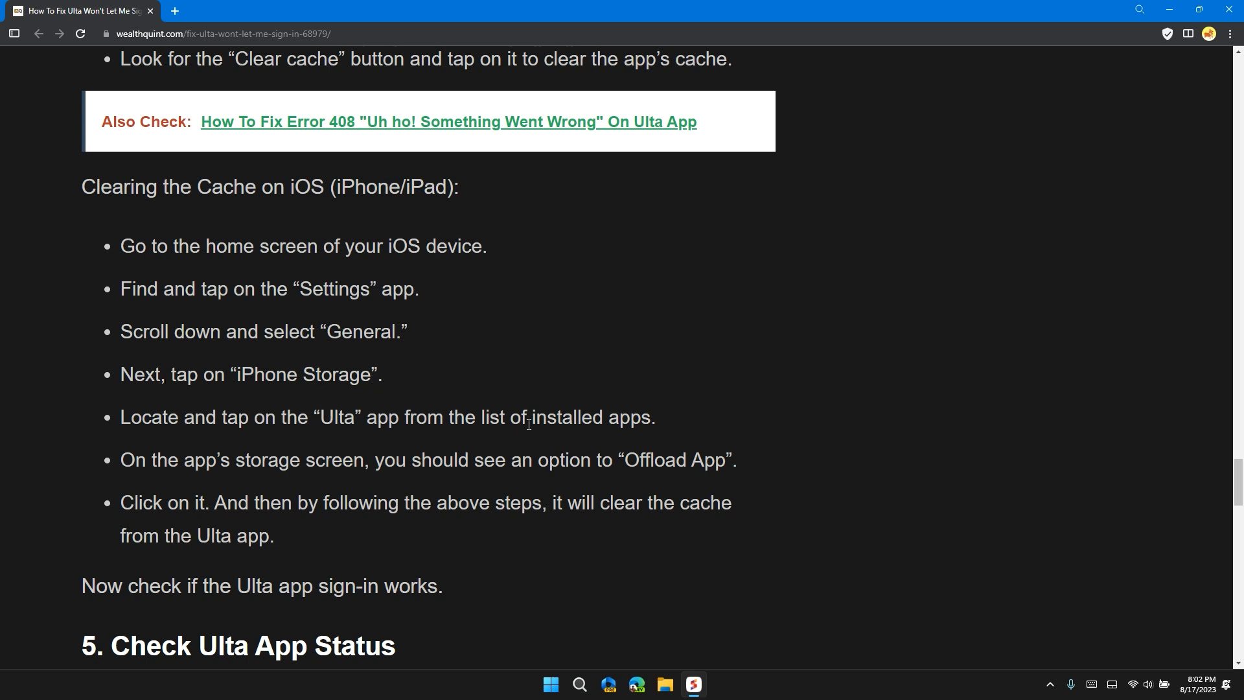
{"action": "scroll", "scroll_direction": "down", "scroll_amount": 3}
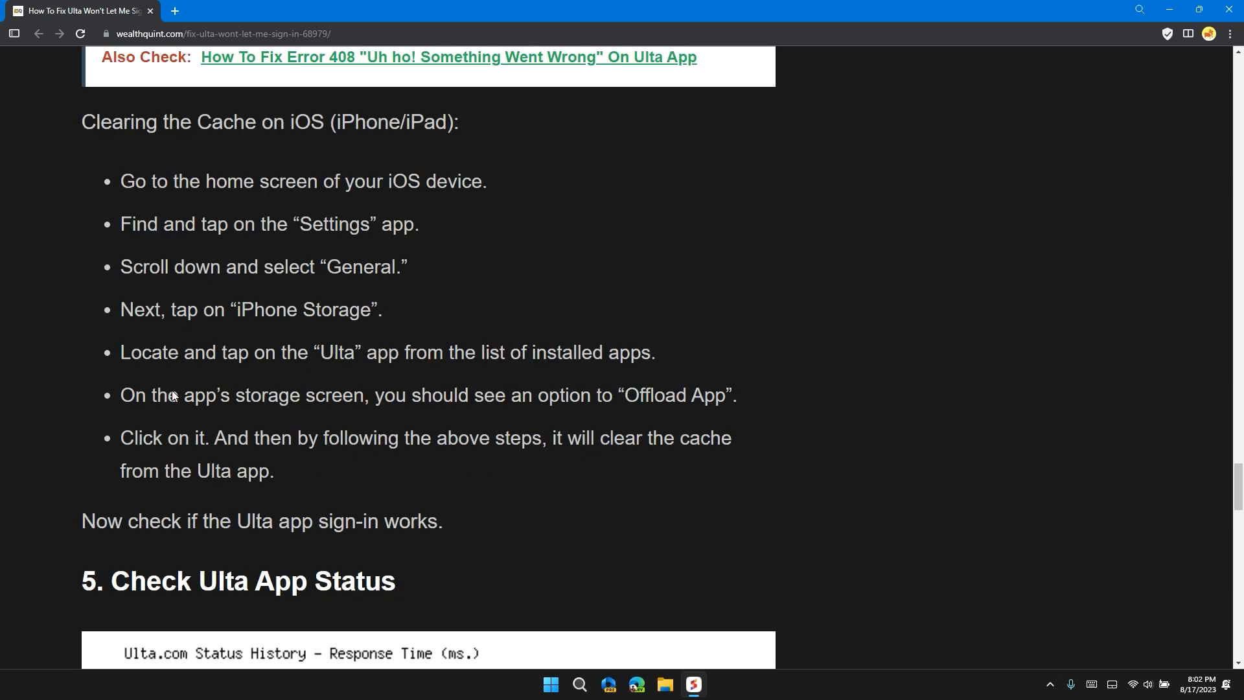
{"action": "mouse_move", "coordinate": [407, 392]}
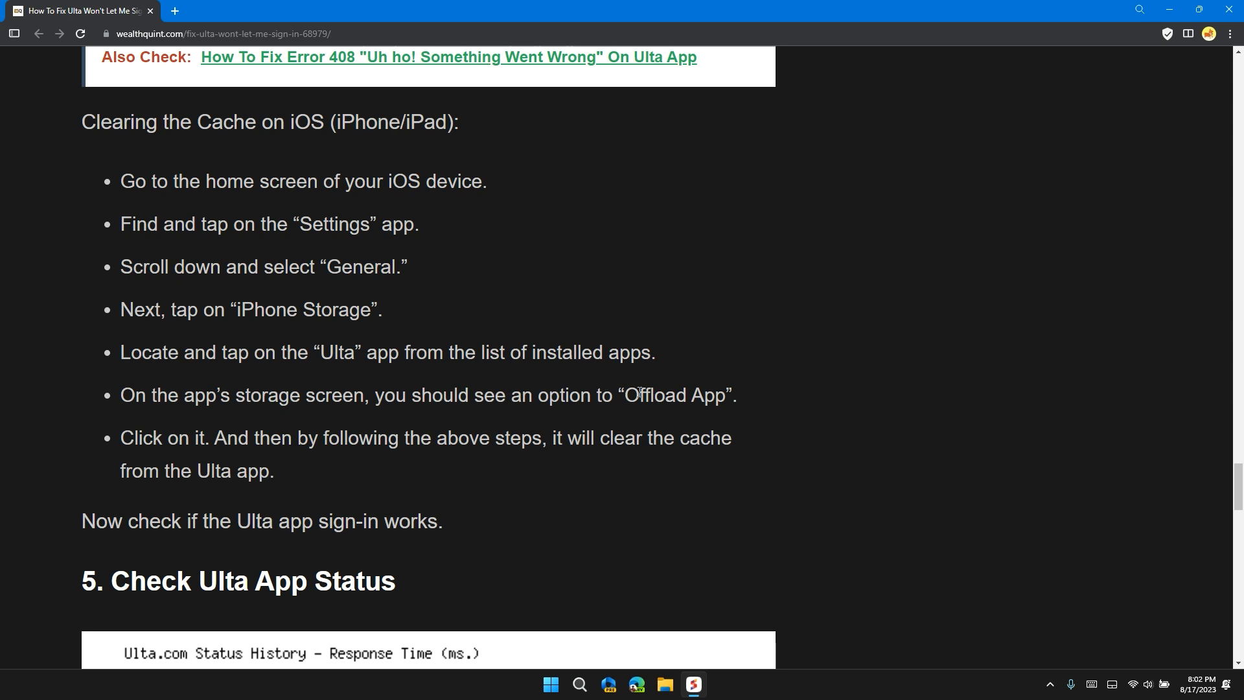
{"action": "mouse_move", "coordinate": [197, 450]}
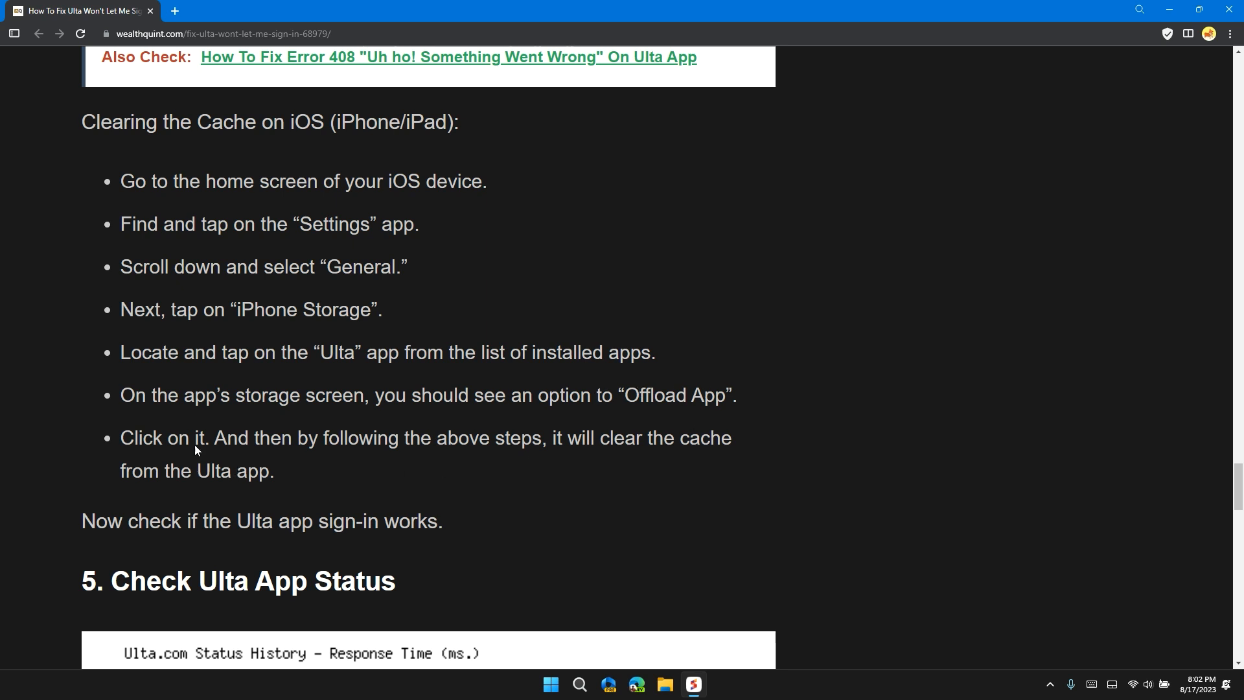
{"action": "mouse_move", "coordinate": [378, 437]}
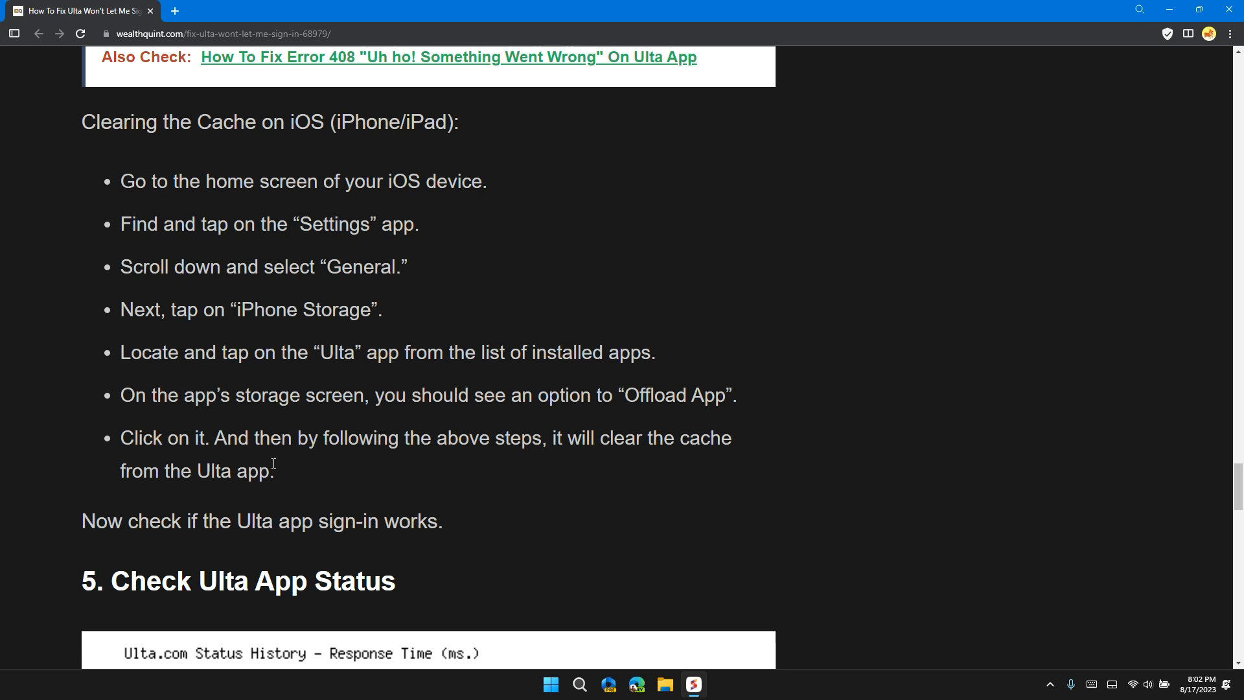
Scroll past the Ulta.com server-status chart to the '6. Contact Ulta Customer Support' heading
{"action": "scroll", "scroll_direction": "down", "scroll_amount": 3}
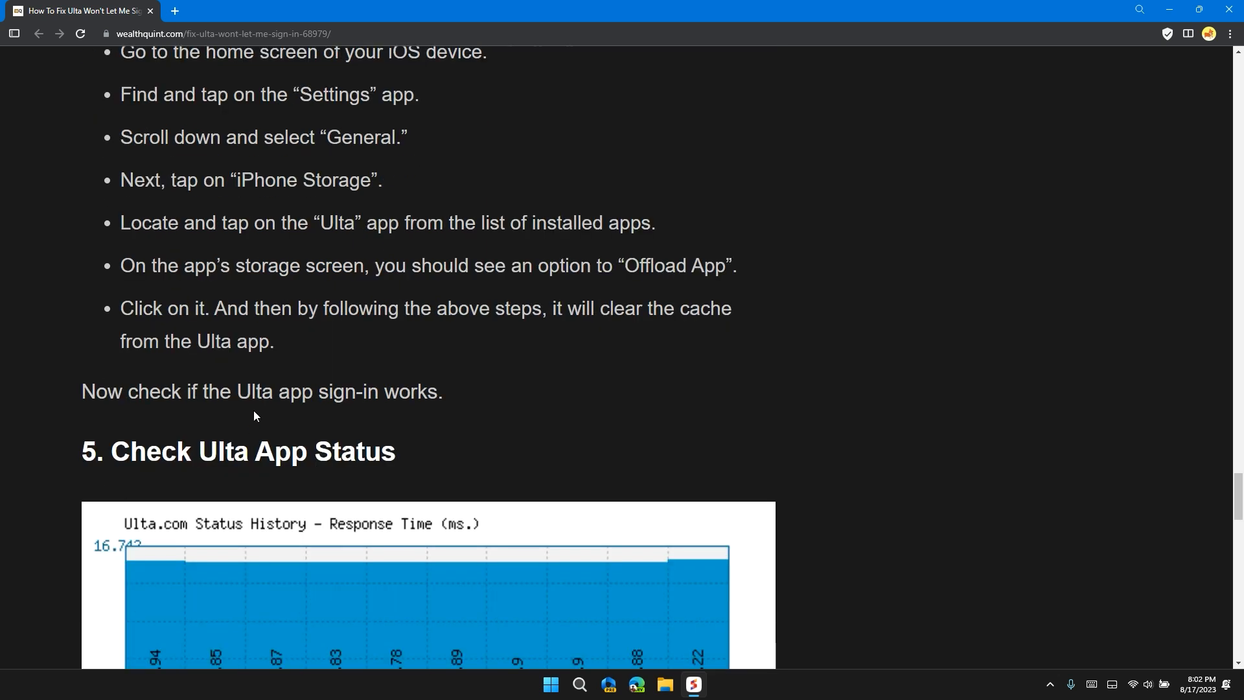
{"action": "mouse_move", "coordinate": [496, 387]}
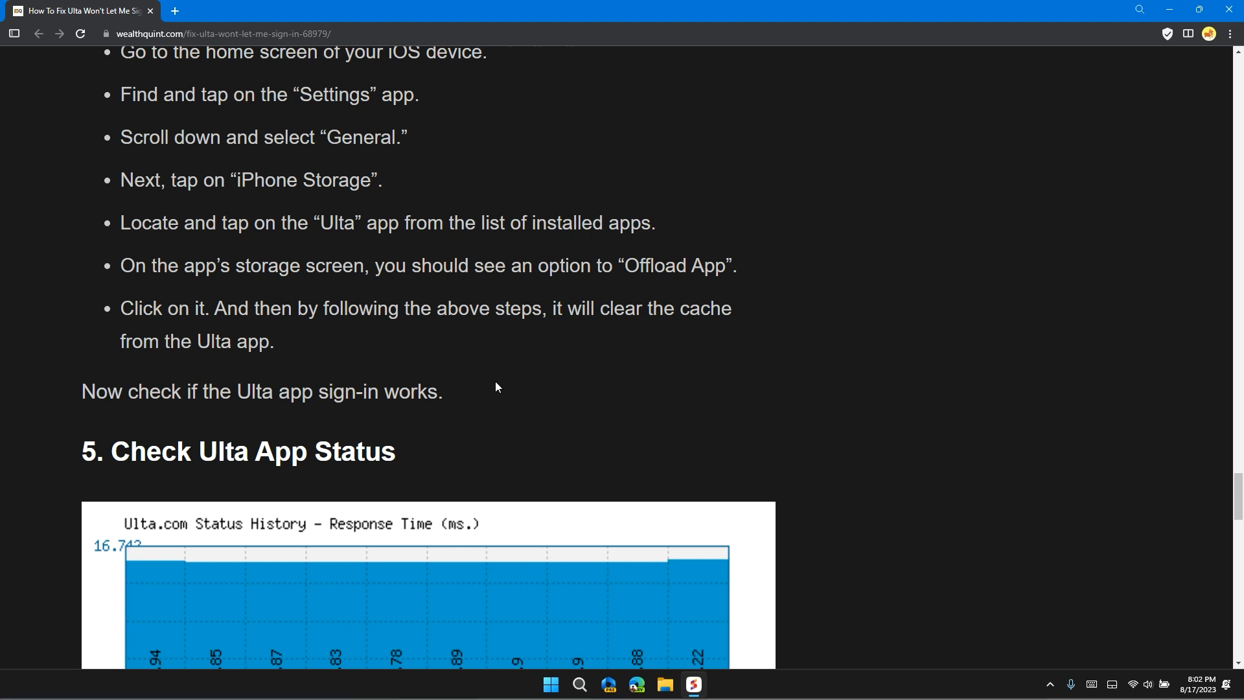
{"action": "scroll", "scroll_direction": "down", "scroll_amount": 3}
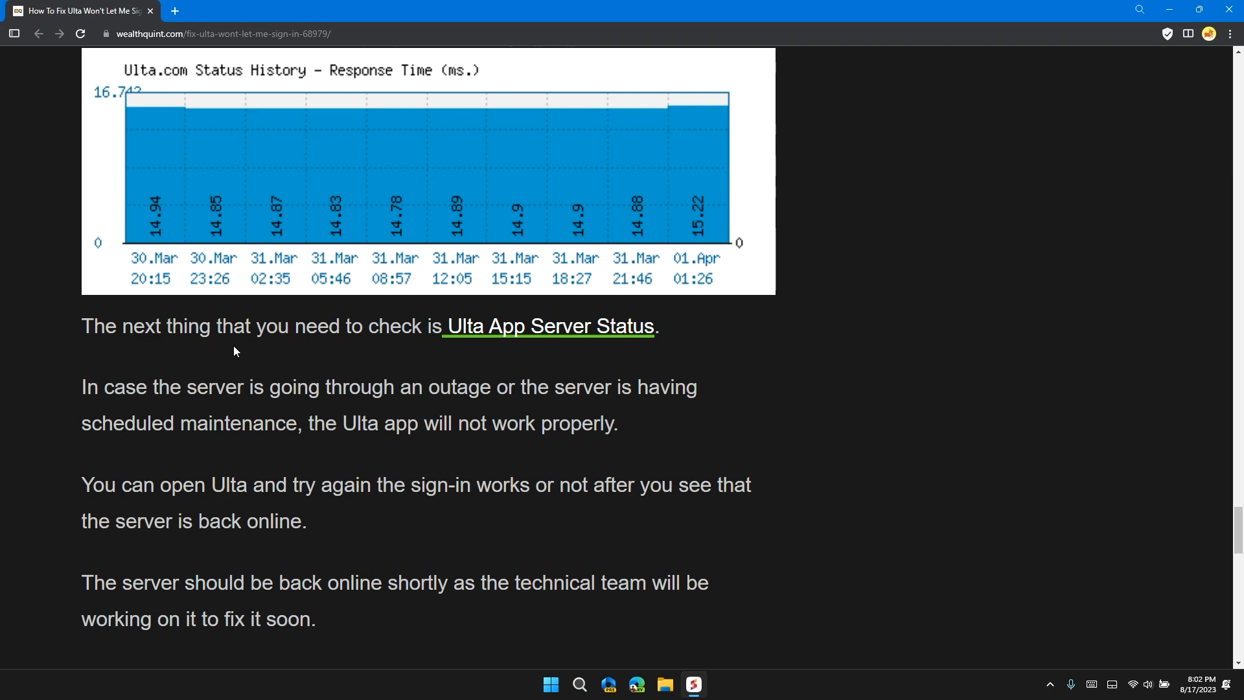
{"action": "mouse_move", "coordinate": [485, 374]}
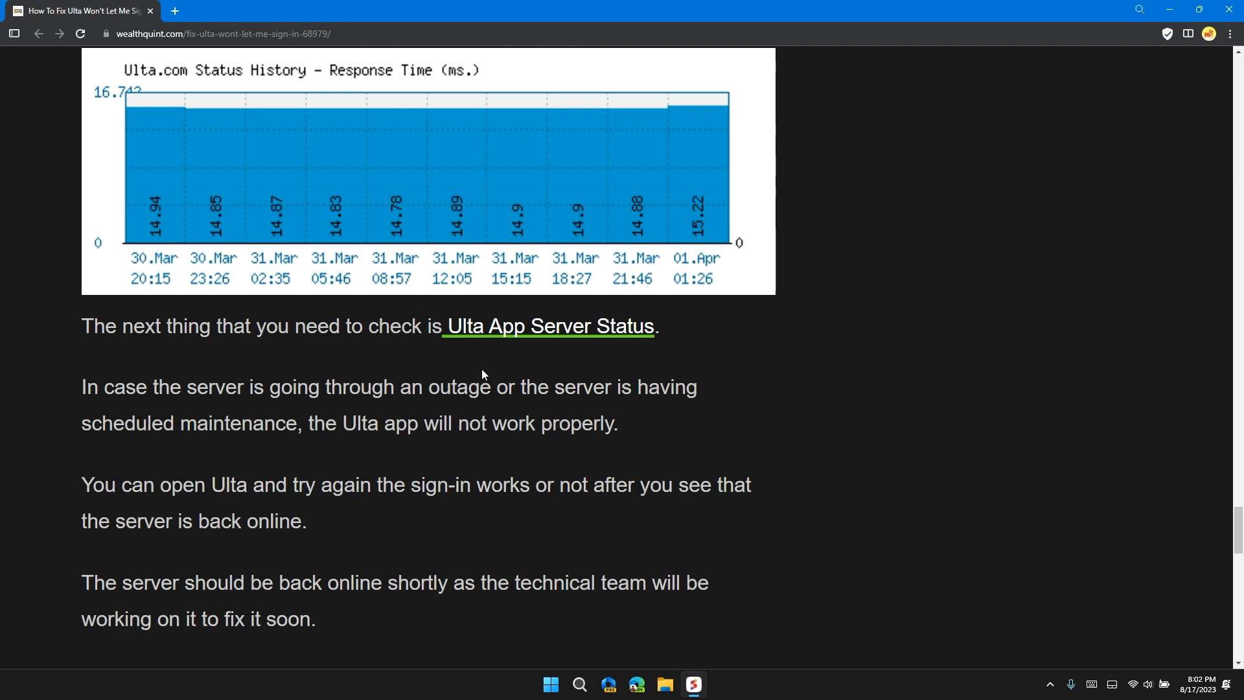
{"action": "mouse_move", "coordinate": [466, 374]}
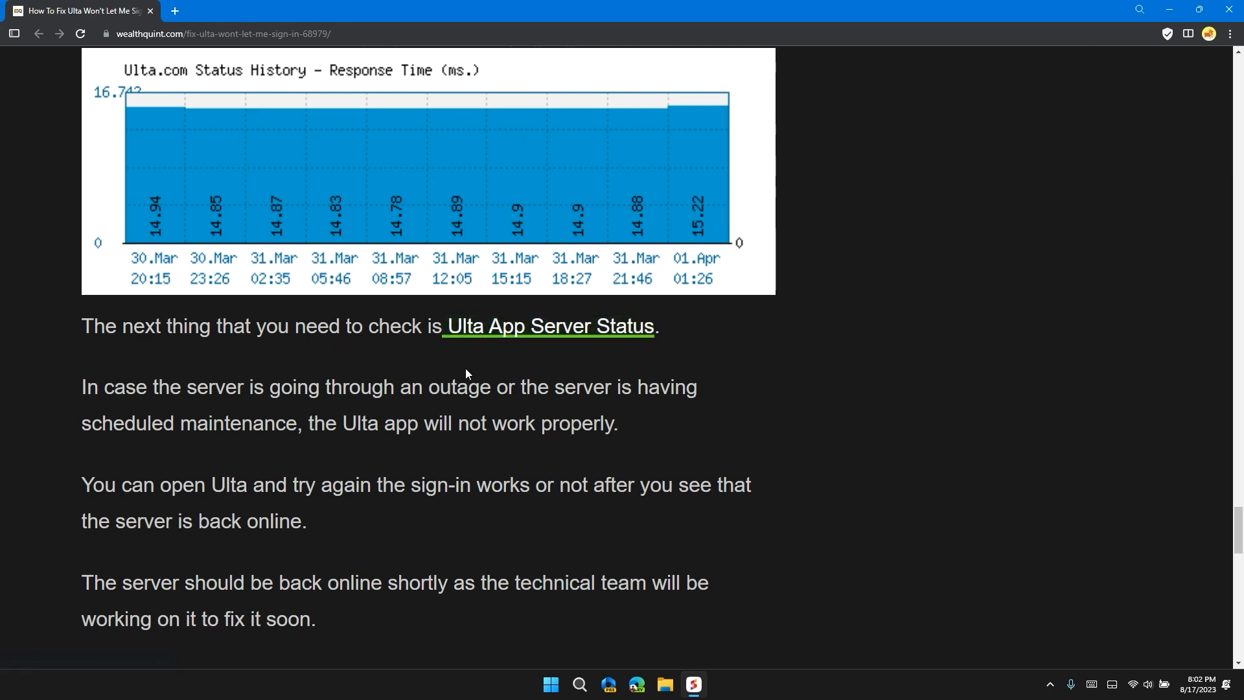
{"action": "scroll", "scroll_direction": "down", "scroll_amount": 3}
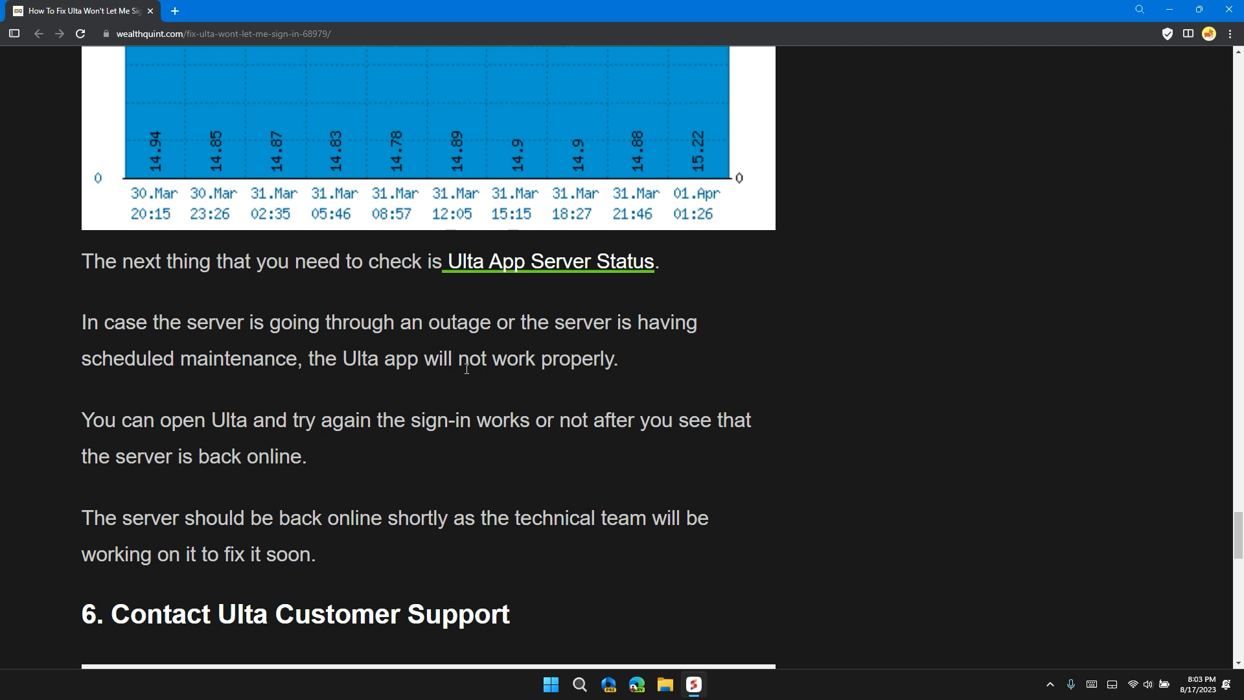
{"action": "scroll", "scroll_direction": "down", "scroll_amount": 3}
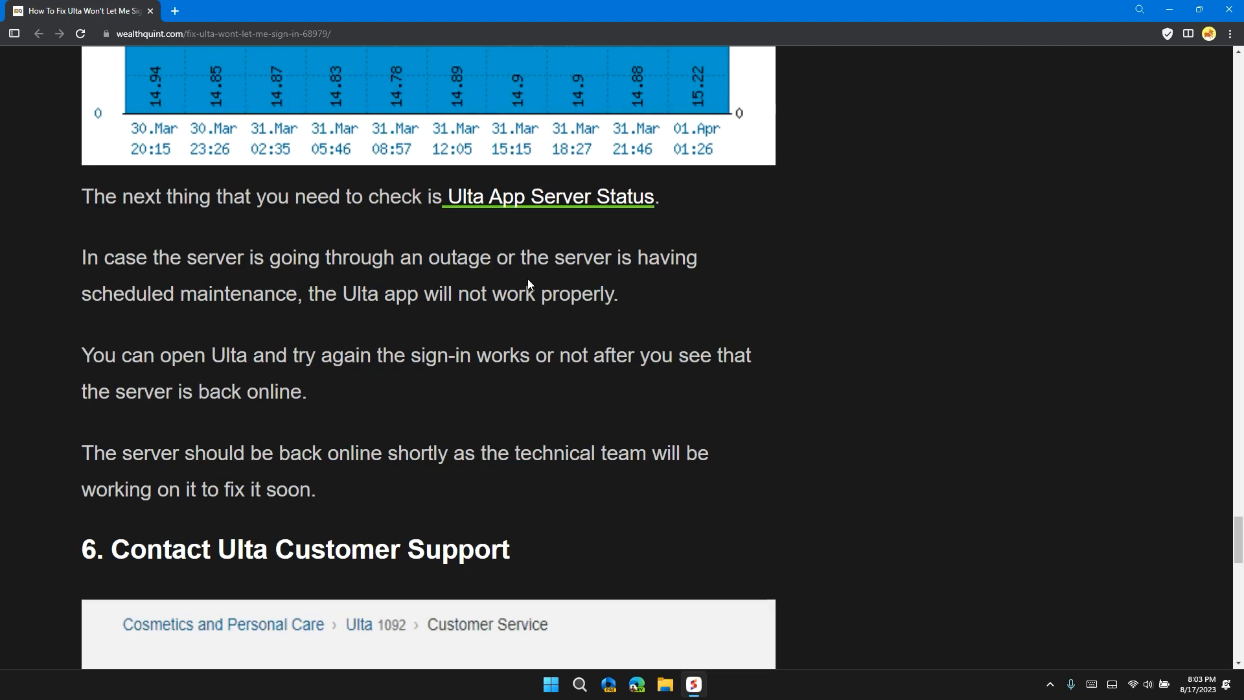
{"action": "mouse_move", "coordinate": [568, 283]}
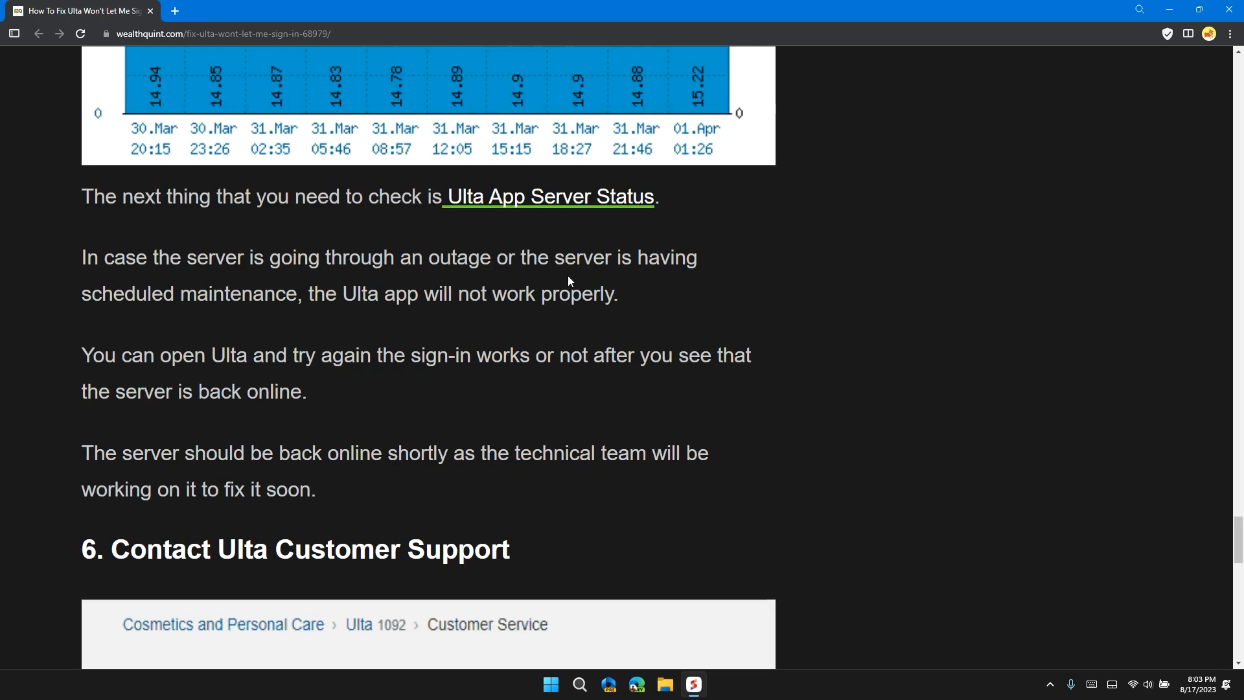
{"action": "mouse_move", "coordinate": [710, 292]}
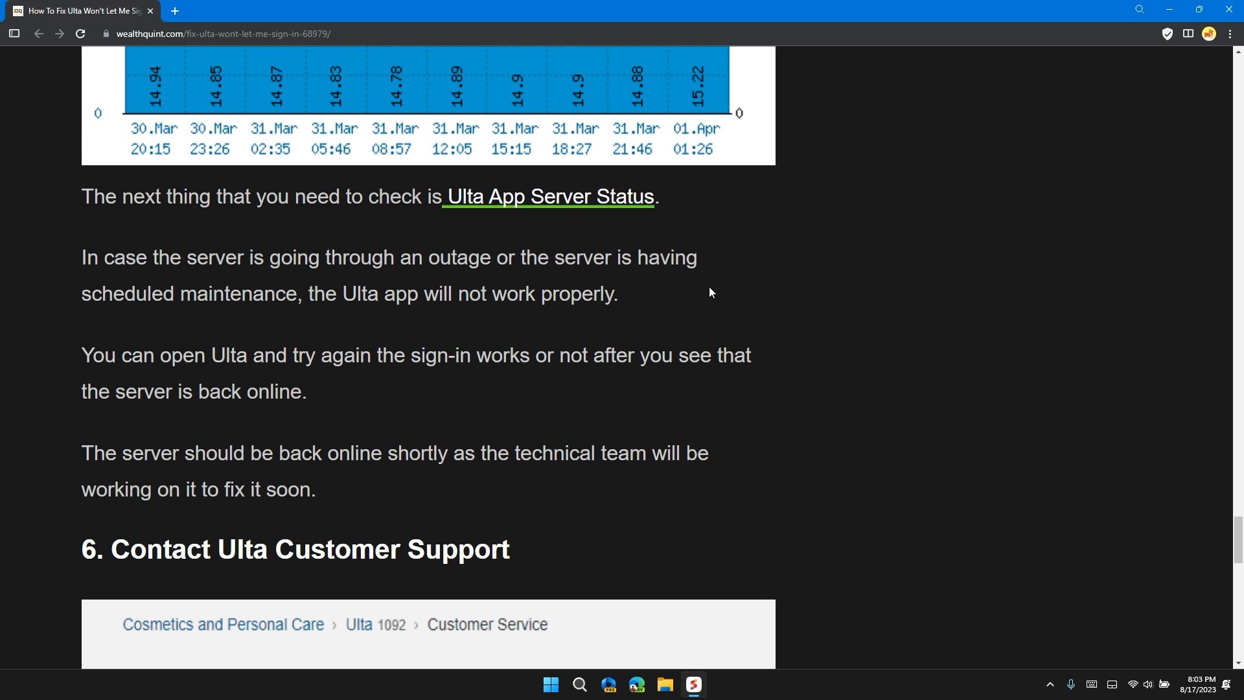
{"action": "mouse_move", "coordinate": [651, 298]}
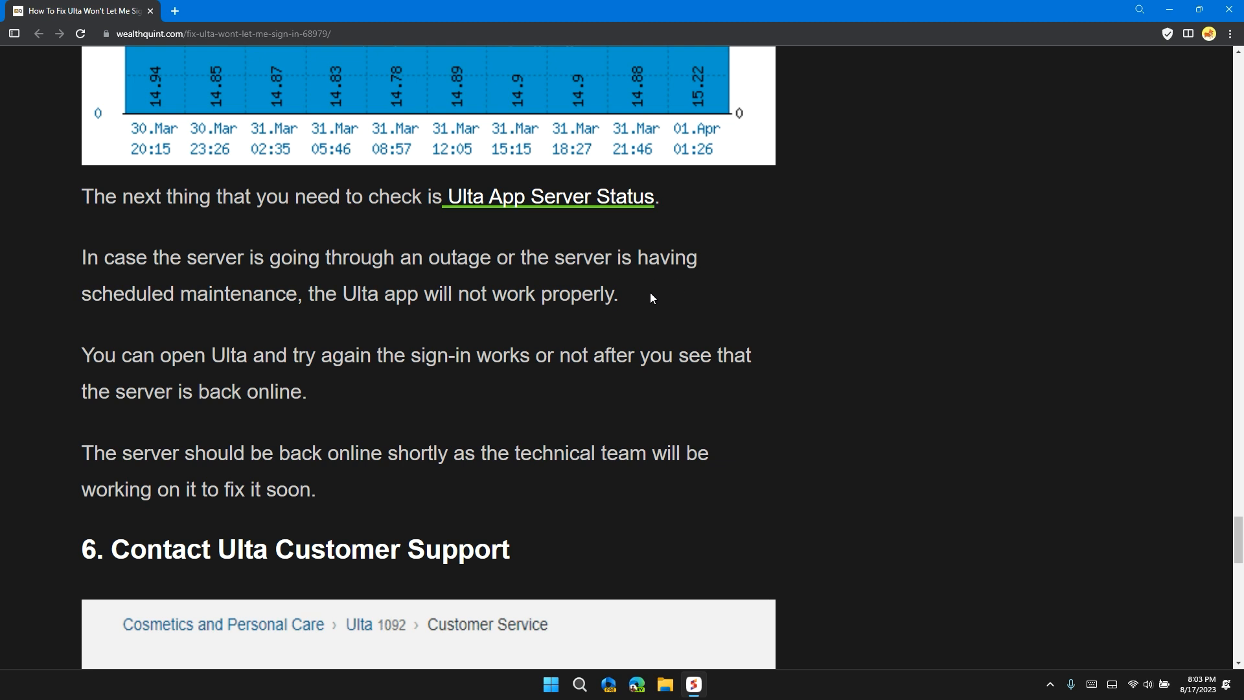
{"action": "mouse_move", "coordinate": [508, 335]}
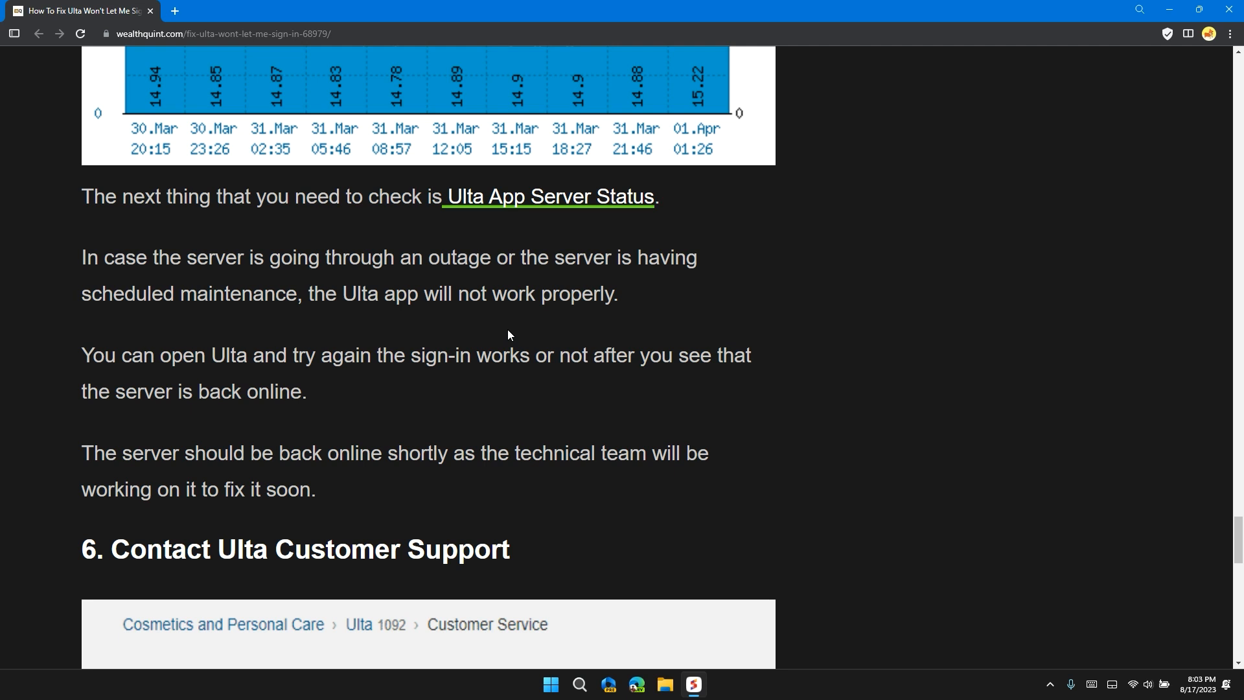
{"action": "mouse_move", "coordinate": [856, 358]}
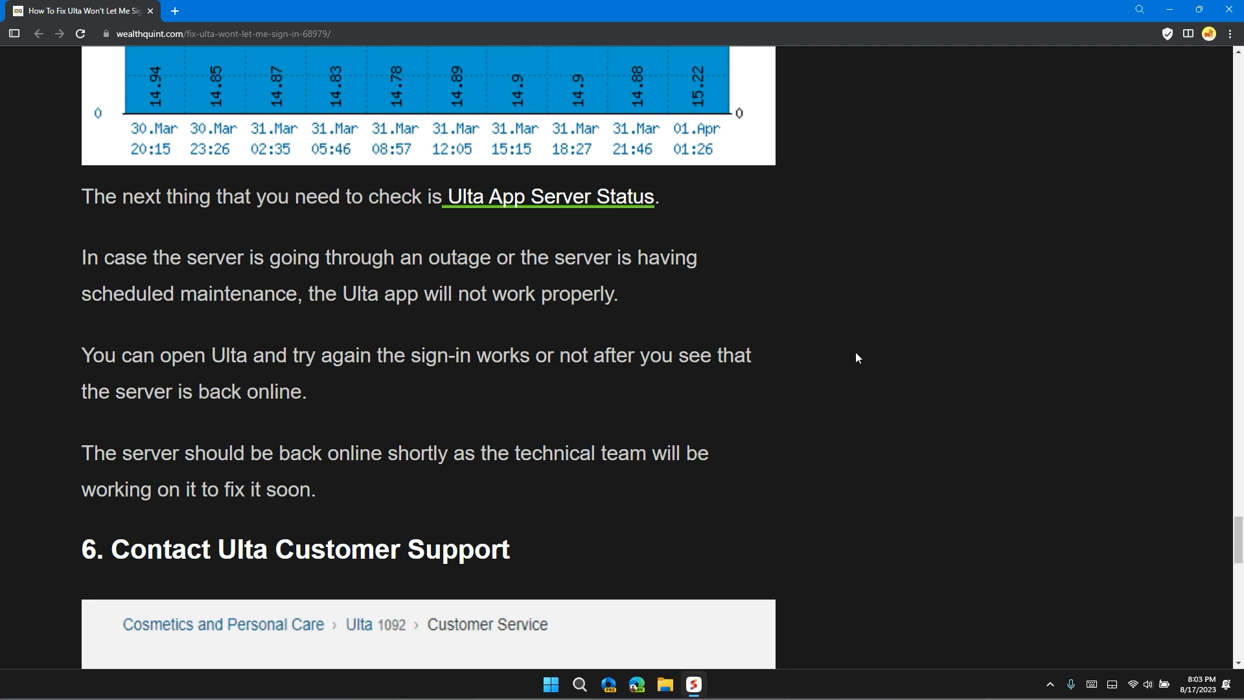
Scroll to the article's end showing the customer-service advice and Similar Posts list
{"action": "scroll", "scroll_direction": "down", "scroll_amount": 3}
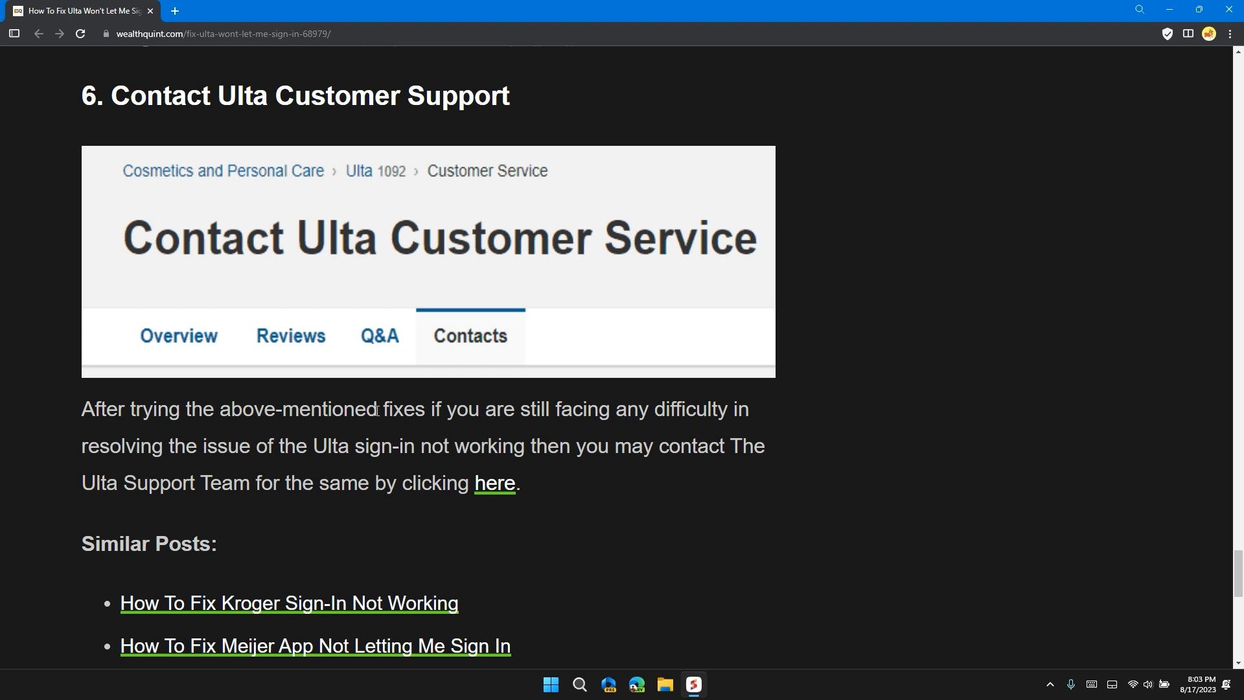
{"action": "mouse_move", "coordinate": [645, 430]}
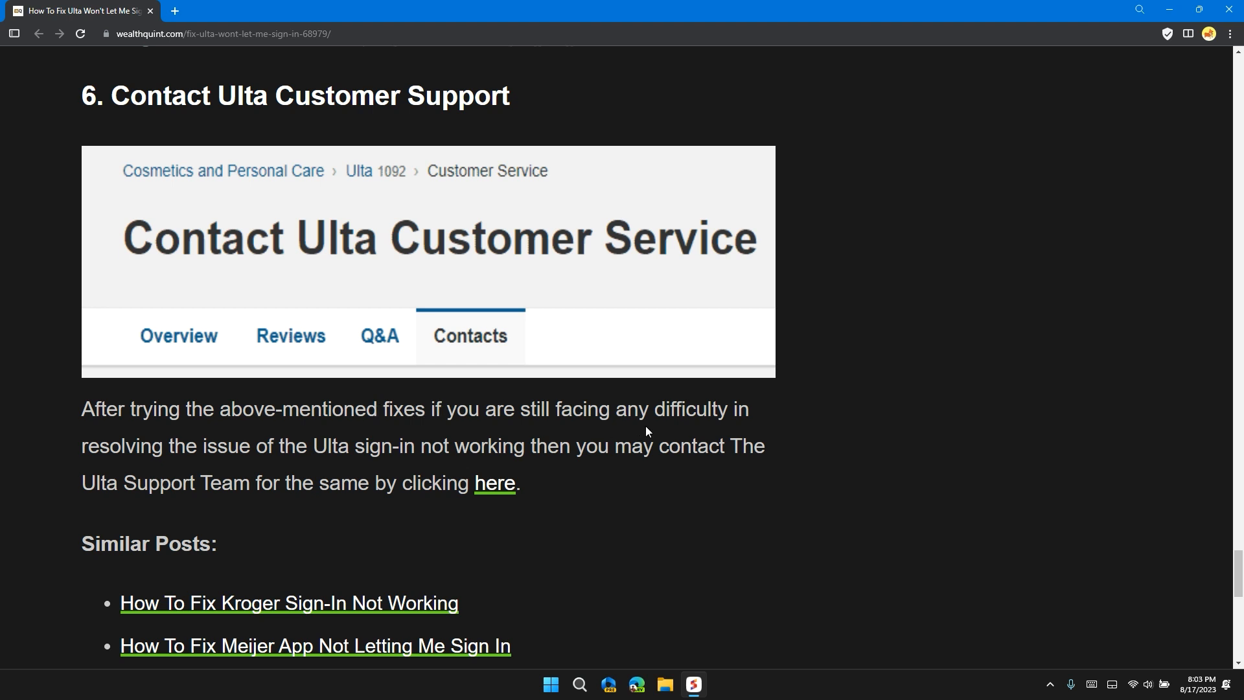
{"action": "mouse_move", "coordinate": [175, 471]}
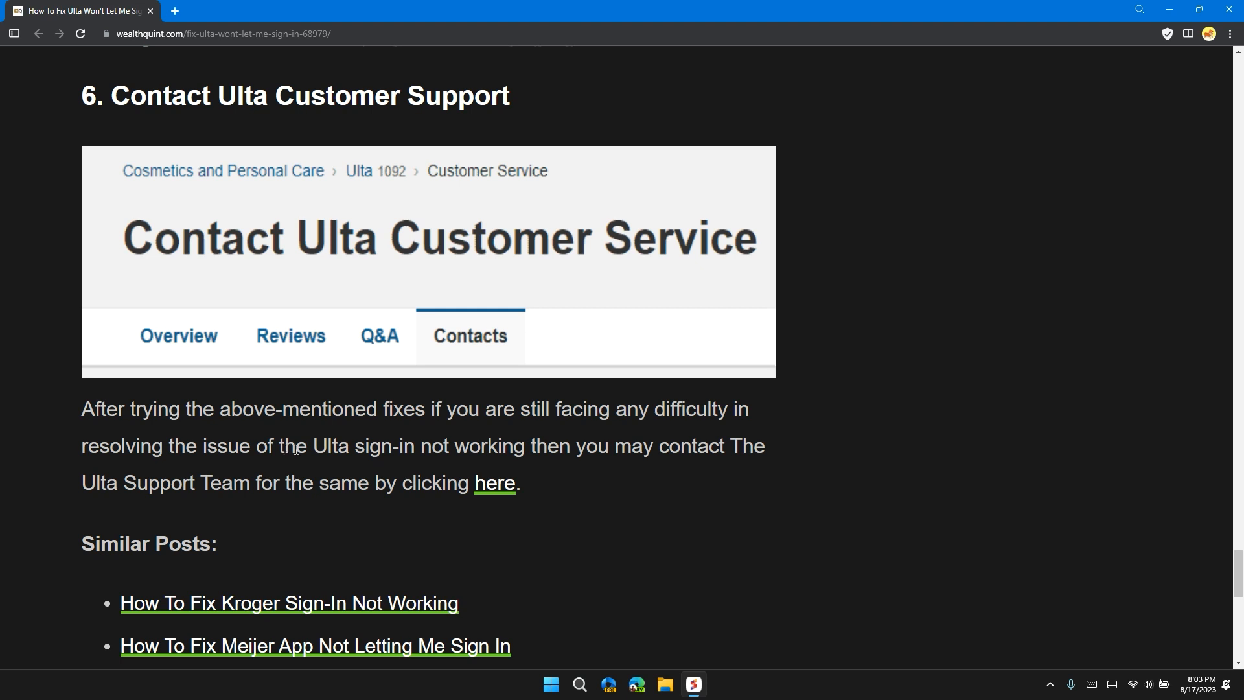
{"action": "mouse_move", "coordinate": [557, 445]}
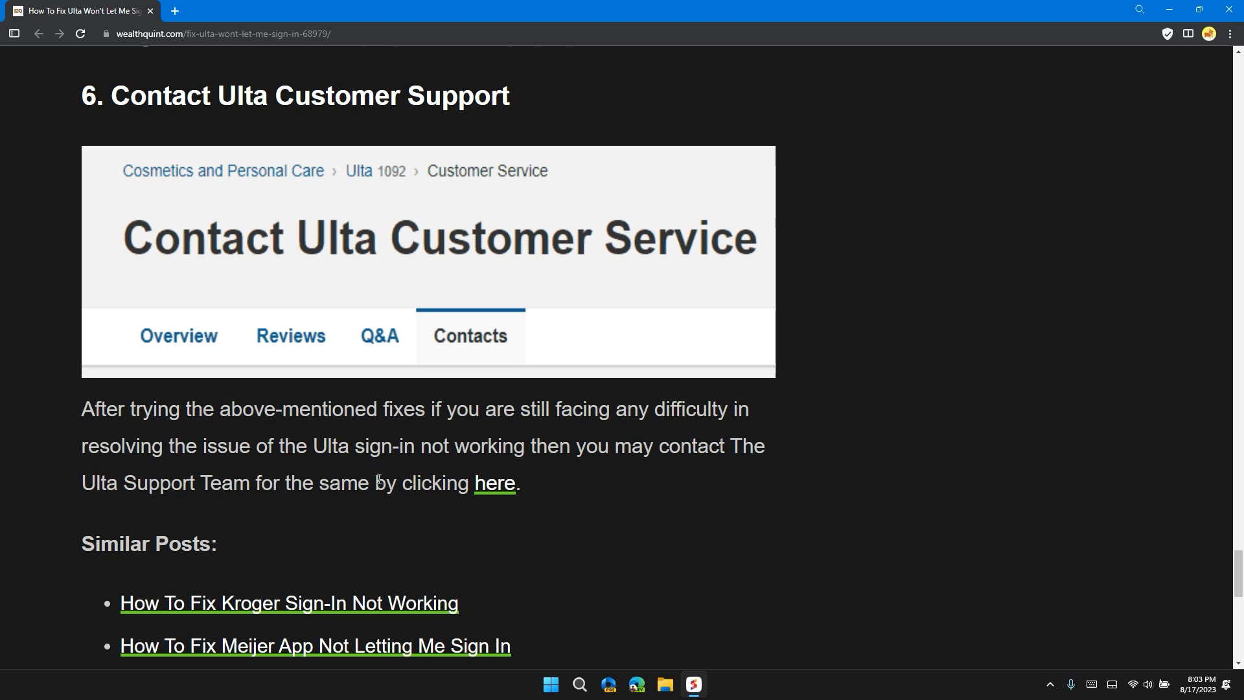
Open Ulta's Guest Services page in a new tab via the 'here' support link
{"action": "left_click", "coordinate": [494, 482]}
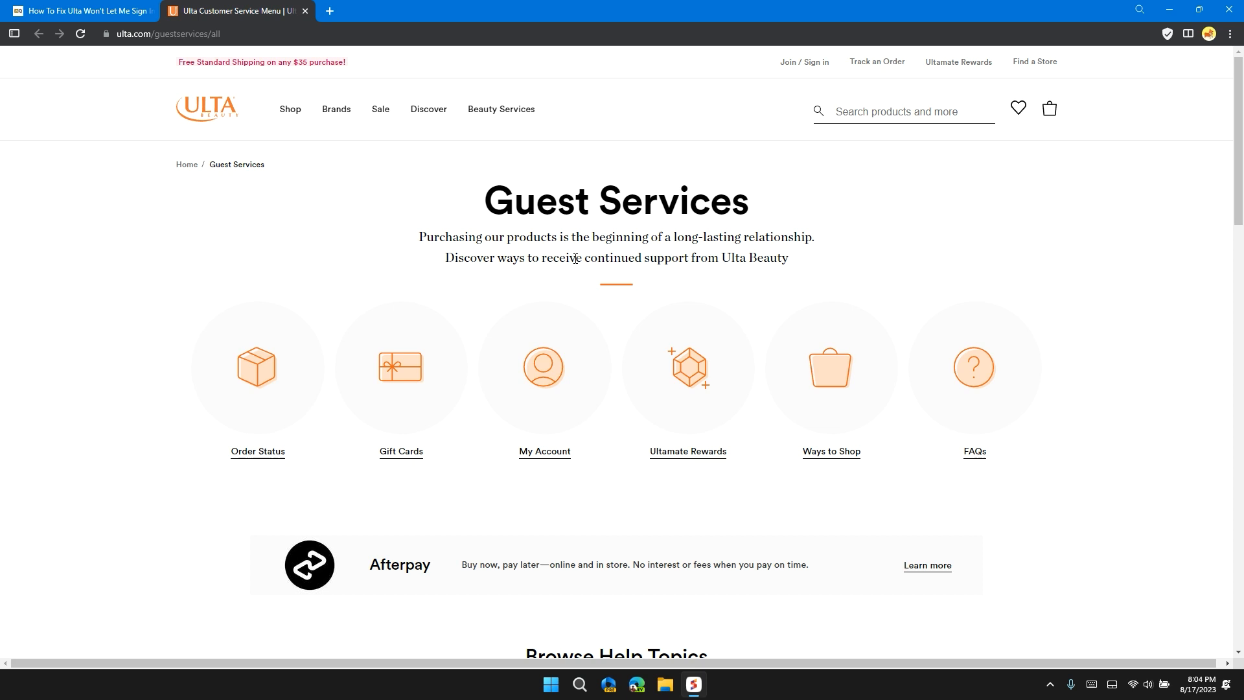
{"action": "mouse_move", "coordinate": [483, 211]}
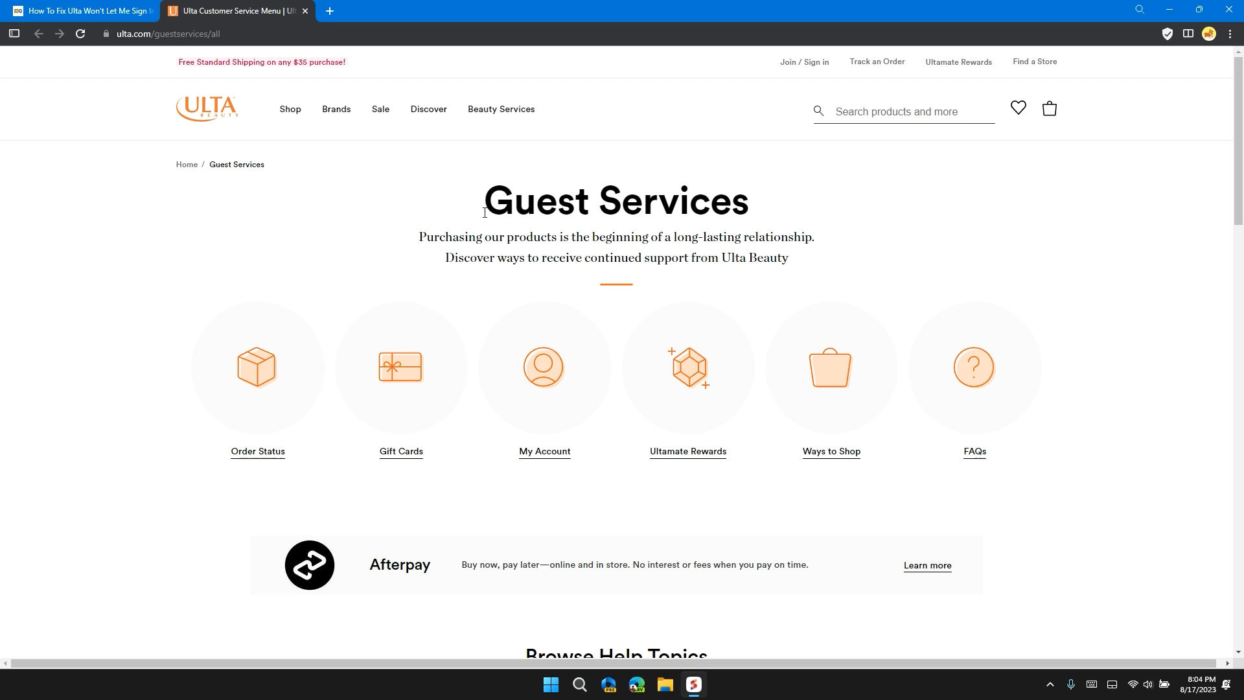